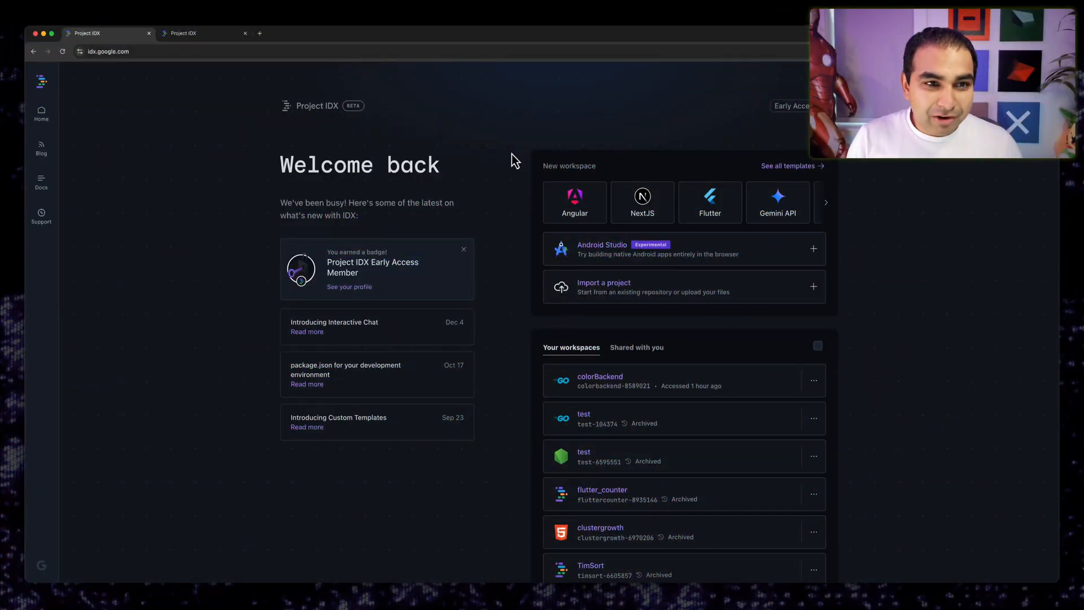
{"action": "mouse_move", "coordinate": [764, 160]}
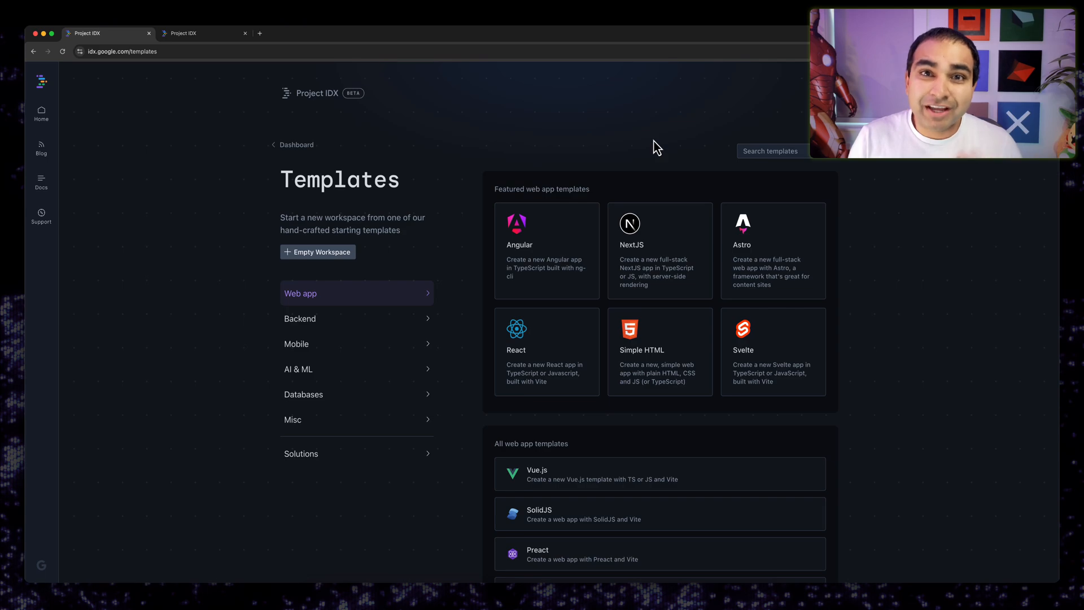
{"action": "mouse_move", "coordinate": [657, 335]}
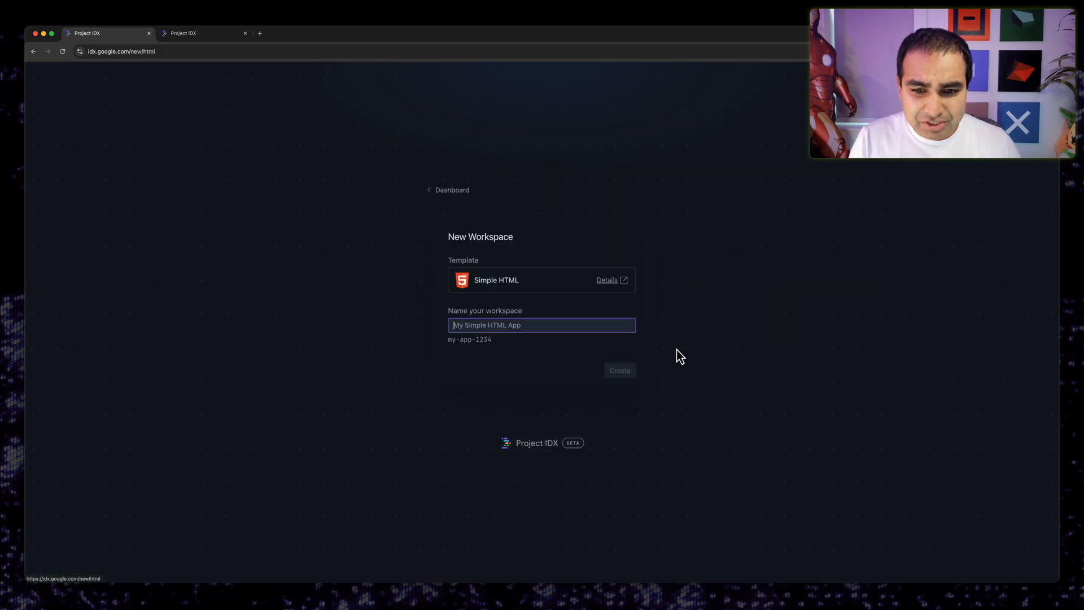
Step: Create the Simple HTML workspace named colorchanger
{"action": "type", "text": "colorchanger"}
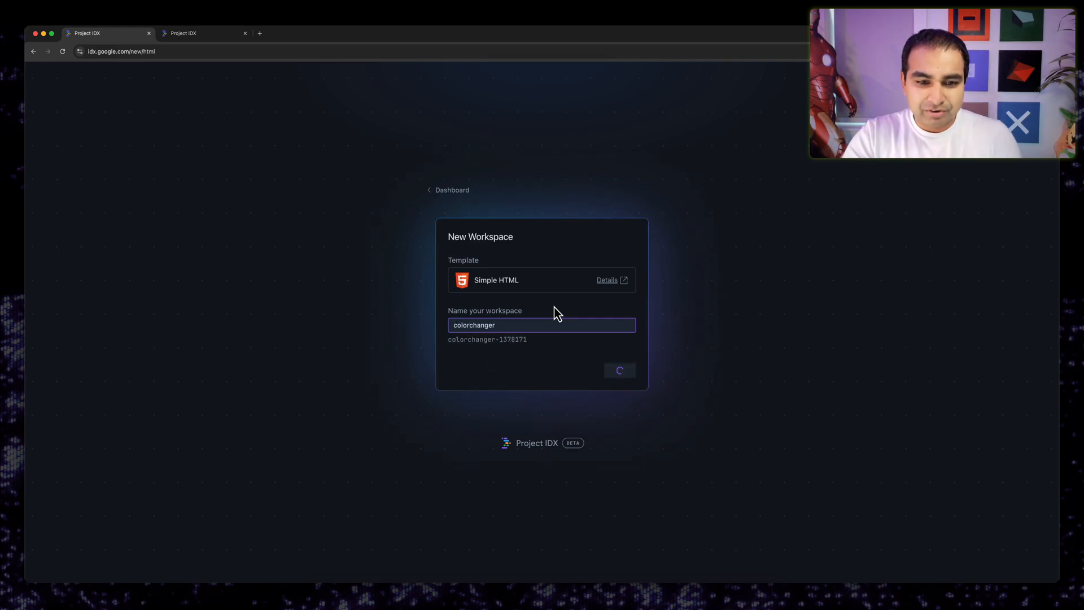
{"action": "left_click", "coordinate": [619, 371]}
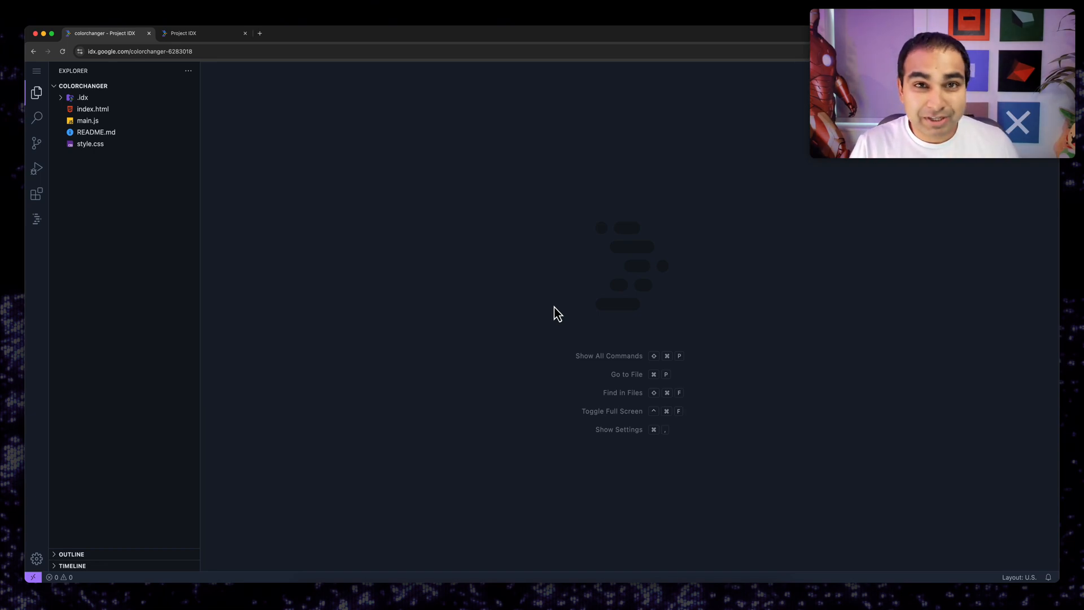
Step: View index.html and main.js with the web console showing hello logged by the page's button
{"action": "left_click", "coordinate": [88, 121]}
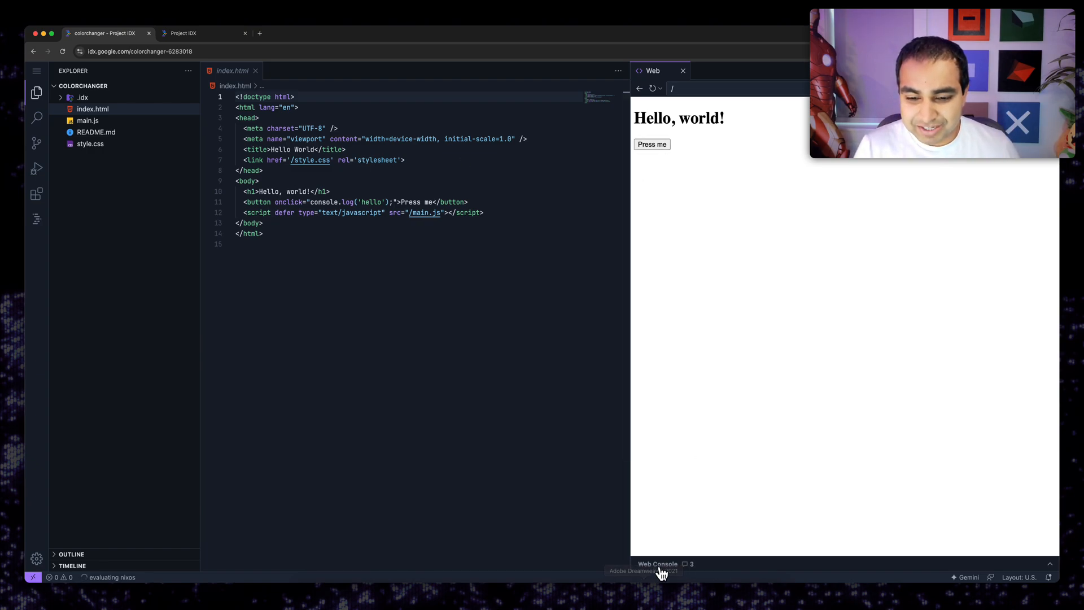
{"action": "left_click", "coordinate": [651, 145]}
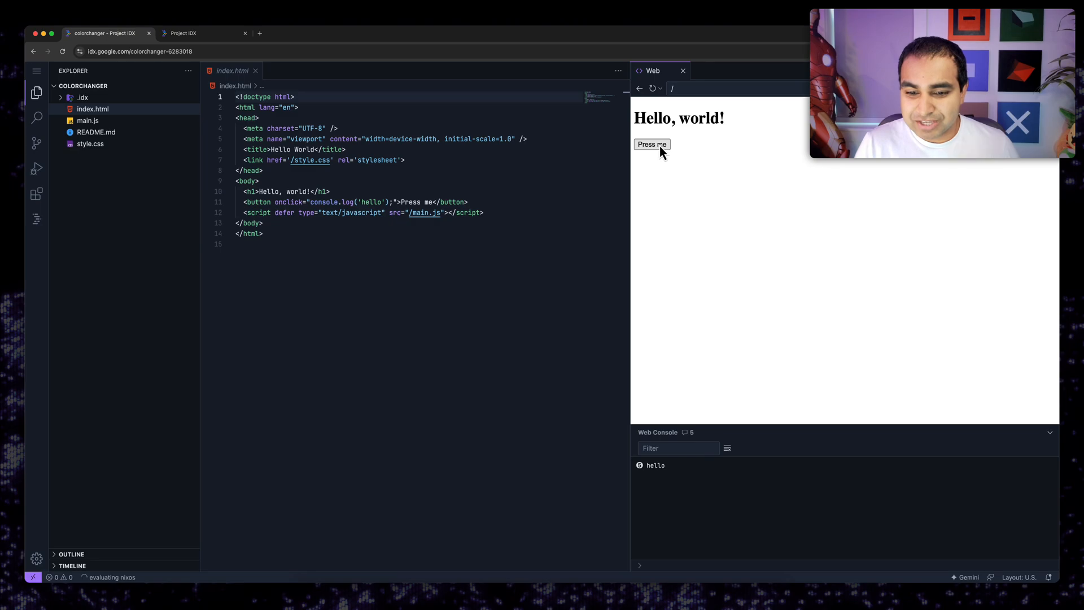
{"action": "left_click", "coordinate": [88, 121]}
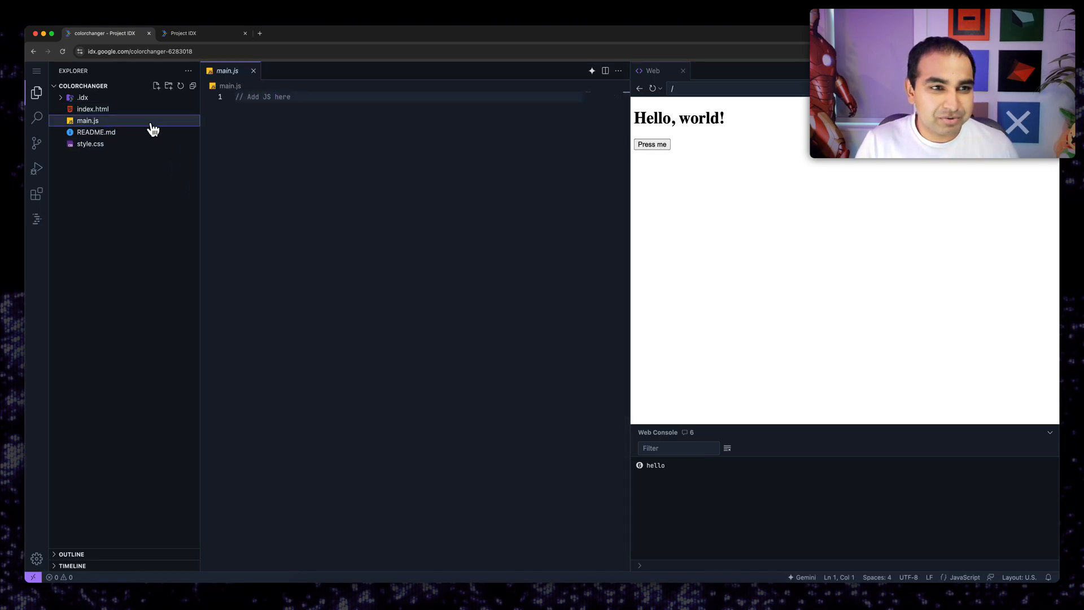
{"action": "left_click", "coordinate": [92, 108]}
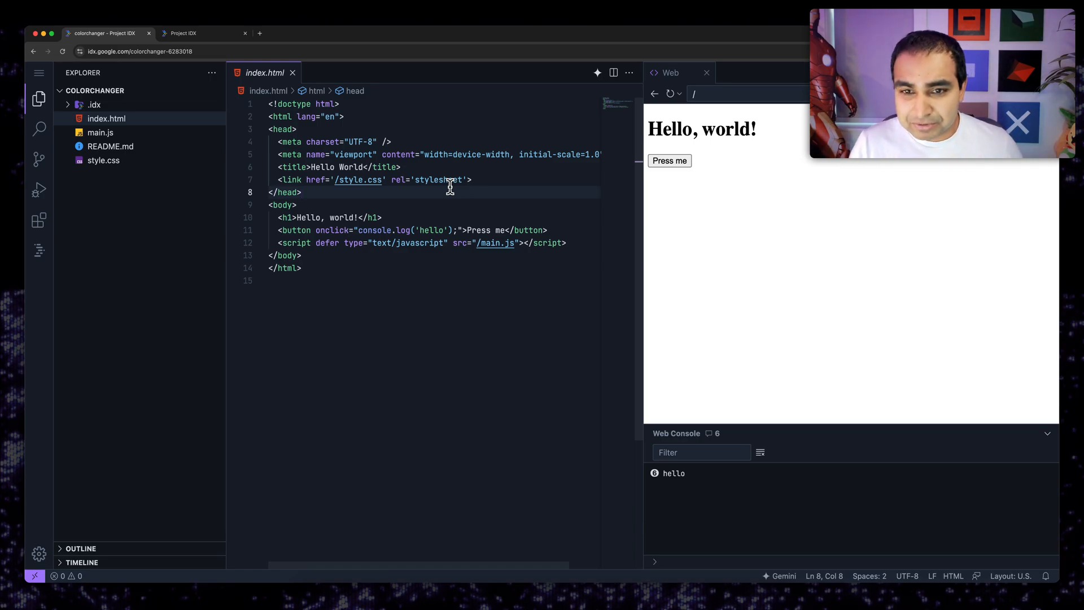
{"action": "mouse_move", "coordinate": [783, 575]}
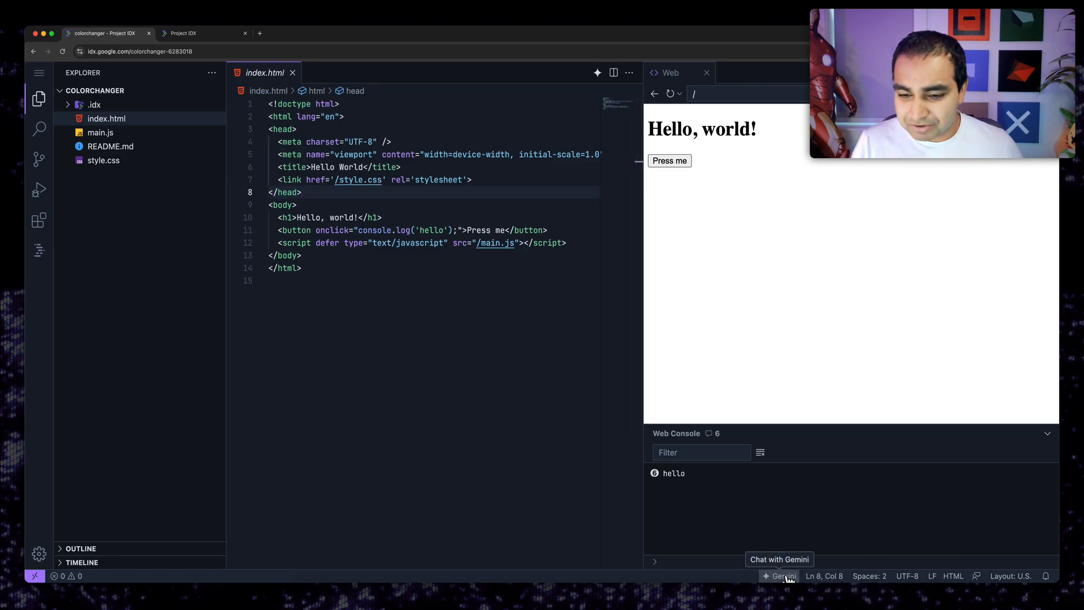
Step: Ask Gemini to change the background to a random value when "Press me" is clicked
{"action": "left_click", "coordinate": [780, 575]}
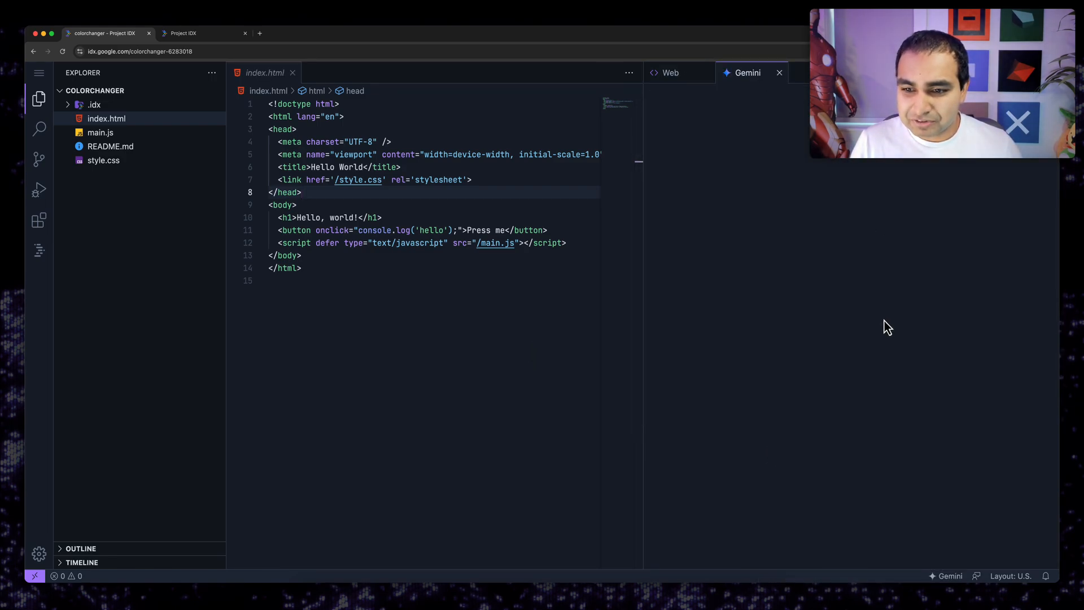
{"action": "left_click", "coordinate": [746, 72]}
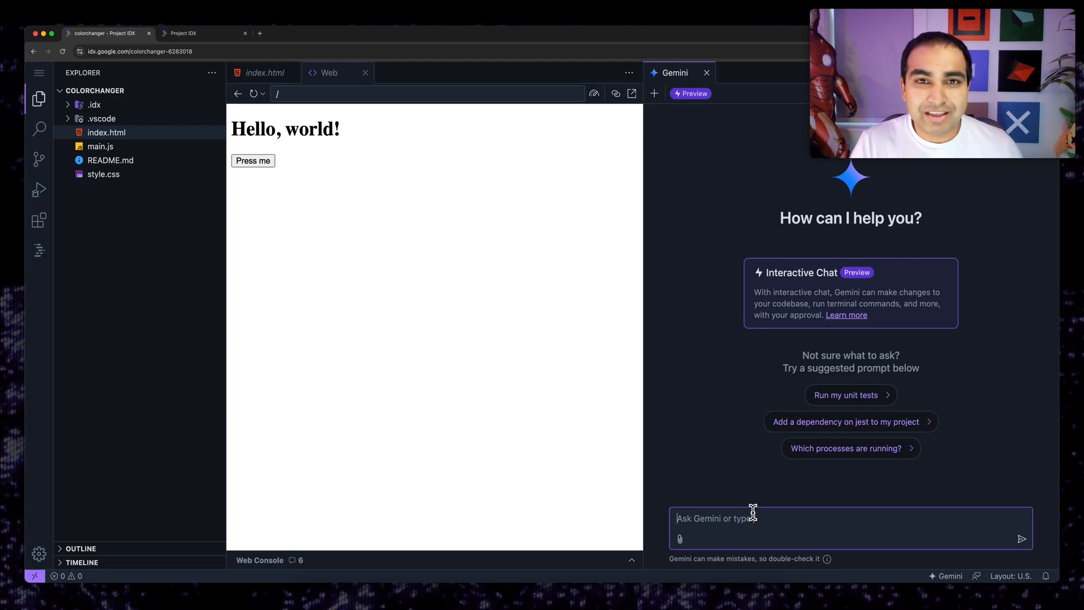
{"action": "mouse_move", "coordinate": [724, 396]}
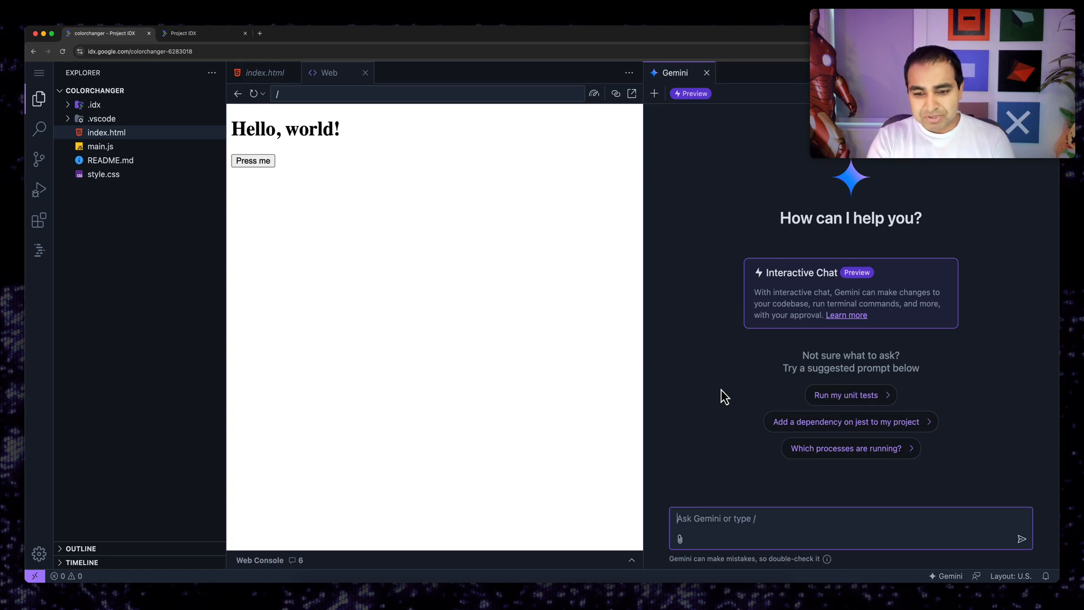
{"action": "type", "text": "M"}
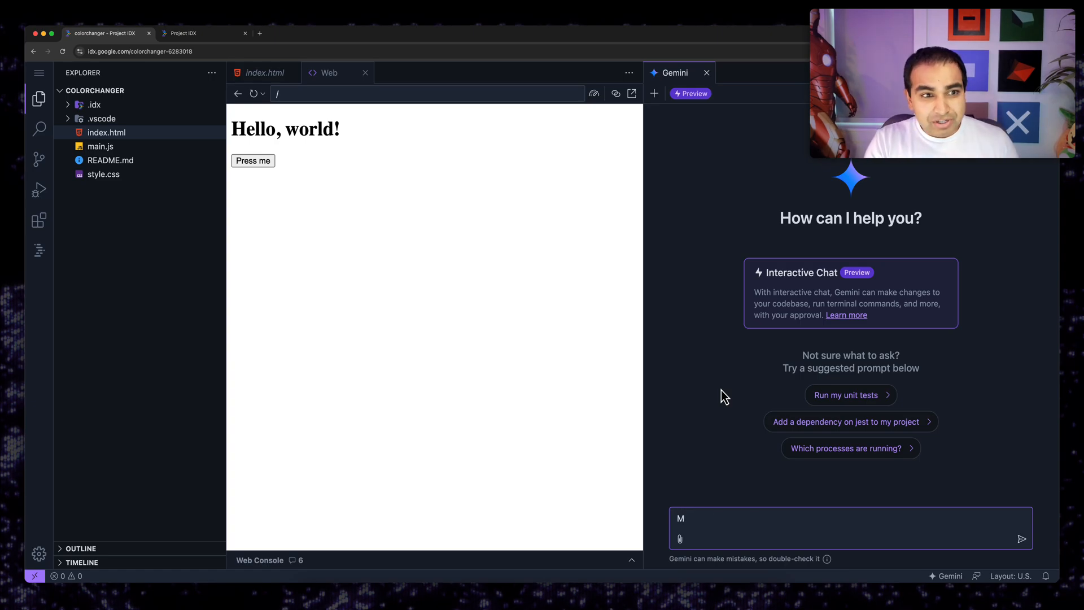
{"action": "type", "text": "When the"}
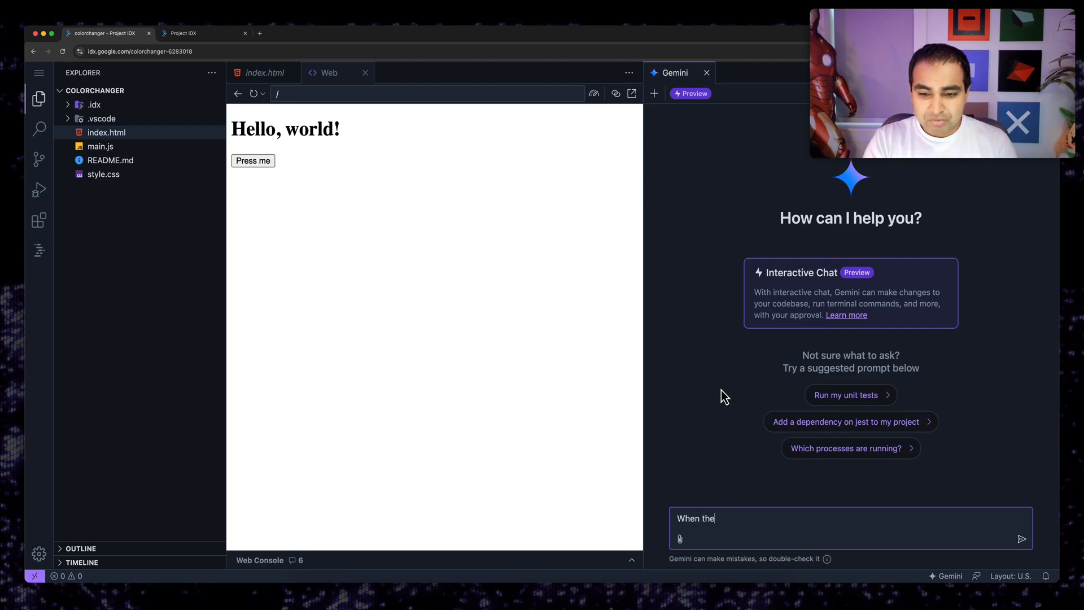
{"action": "type", "text": "\"Press me\" button is clic"}
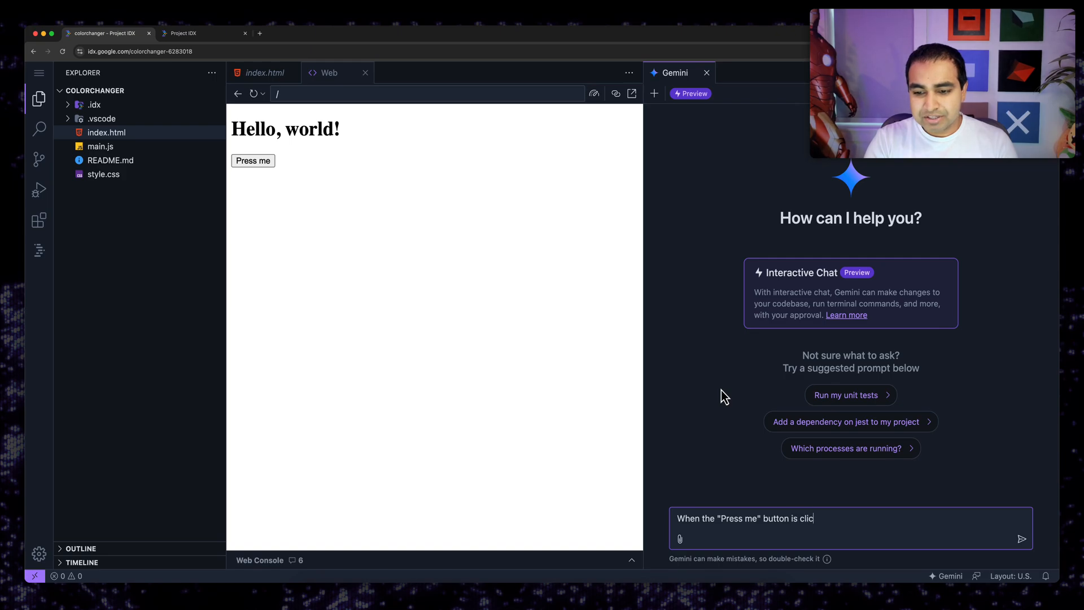
{"action": "type", "text": "ked, change the background color the page to a"}
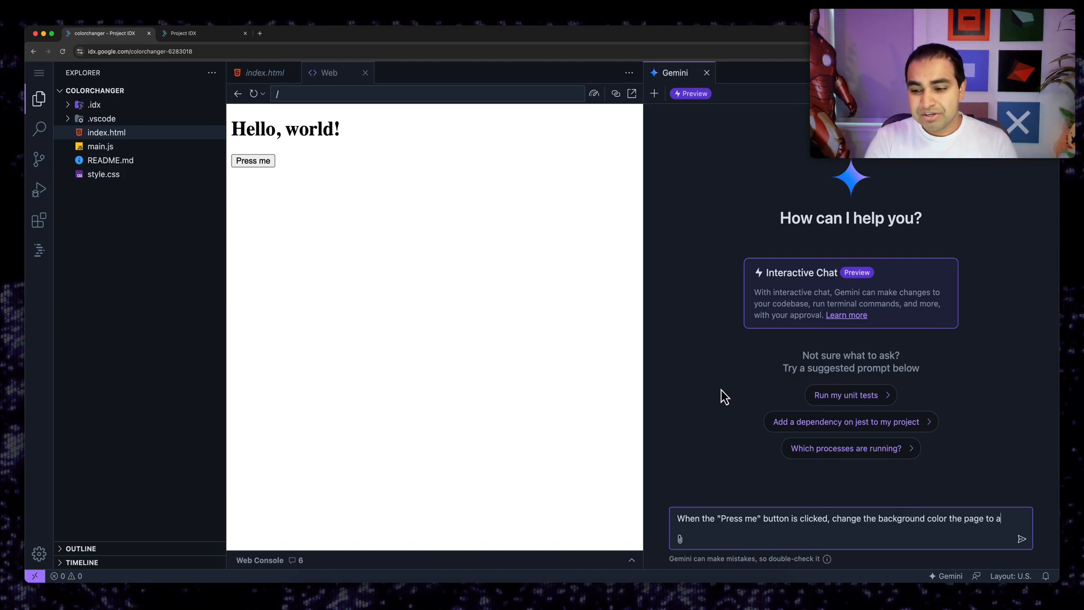
{"action": "type", "text": "random value."}
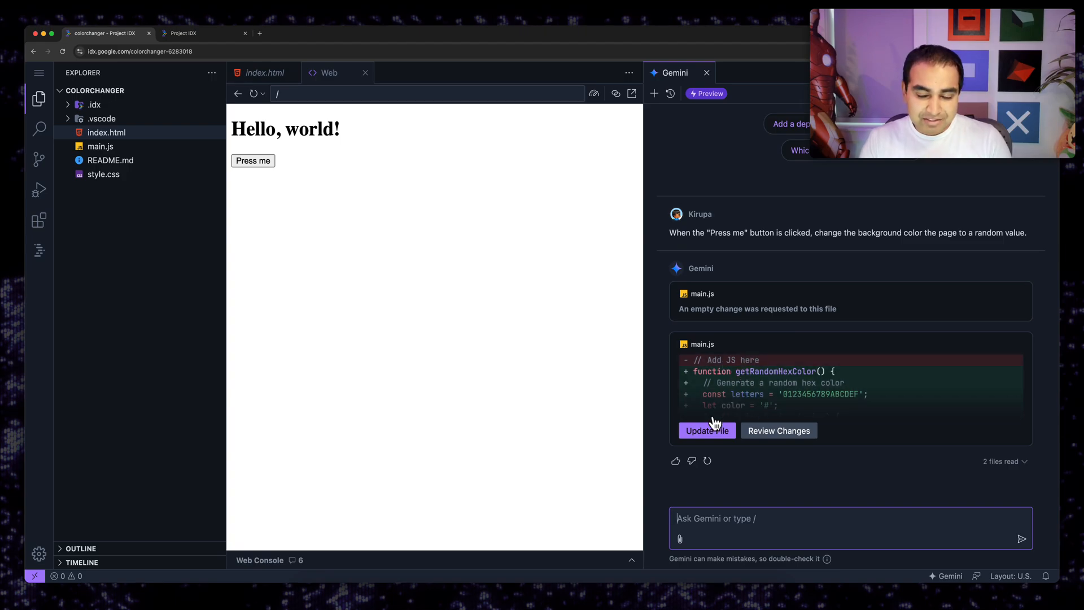
Step: Apply Gemini's proposed random-colour change to main.js and return to the web preview
{"action": "left_click", "coordinate": [778, 430]}
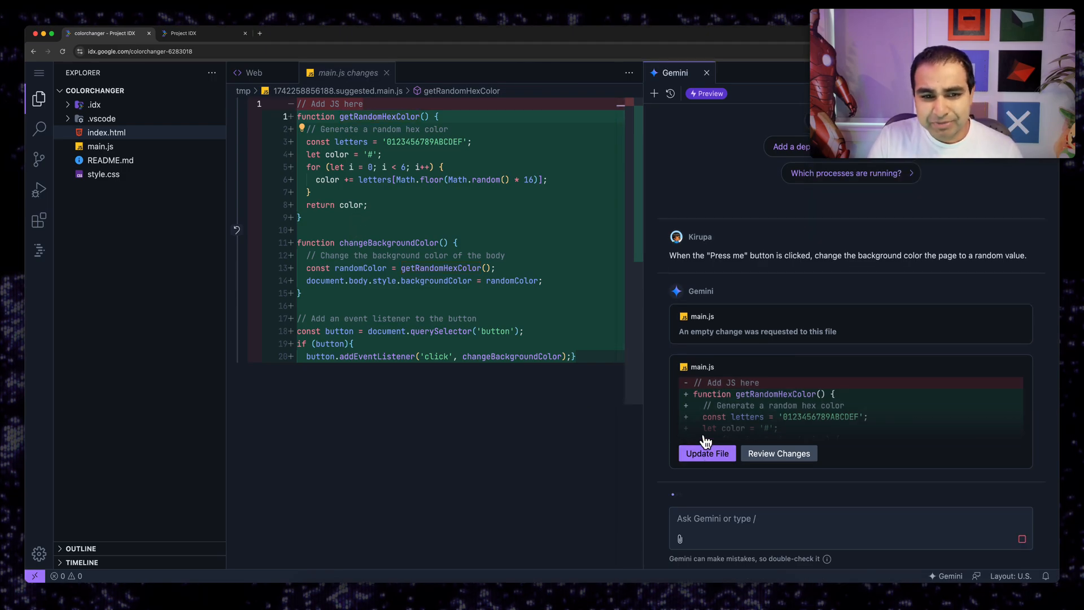
{"action": "left_click", "coordinate": [707, 453]}
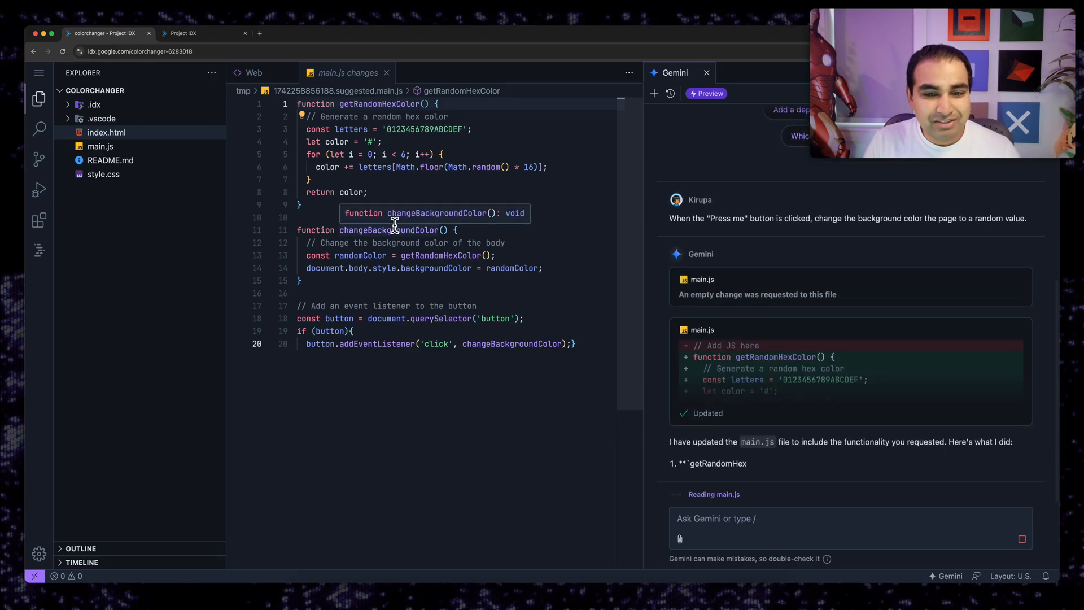
{"action": "scroll", "scroll_direction": "down", "scroll_amount": 3}
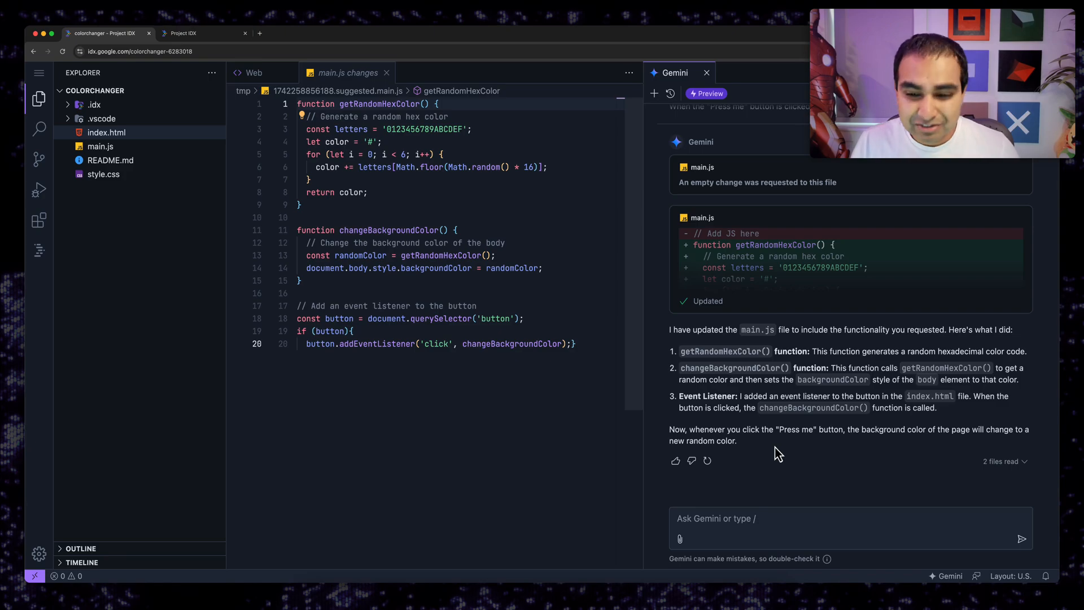
{"action": "left_click", "coordinate": [254, 72]}
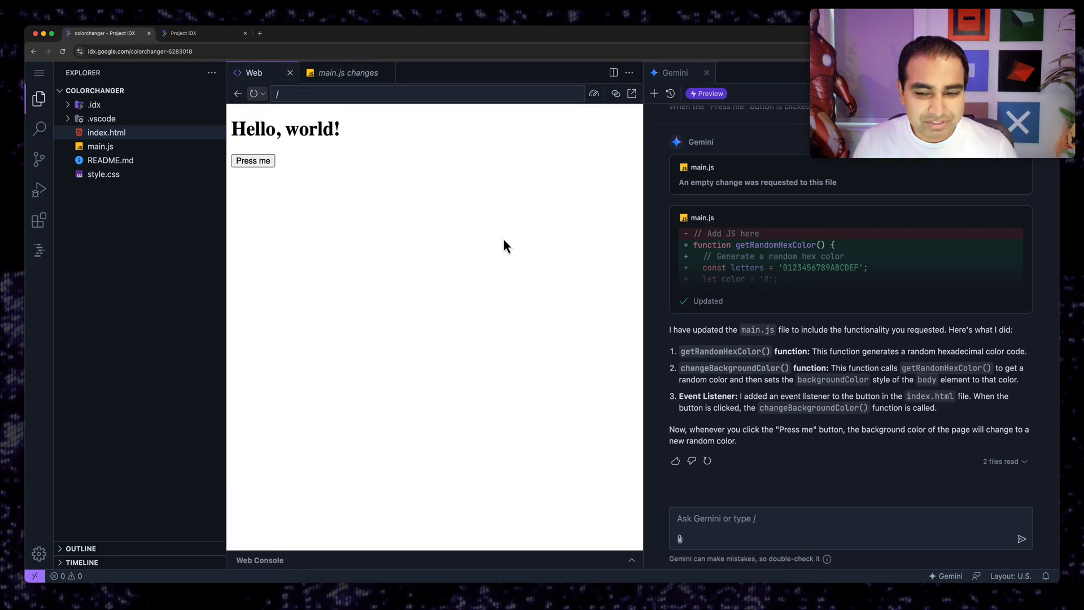
Step: Press the button several times to cycle the preview background through random colours
{"action": "left_click", "coordinate": [253, 161]}
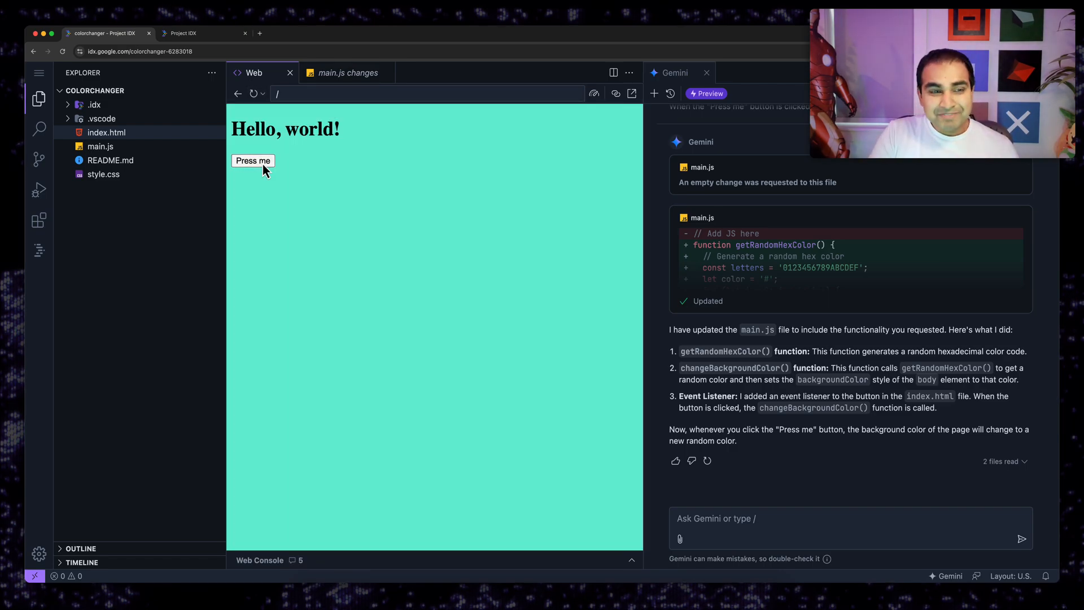
{"action": "left_click", "coordinate": [253, 160]}
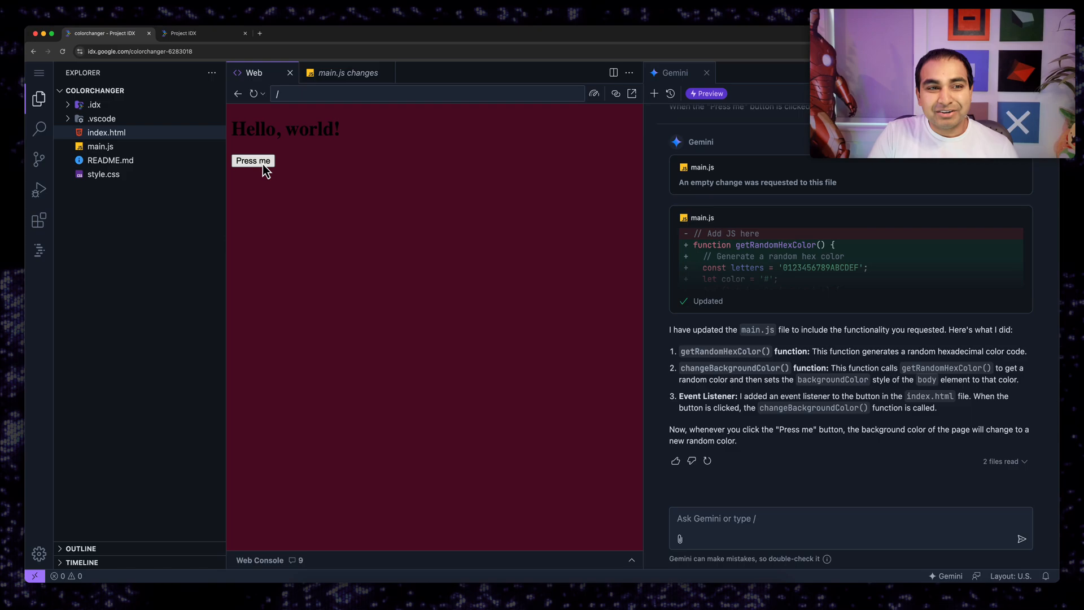
{"action": "left_click", "coordinate": [253, 160]}
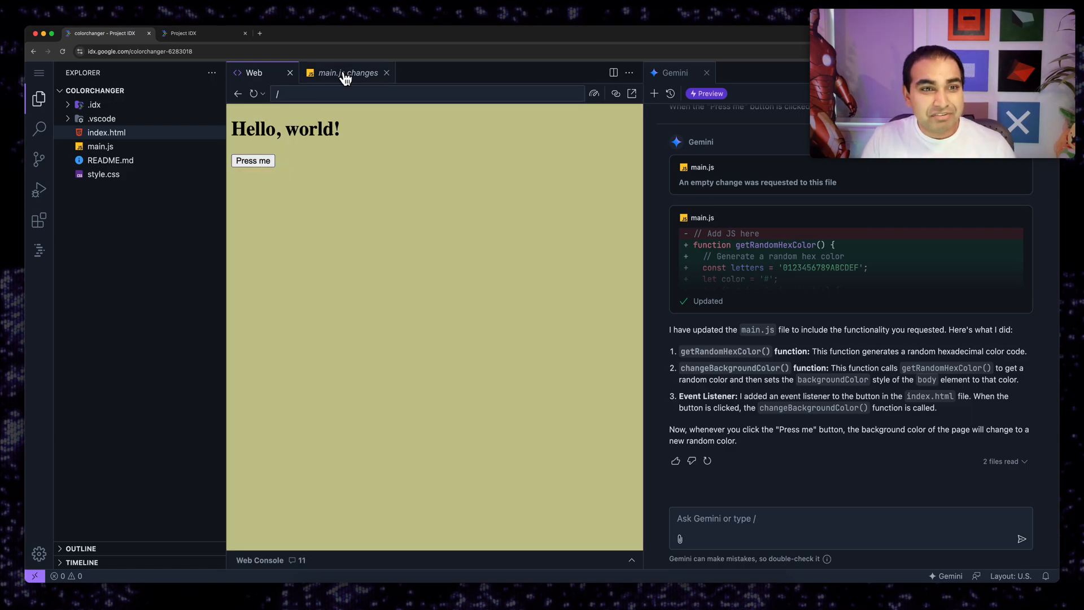
{"action": "mouse_move", "coordinate": [346, 73]}
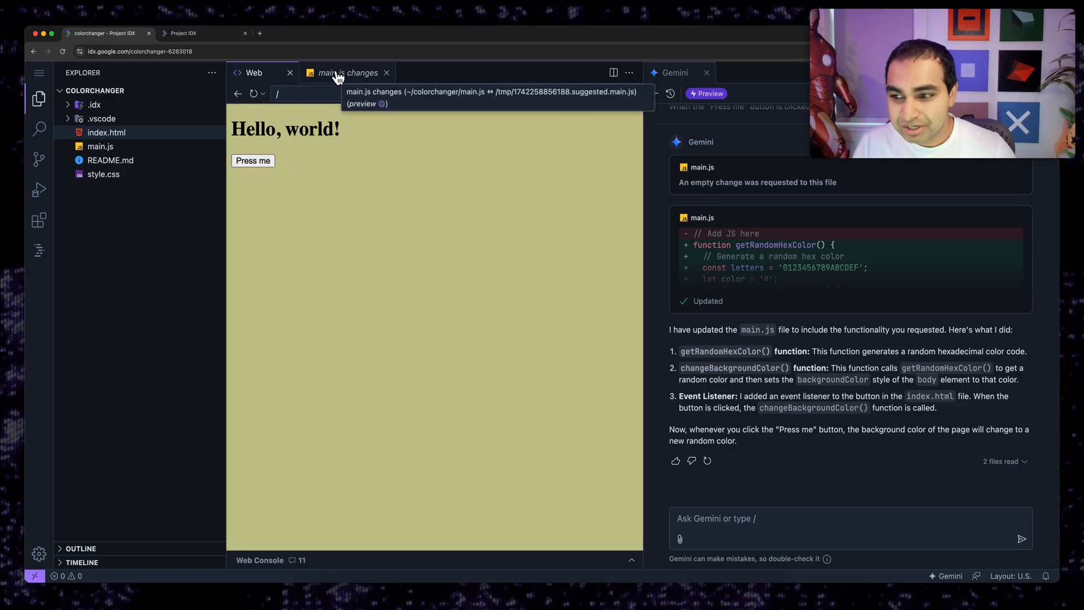
{"action": "left_click", "coordinate": [347, 73]}
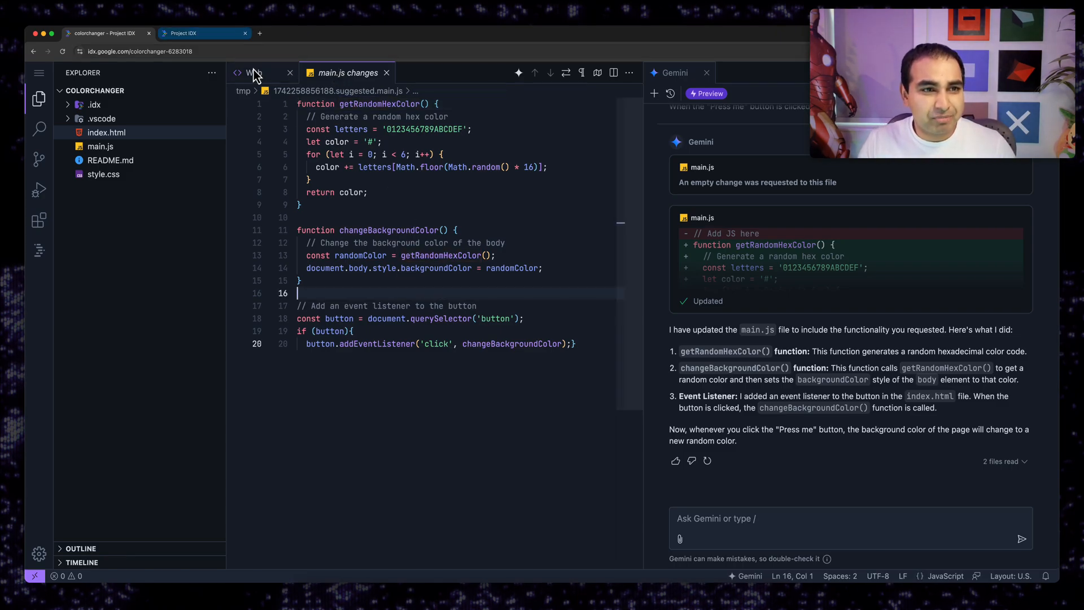
Step: Ask Gemini to display the hex value in the application and apply its main.js change
{"action": "left_click", "coordinate": [254, 72]}
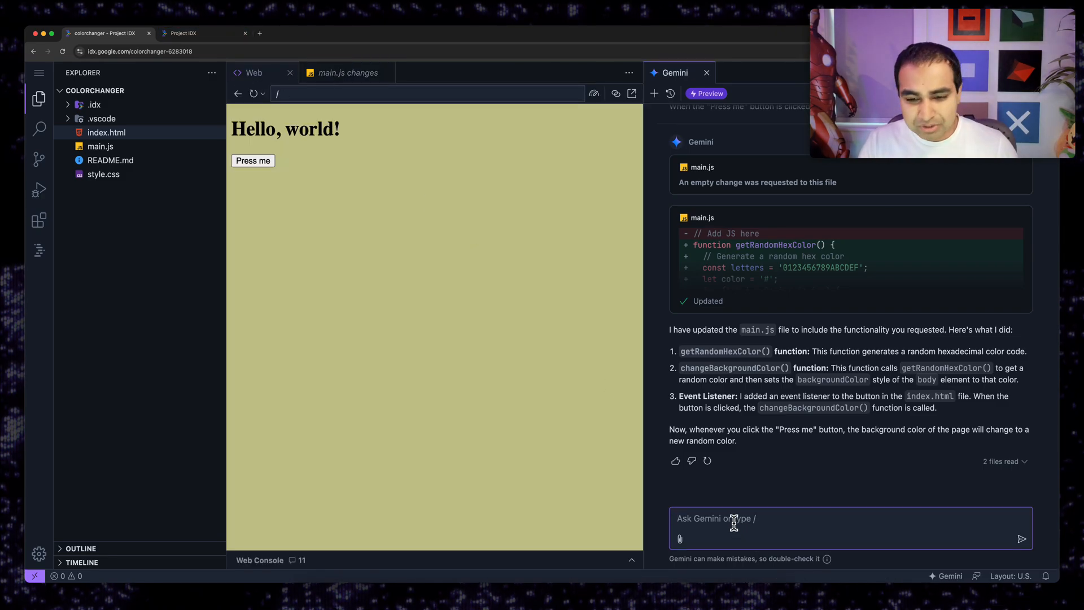
{"action": "type", "text": "Re"}
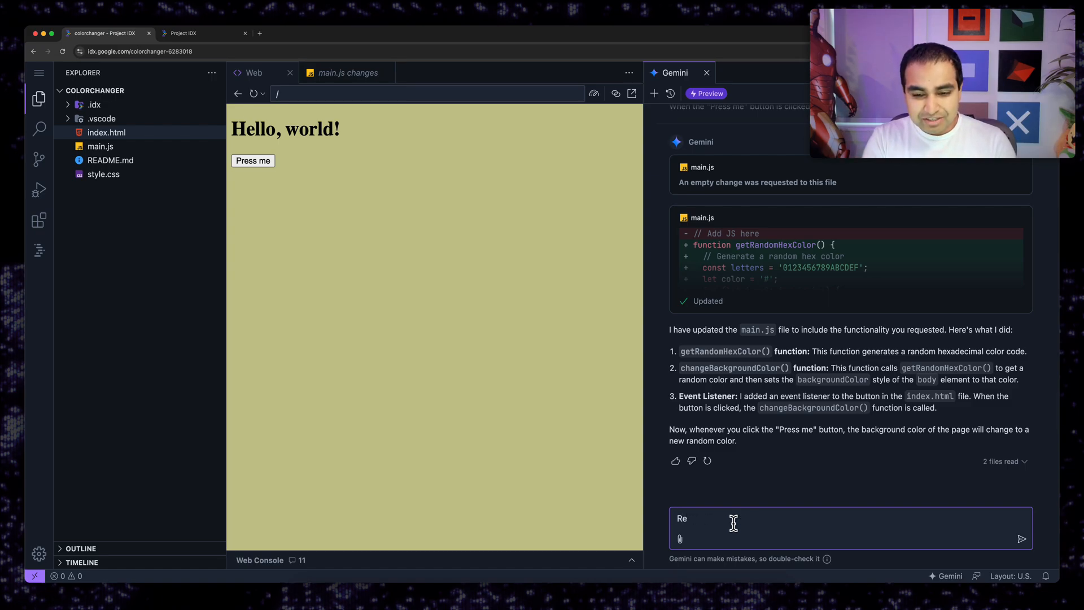
{"action": "type", "text": "Display the hex color value instead of \"Hello, world!\" in m"}
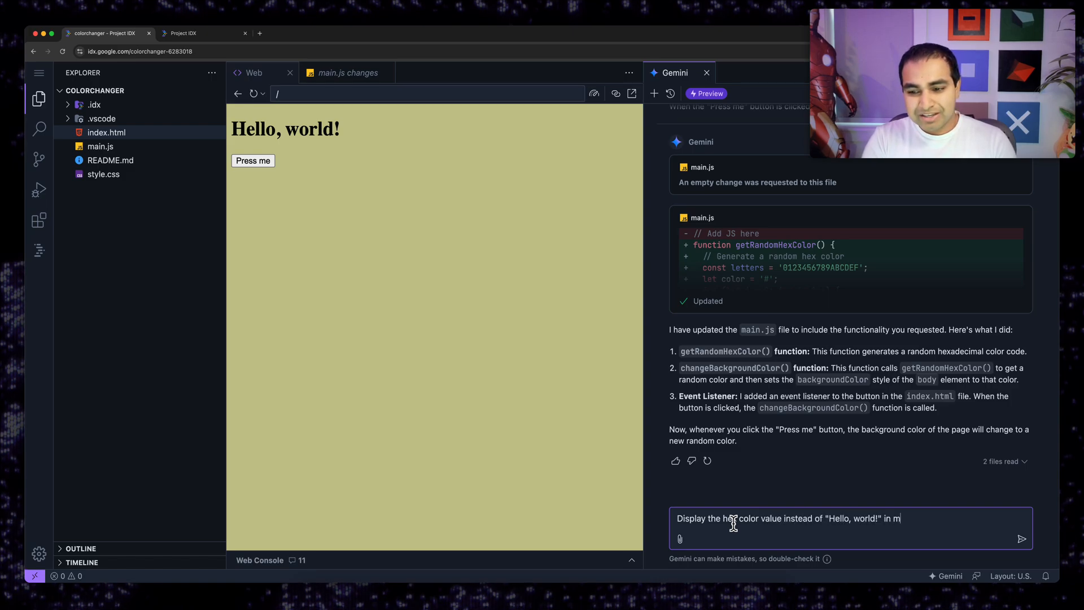
{"action": "type", "text": "y application."}
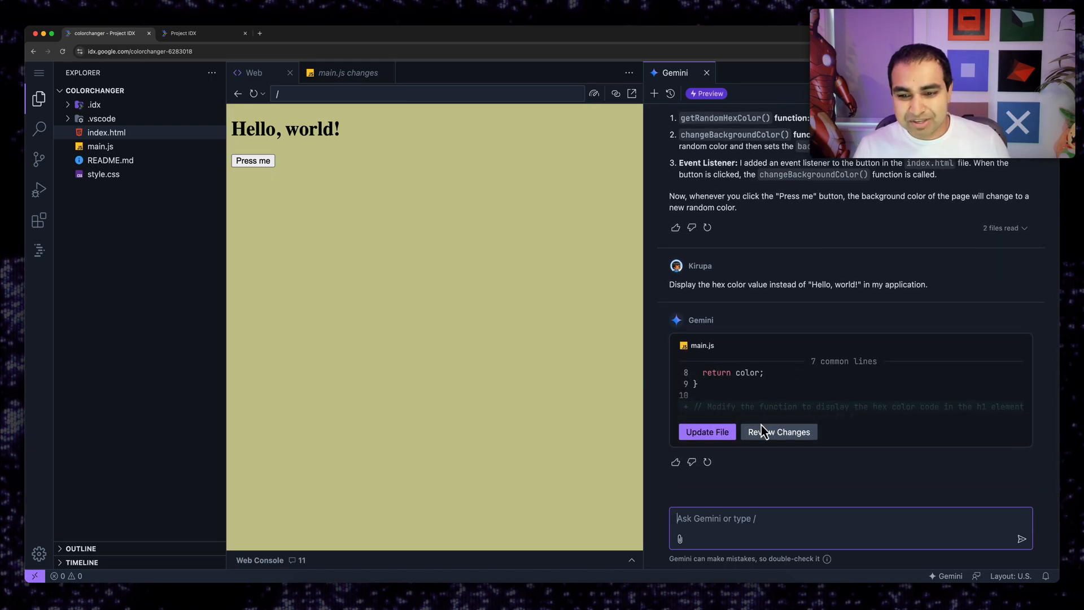
{"action": "left_click", "coordinate": [778, 431]}
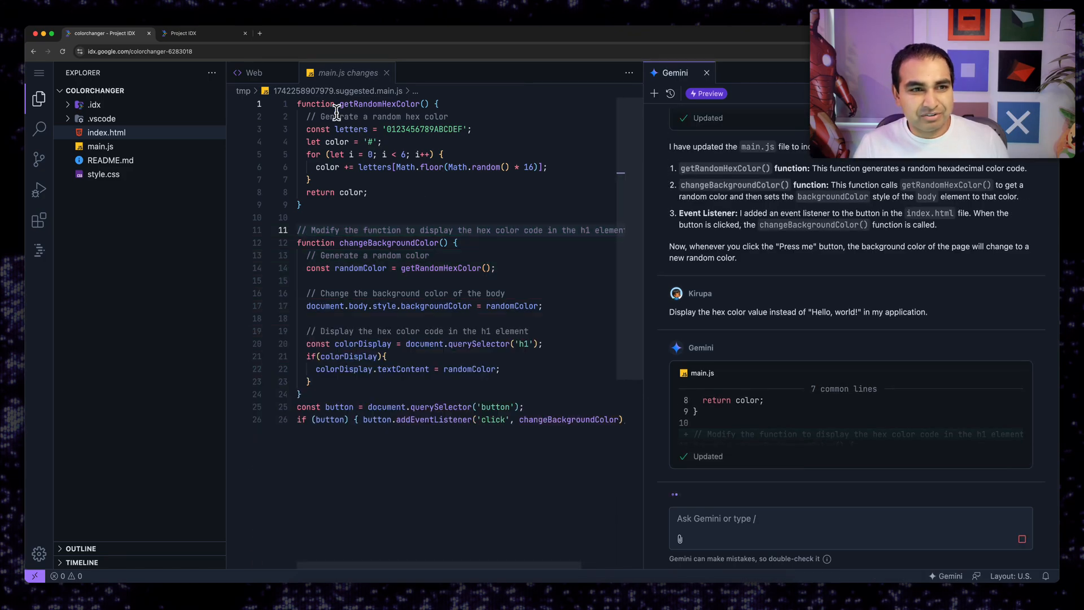
Step: Press the button repeatedly so the heading shows each random background's hex code
{"action": "left_click", "coordinate": [254, 72]}
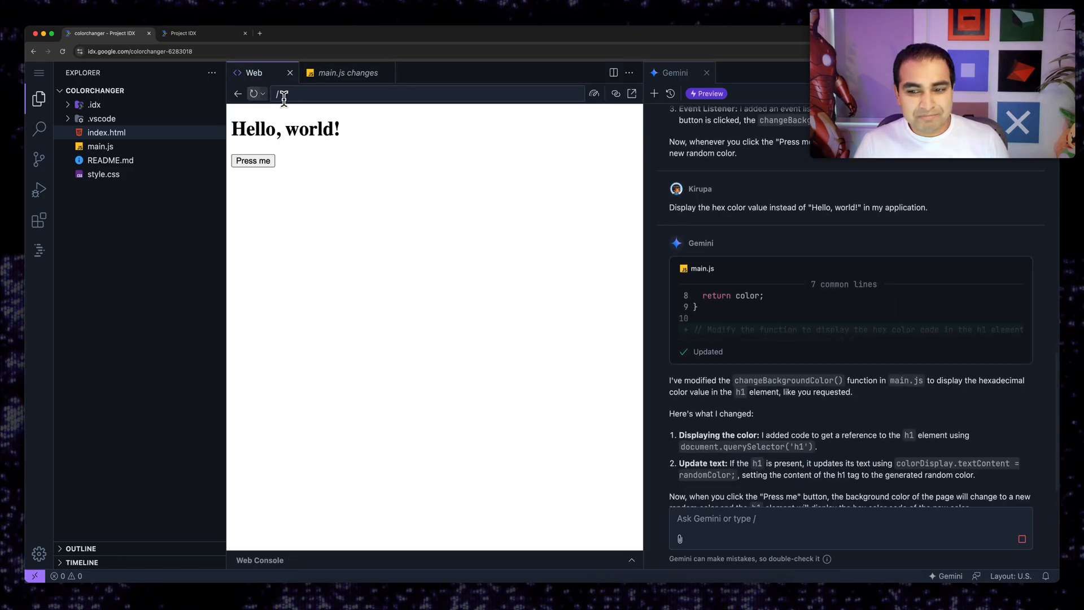
{"action": "left_click", "coordinate": [253, 161]}
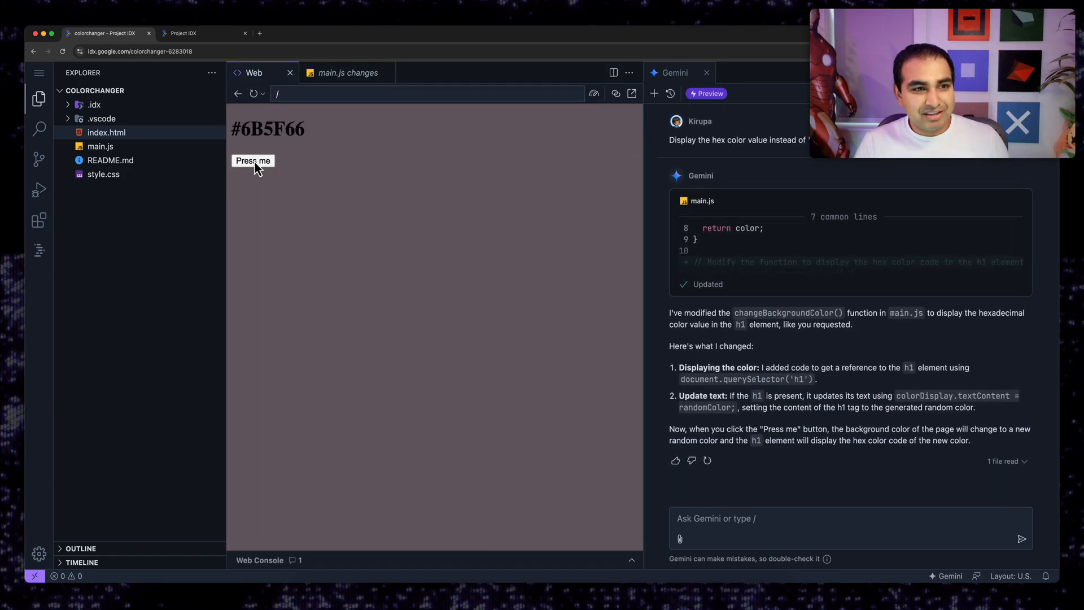
{"action": "left_click", "coordinate": [252, 161]}
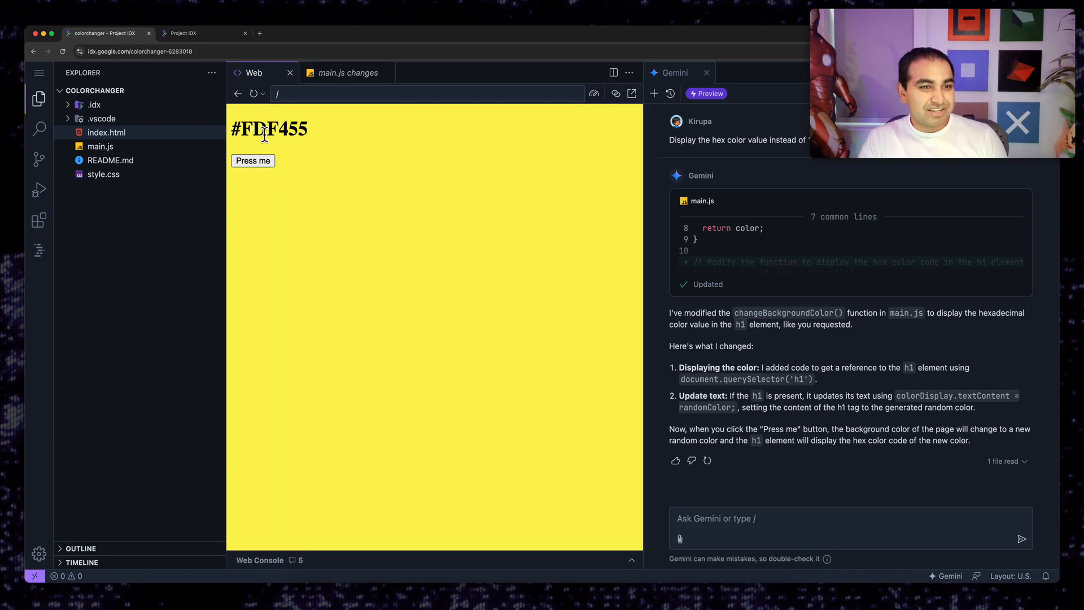
{"action": "left_click", "coordinate": [252, 160]}
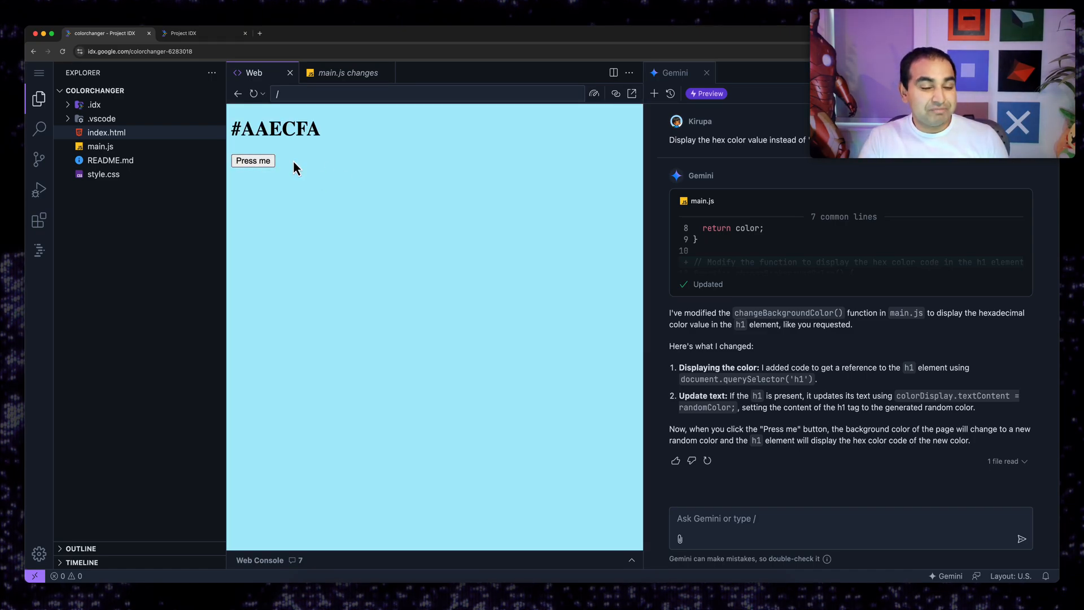
{"action": "left_click", "coordinate": [253, 161]}
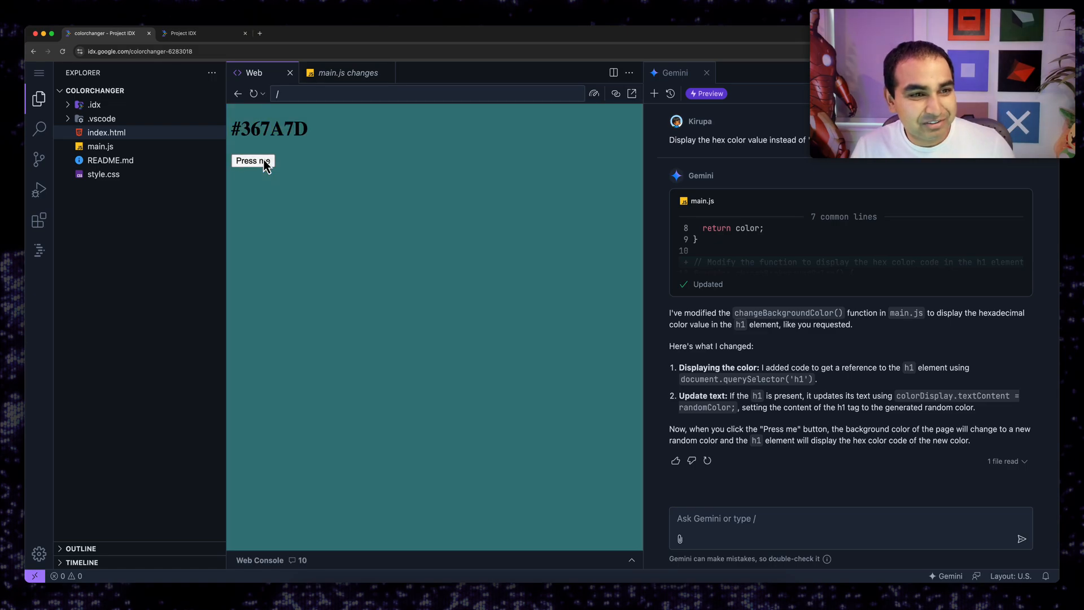
{"action": "left_click", "coordinate": [252, 160]}
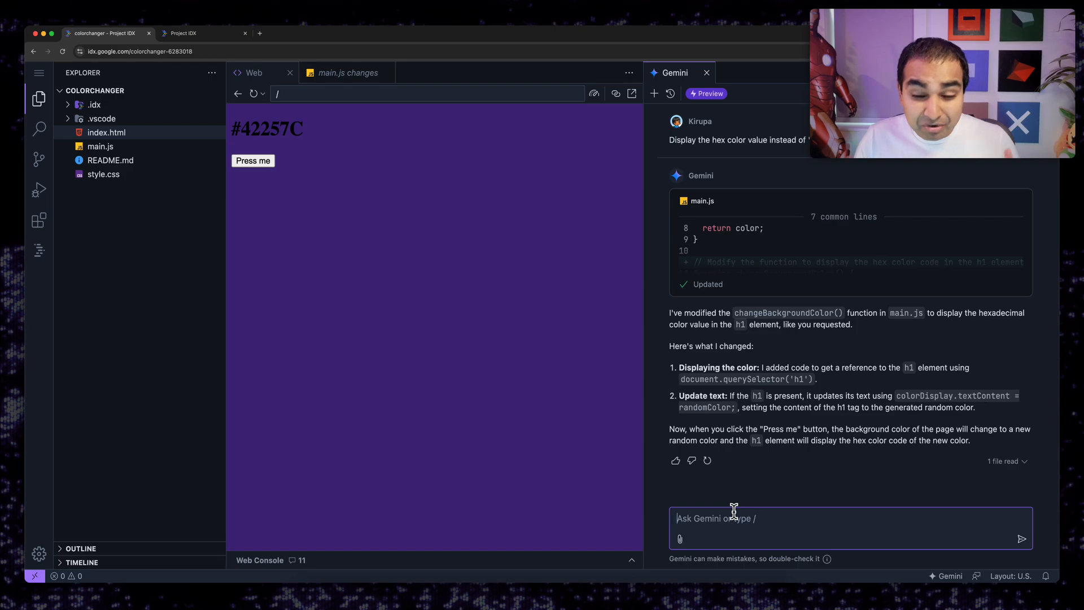
Step: Have Gemini centre the page content in style.css and test a new colour
{"action": "type", "text": "Cent"}
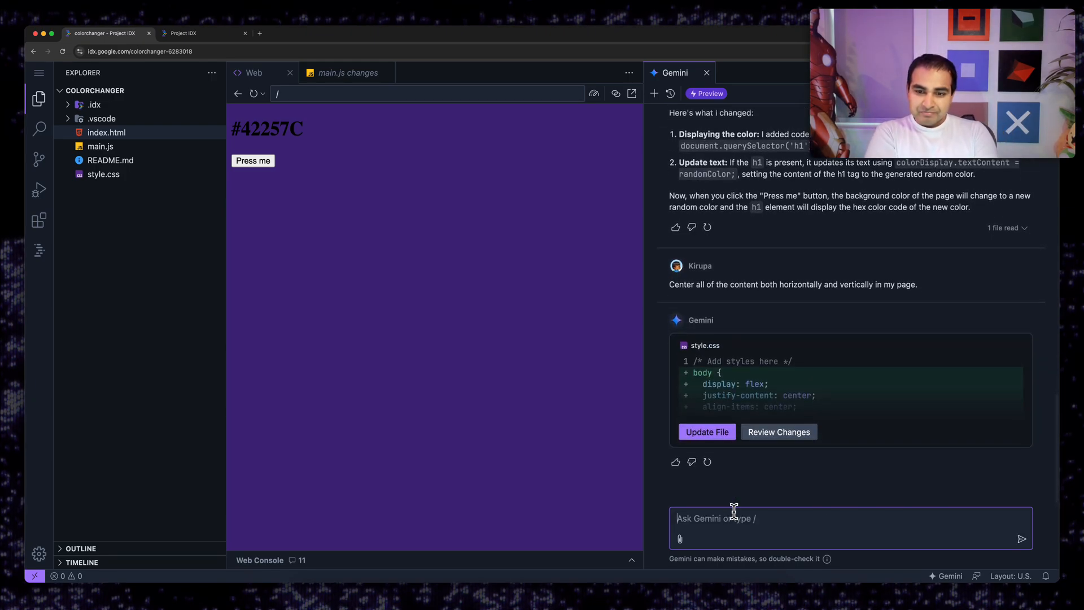
{"action": "left_click", "coordinate": [706, 432]}
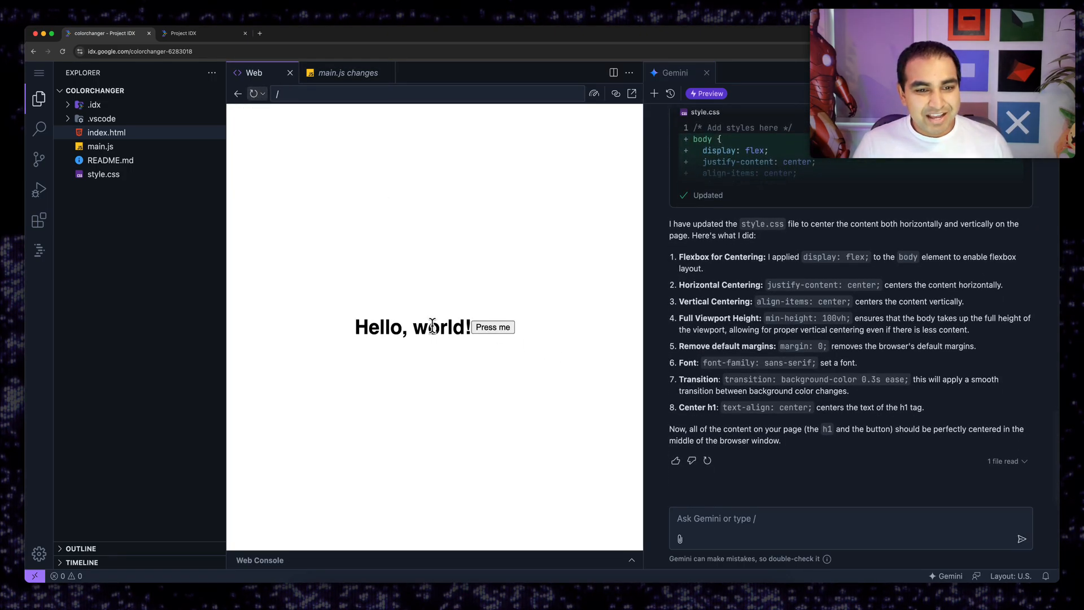
{"action": "left_click", "coordinate": [493, 327]}
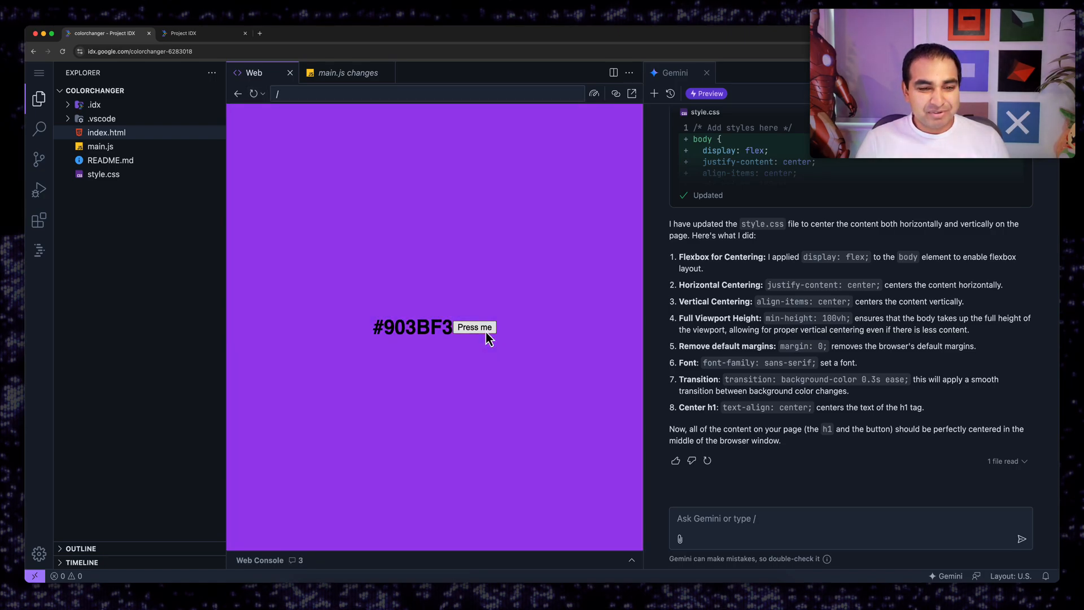
Step: Have Gemini place the "Press me" button below the hex value in style.css
{"action": "type", "text": "Make"}
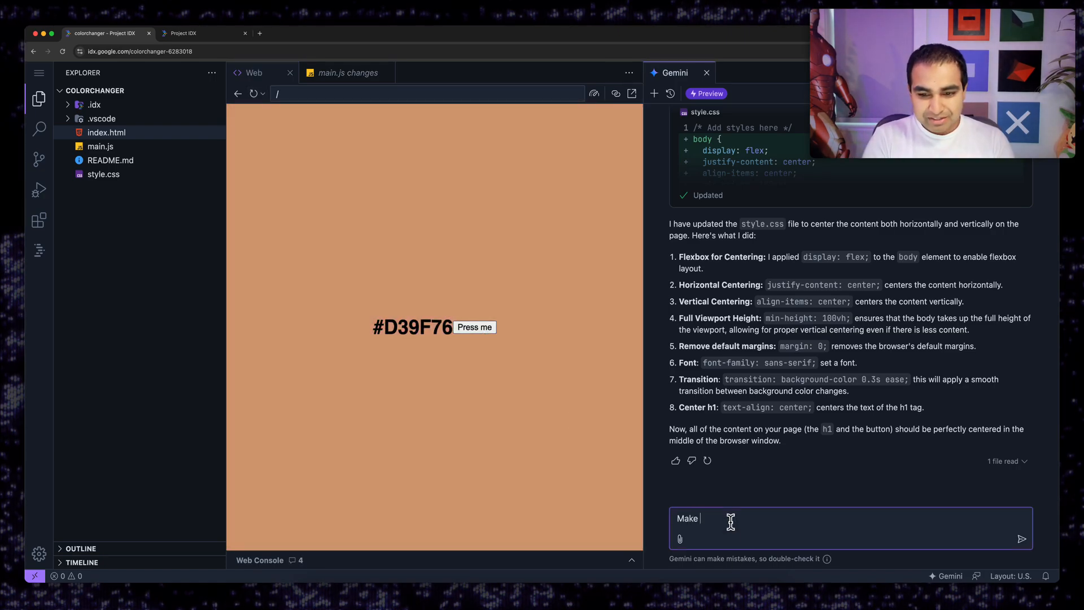
{"action": "type", "text": "the \"Press"}
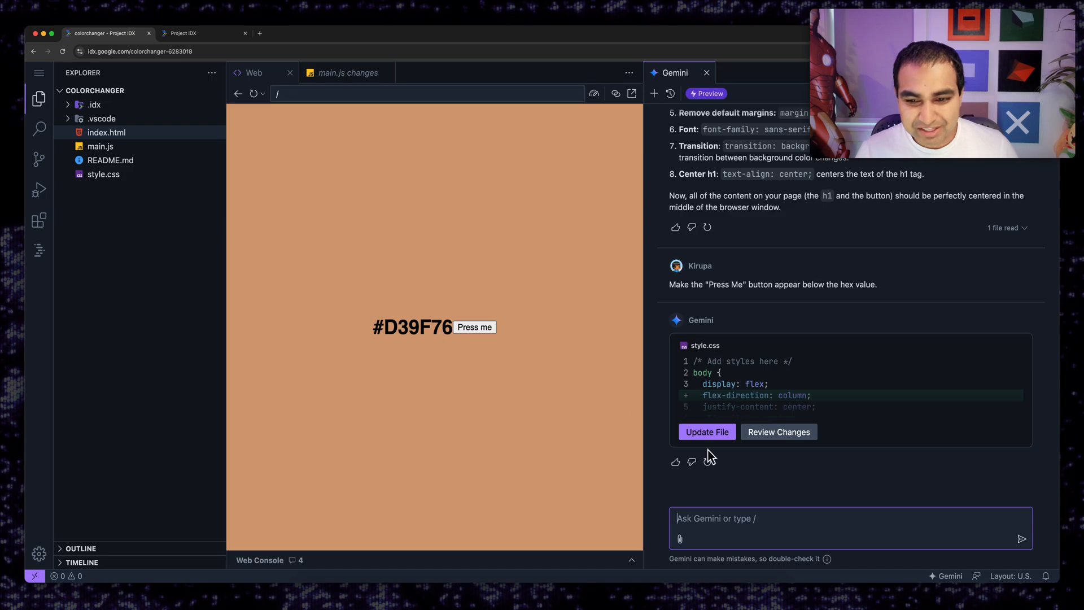
{"action": "left_click", "coordinate": [705, 431]}
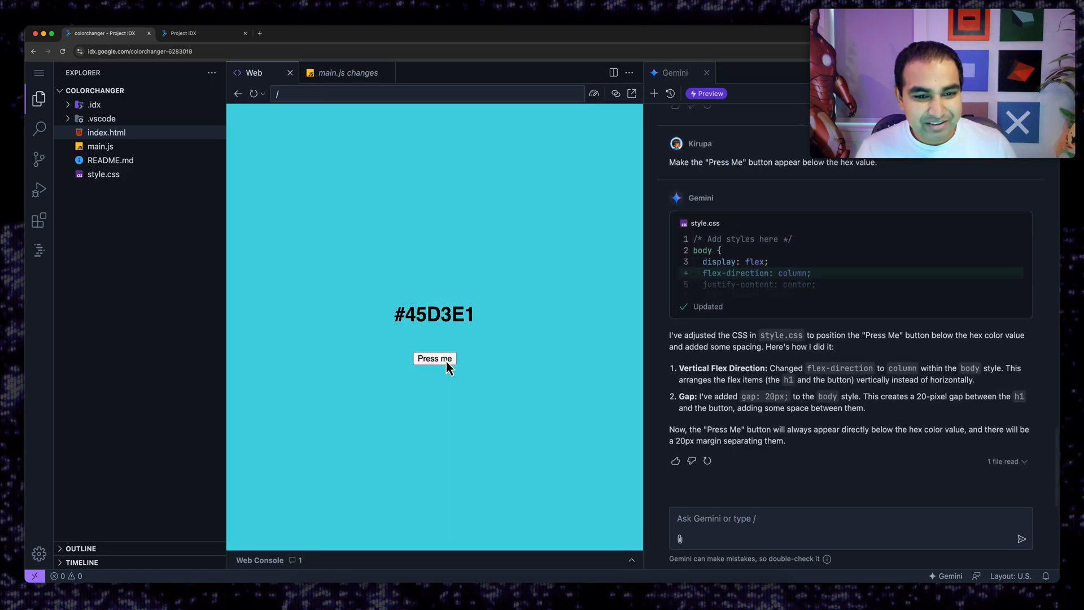
Step: Ask Gemini to display the background colour in place of "Hello, world!" when the page loads
{"action": "left_click", "coordinate": [434, 358]}
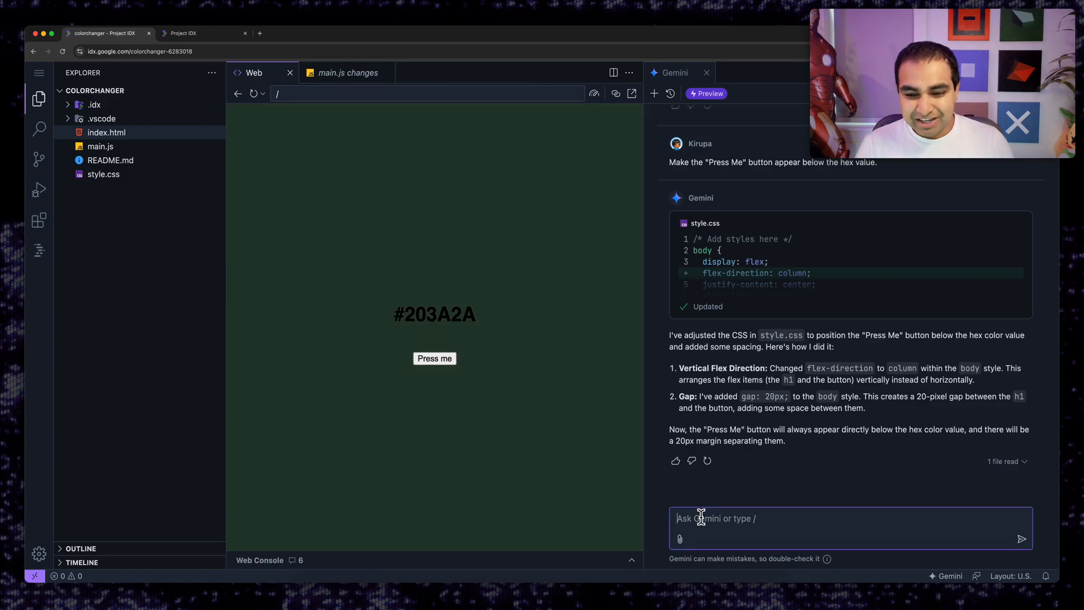
{"action": "type", "text": "Where"}
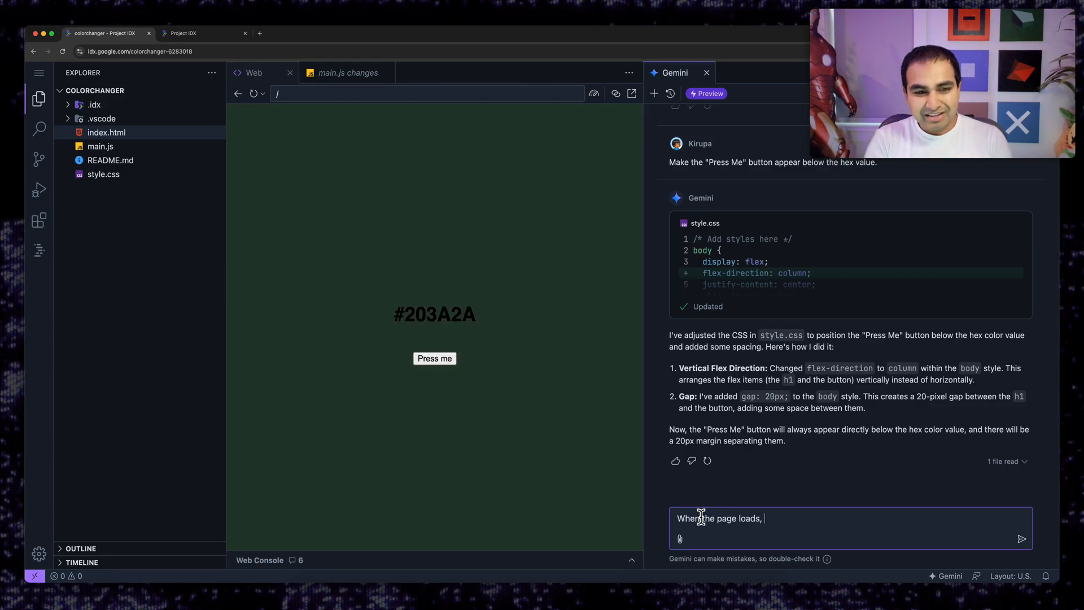
{"action": "type", "text": "display a random"}
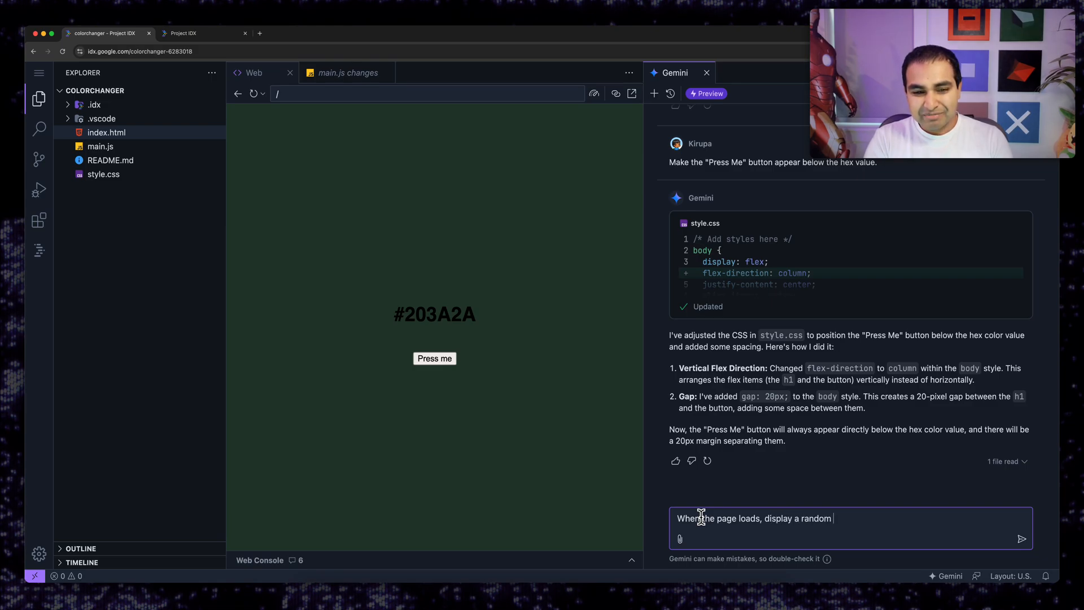
{"action": "type", "text": "background"}
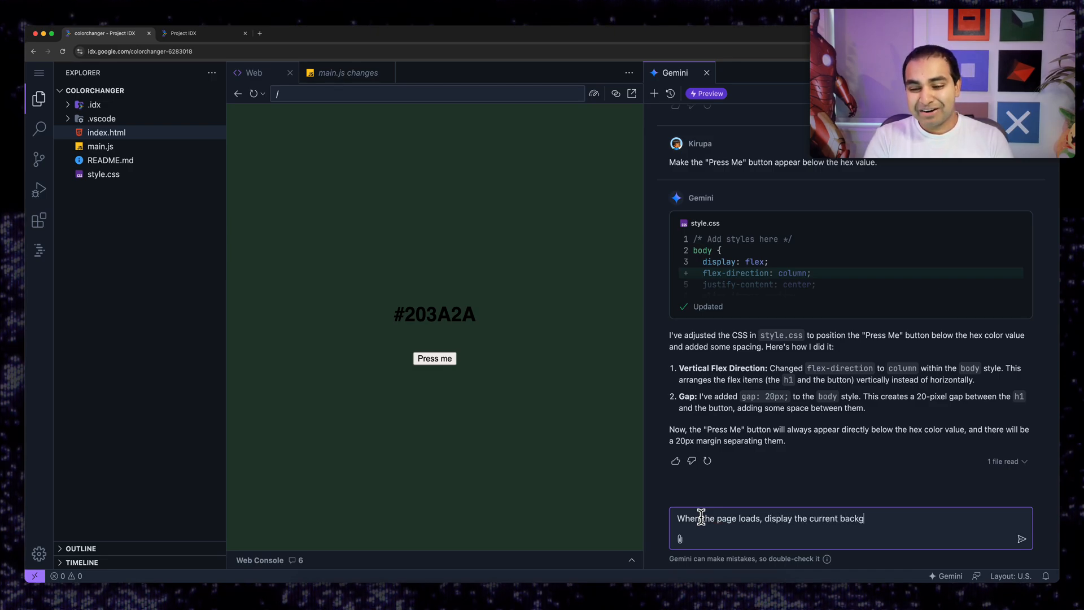
{"action": "type", "text": "round color"}
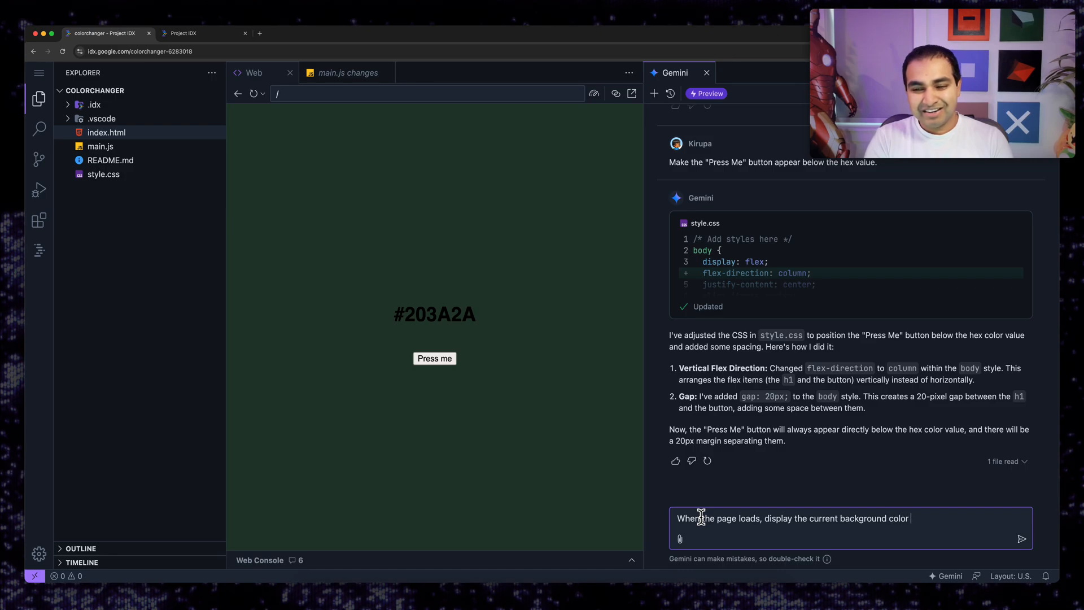
{"action": "type", "text": "in"}
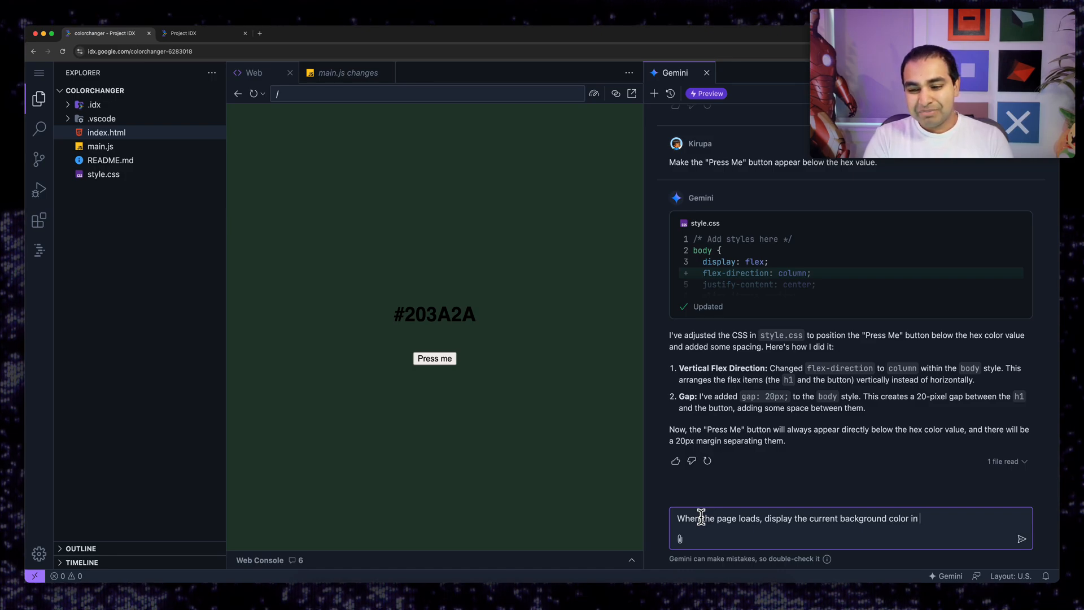
{"action": "type", "text": "in place of \"Helo"}
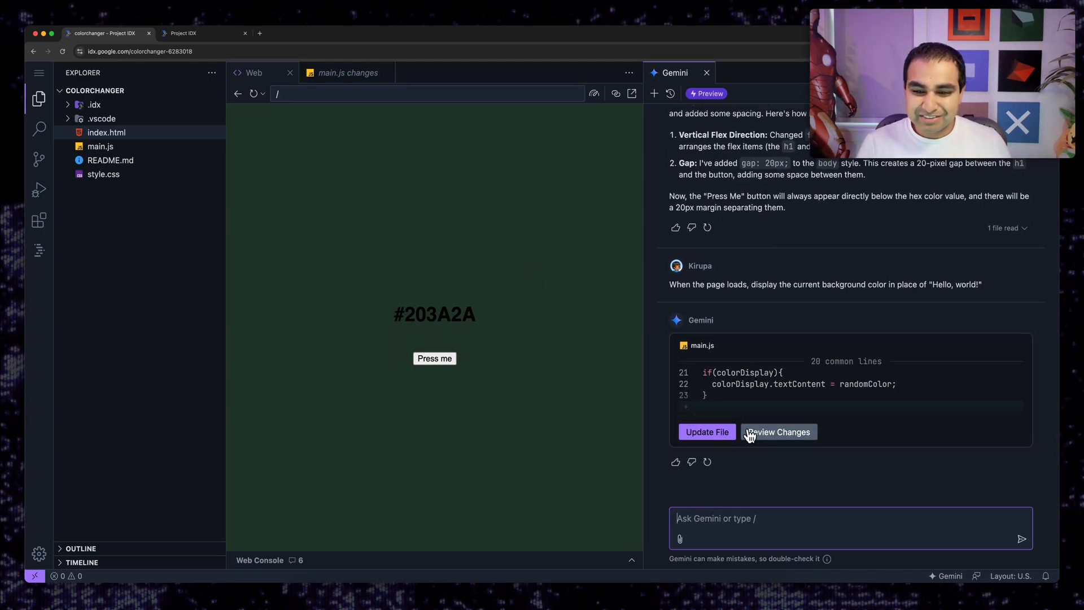
Step: Apply the on-load colour change to main.js, reload the preview and generate new colours
{"action": "left_click", "coordinate": [707, 431]}
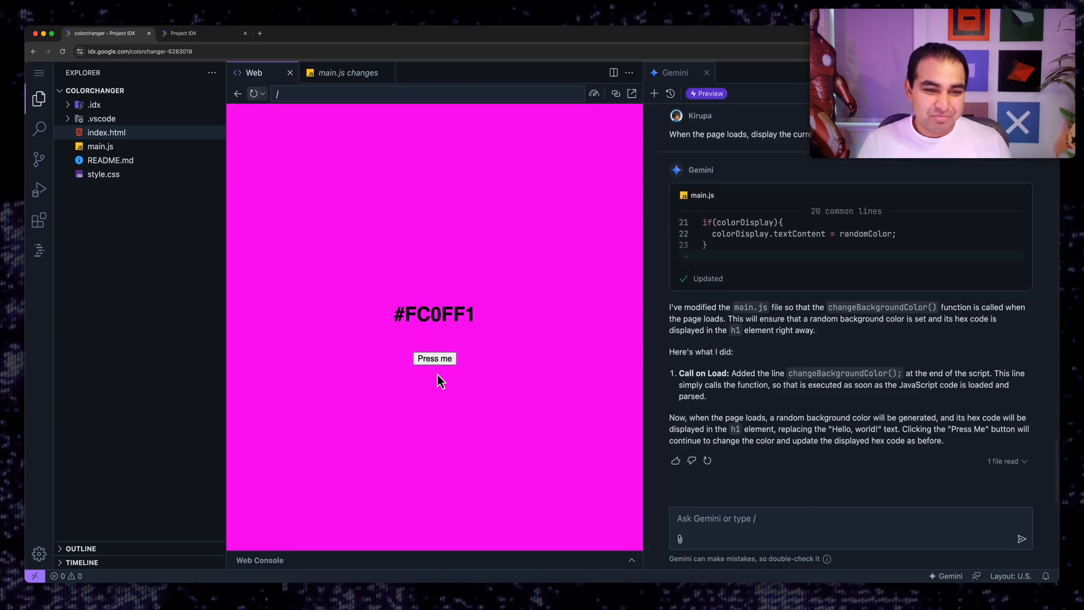
{"action": "left_click", "coordinate": [253, 94]}
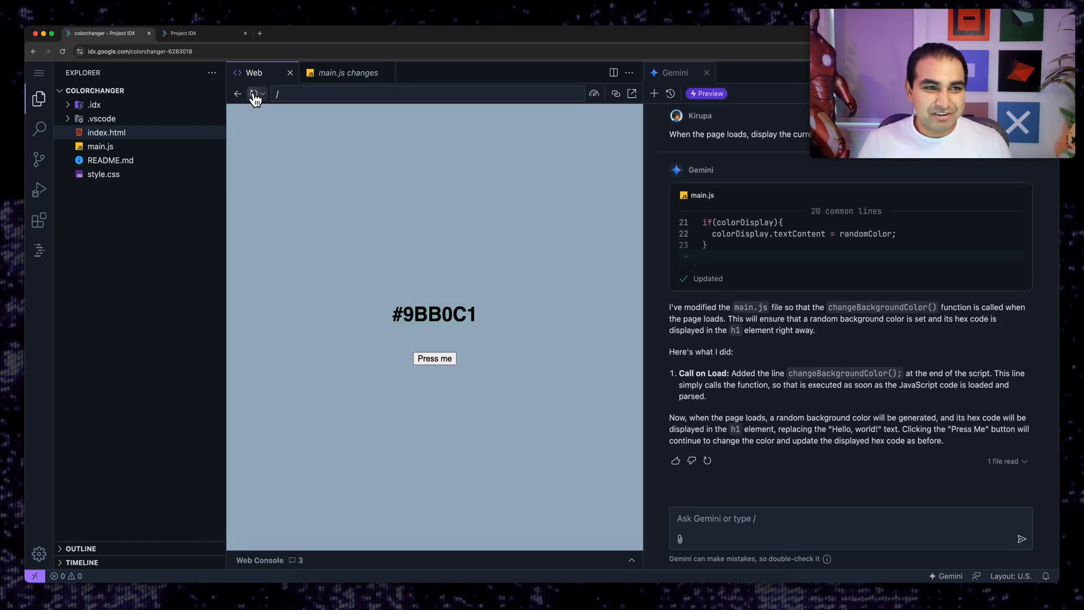
{"action": "left_click", "coordinate": [434, 358]}
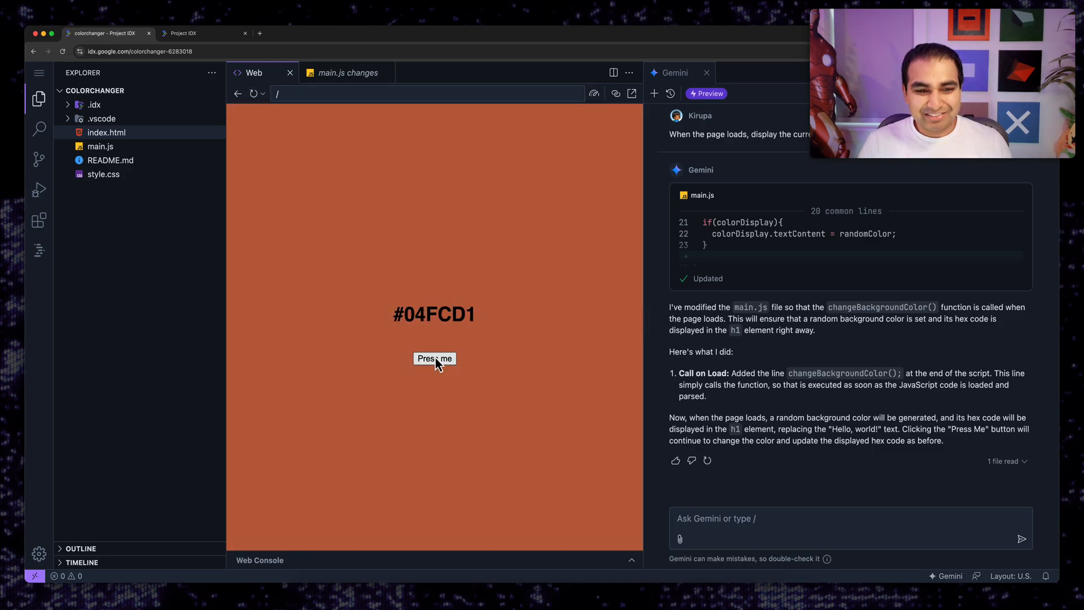
{"action": "left_click", "coordinate": [434, 357]}
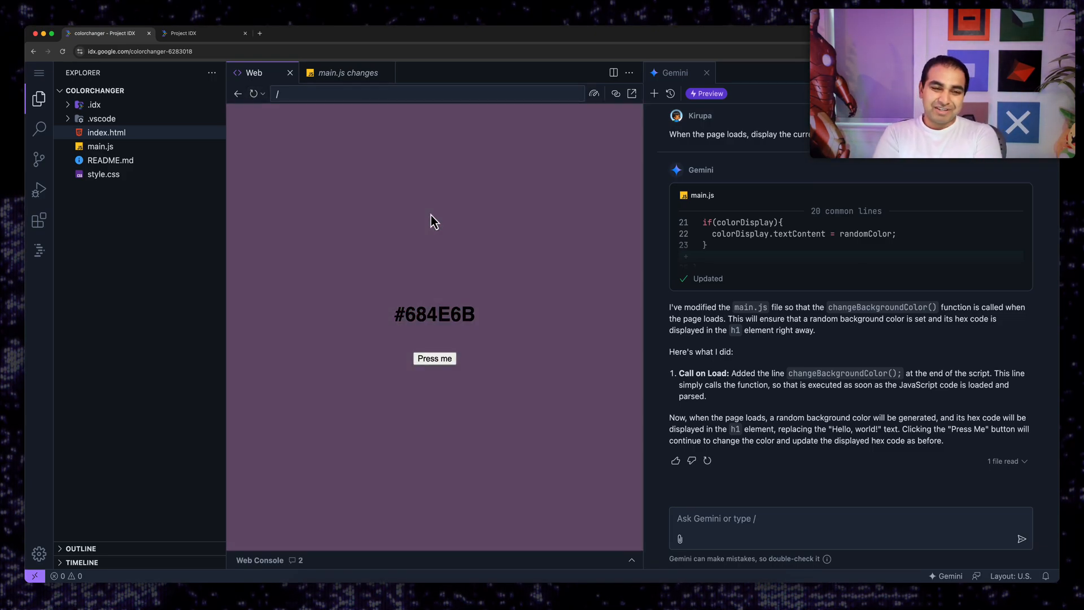
{"action": "double_click", "coordinate": [434, 315]}
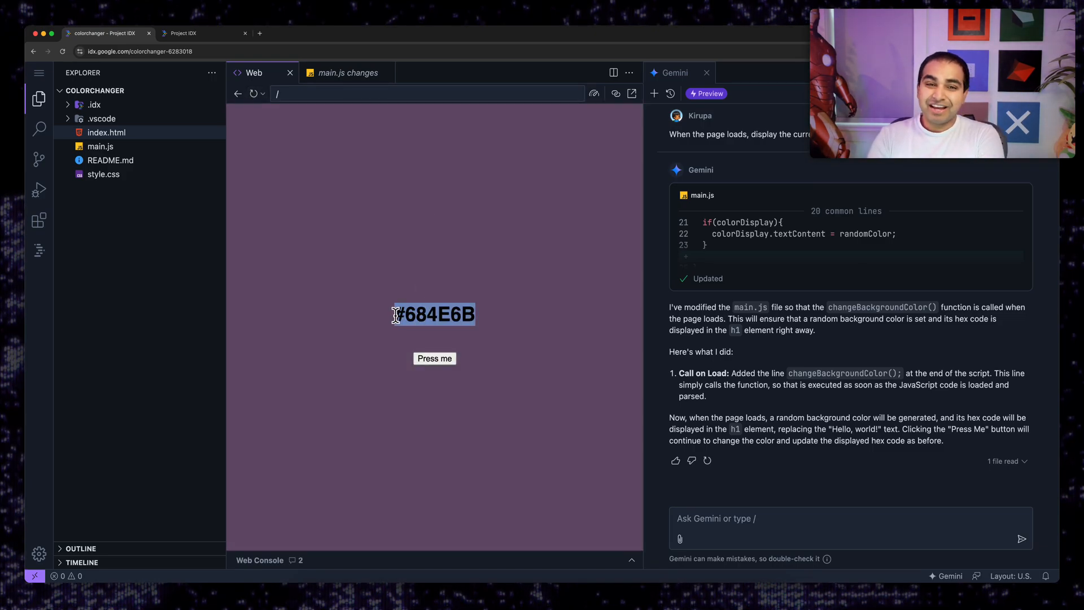
Step: Cycle through more random colours ending on green #68FA8E and select its hex code
{"action": "left_click", "coordinate": [434, 358]}
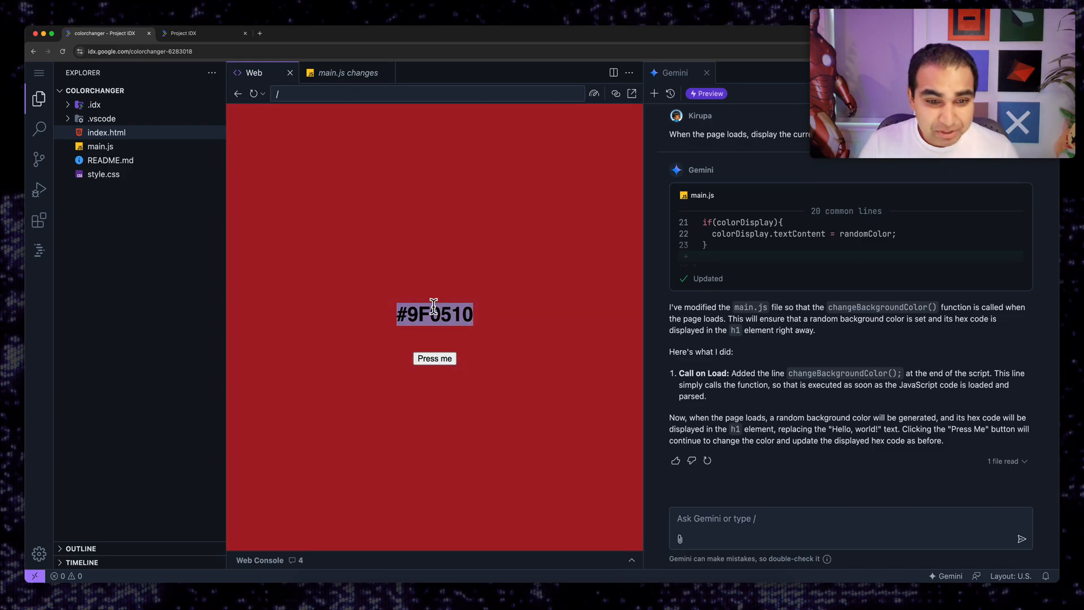
{"action": "left_click", "coordinate": [434, 358]}
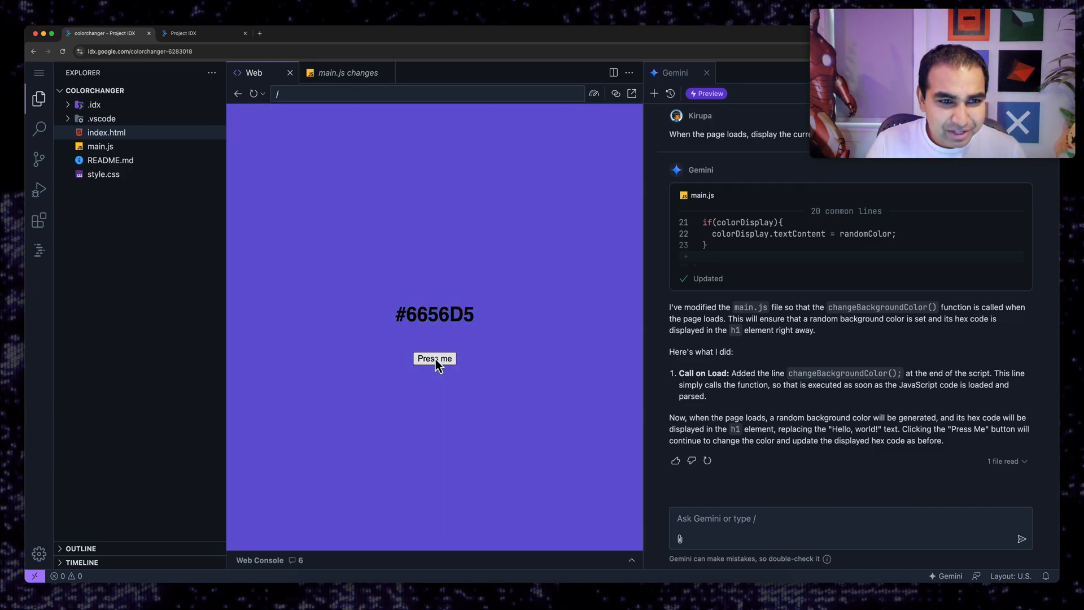
{"action": "left_click", "coordinate": [434, 358]}
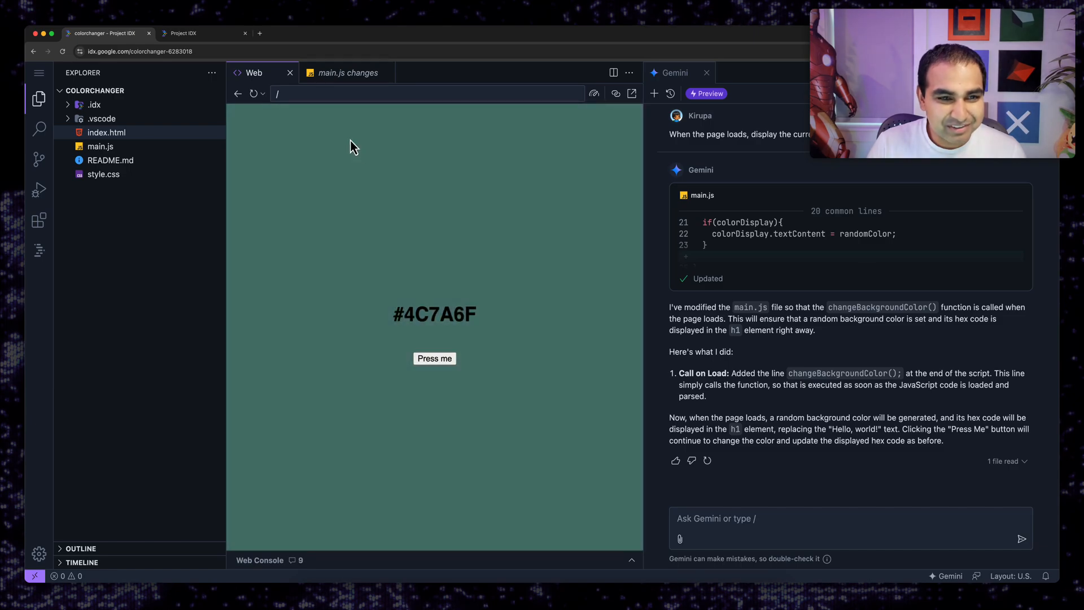
{"action": "left_click", "coordinate": [433, 358]}
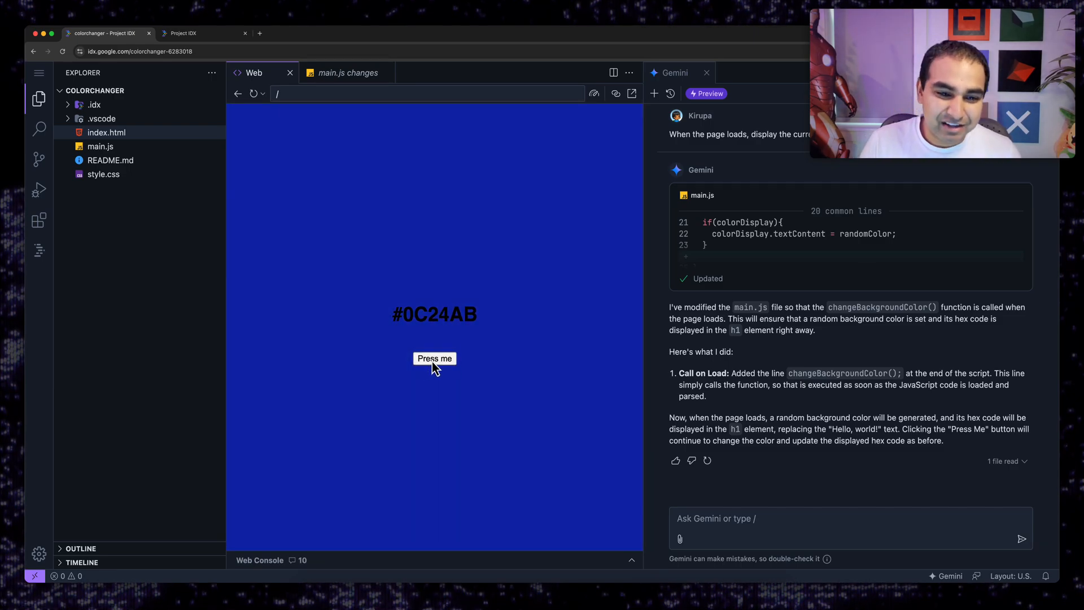
{"action": "left_click", "coordinate": [433, 358]}
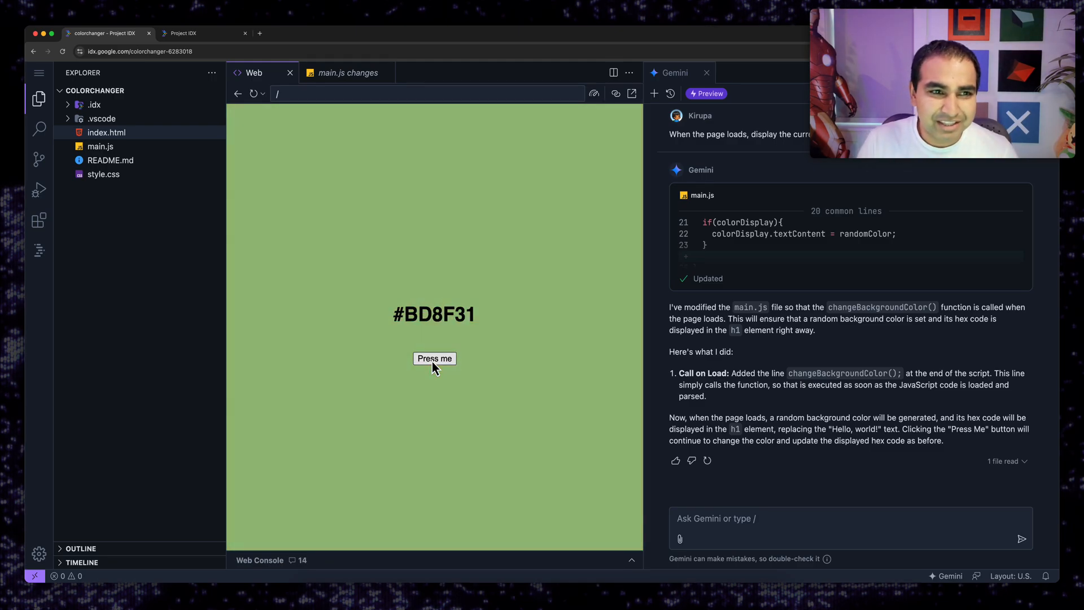
{"action": "left_click", "coordinate": [433, 358]}
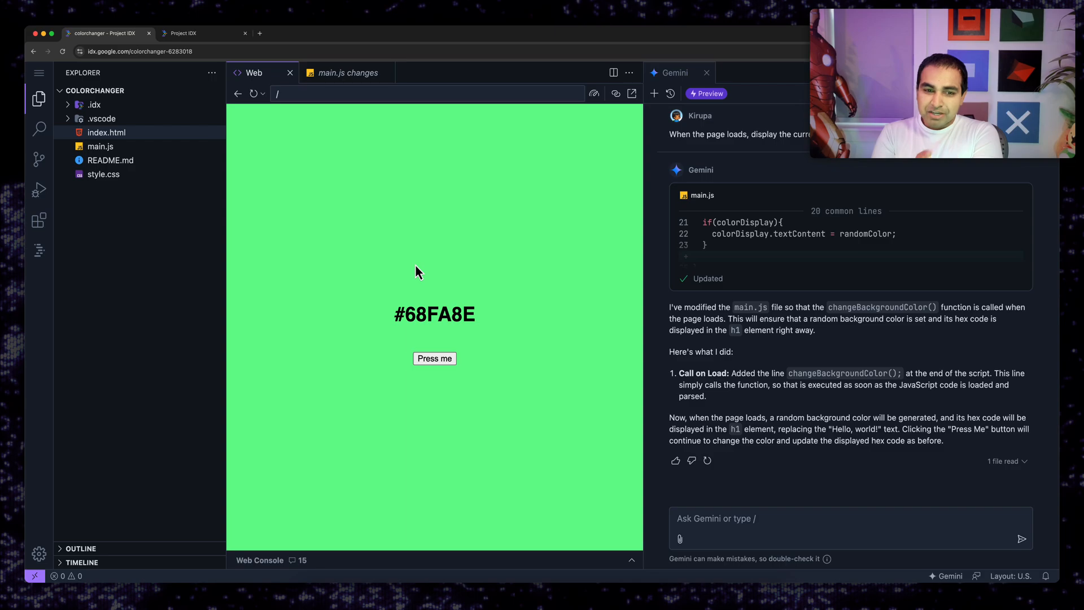
{"action": "double_click", "coordinate": [433, 313]}
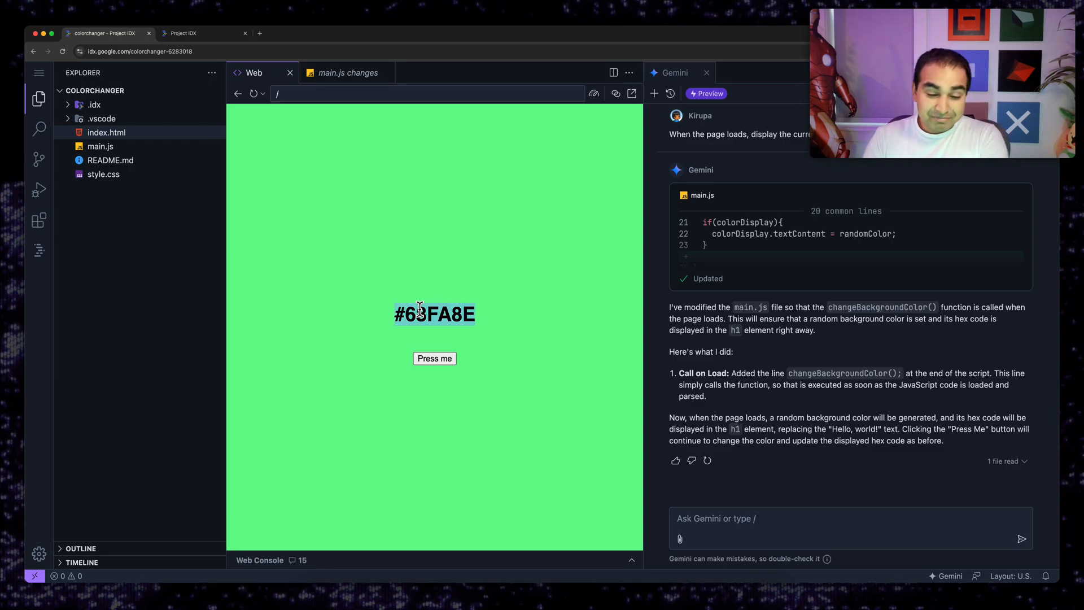
{"action": "left_click", "coordinate": [348, 72]}
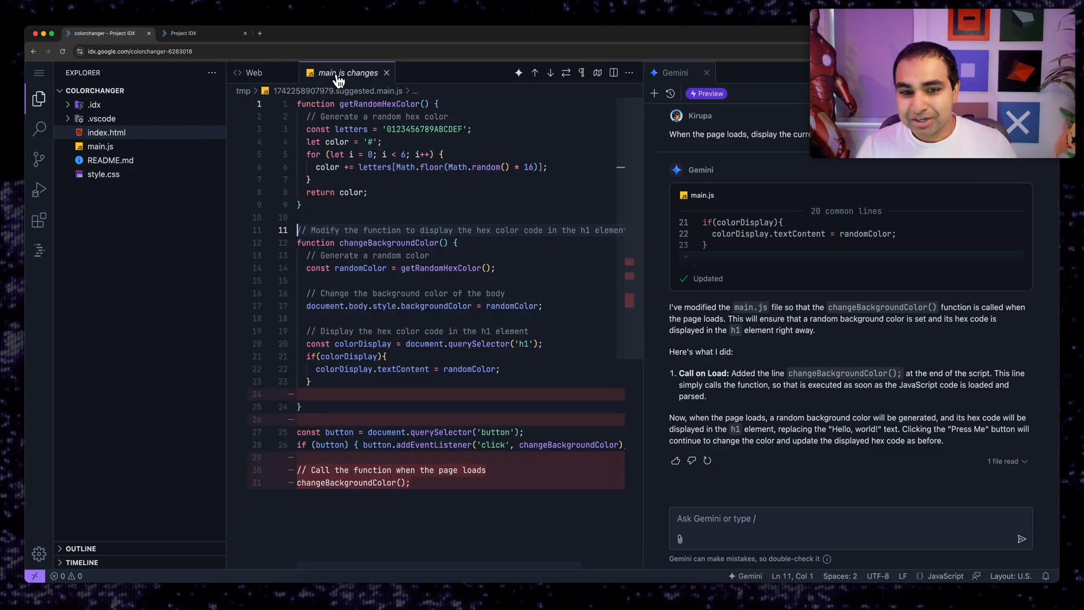
{"action": "double_click", "coordinate": [435, 306]}
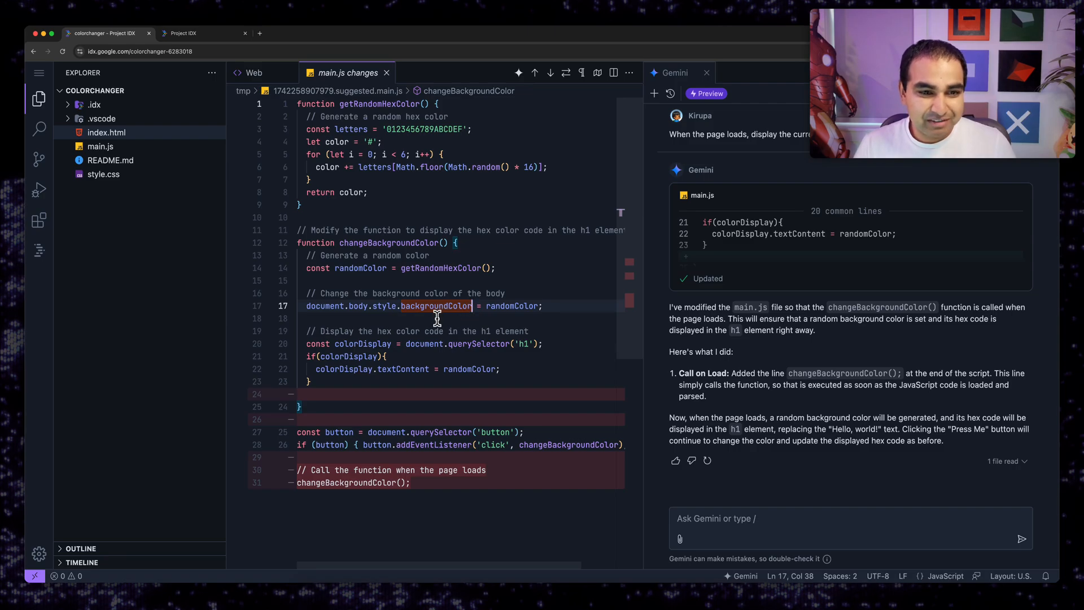
{"action": "left_click", "coordinate": [254, 72]}
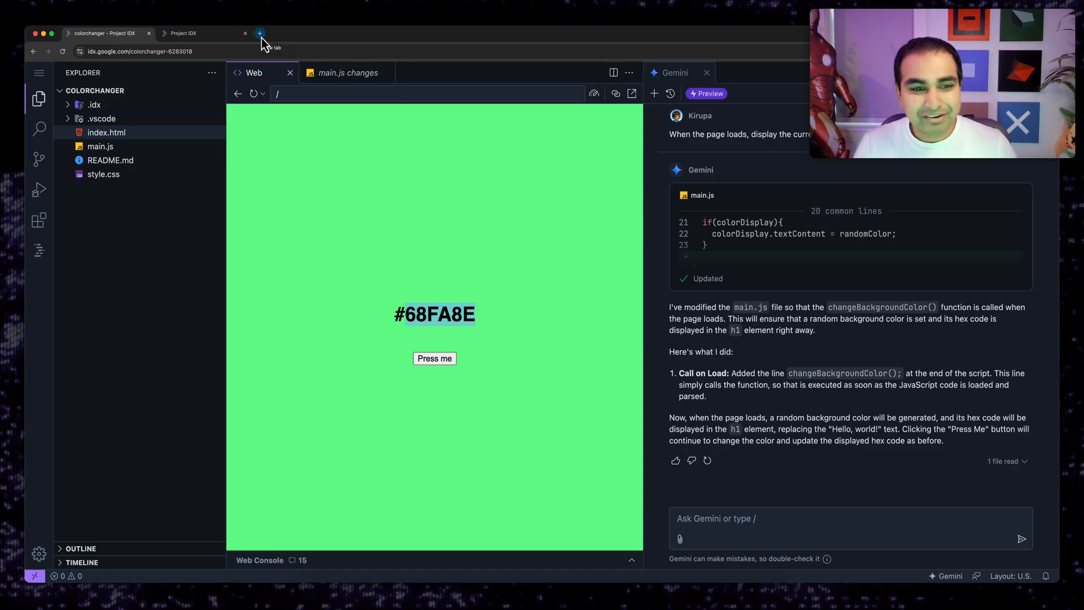
Step: Start a new Go workspace with the API server environment in a new tab
{"action": "left_click", "coordinate": [260, 33]}
{"action": "type", "text": "g"}
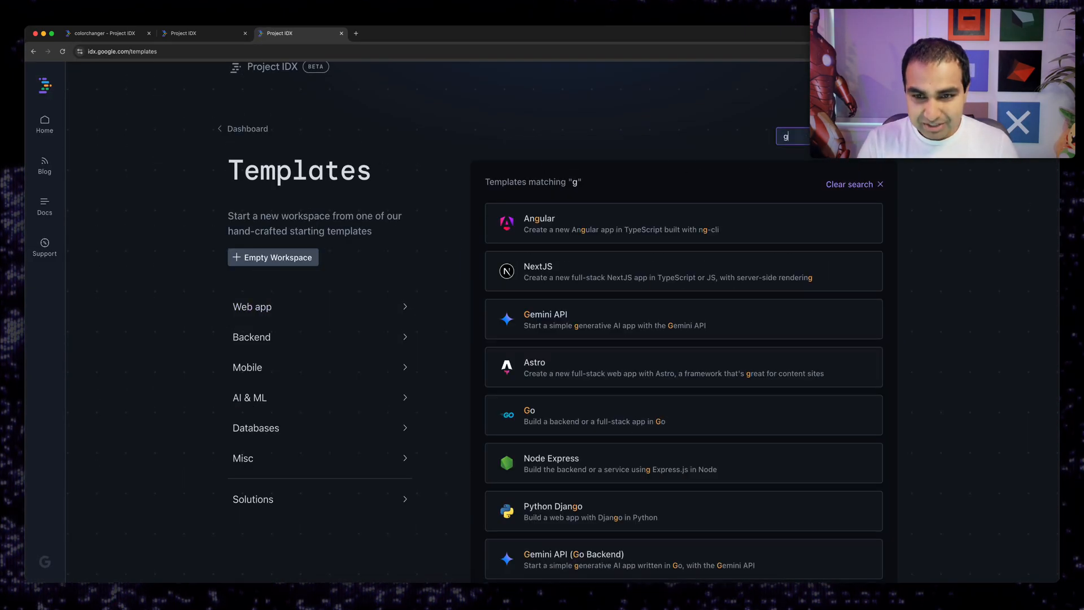
{"action": "left_click", "coordinate": [528, 414]}
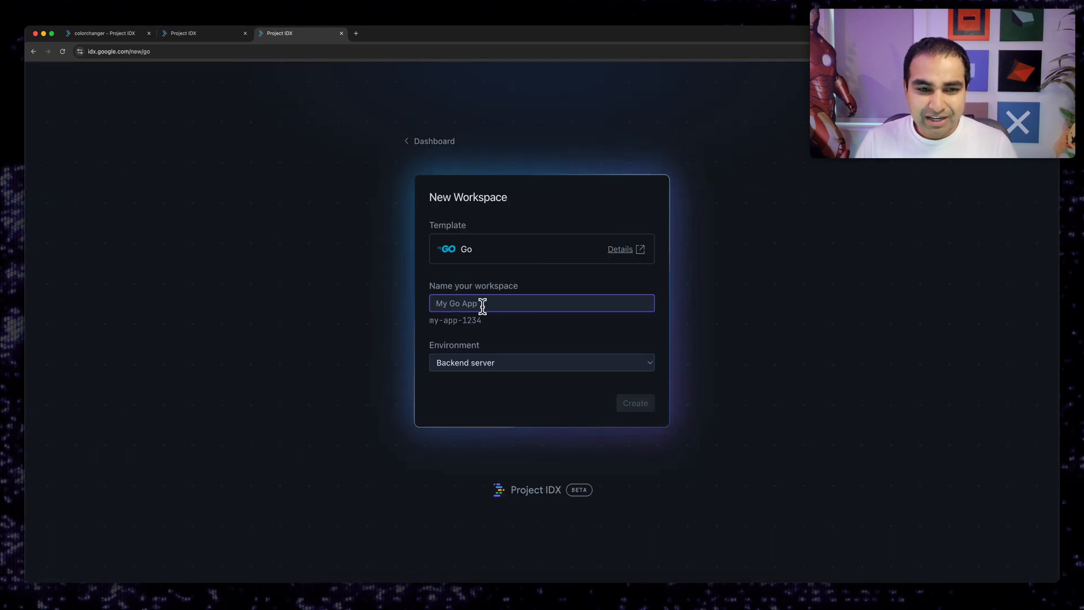
{"action": "left_click", "coordinate": [540, 362]}
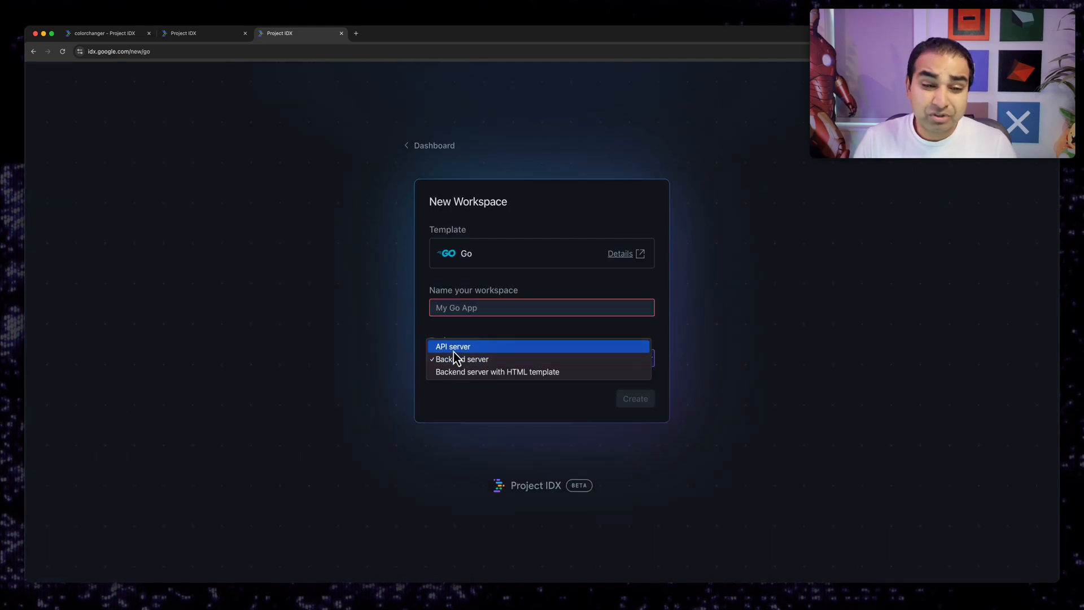
{"action": "left_click", "coordinate": [452, 347]}
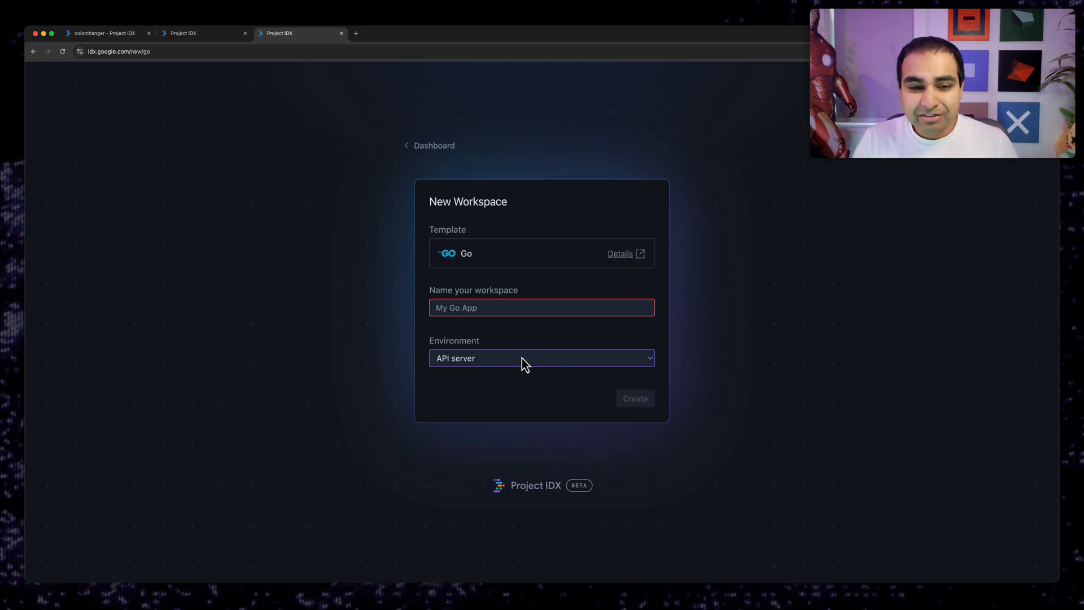
{"action": "mouse_move", "coordinate": [223, 88]}
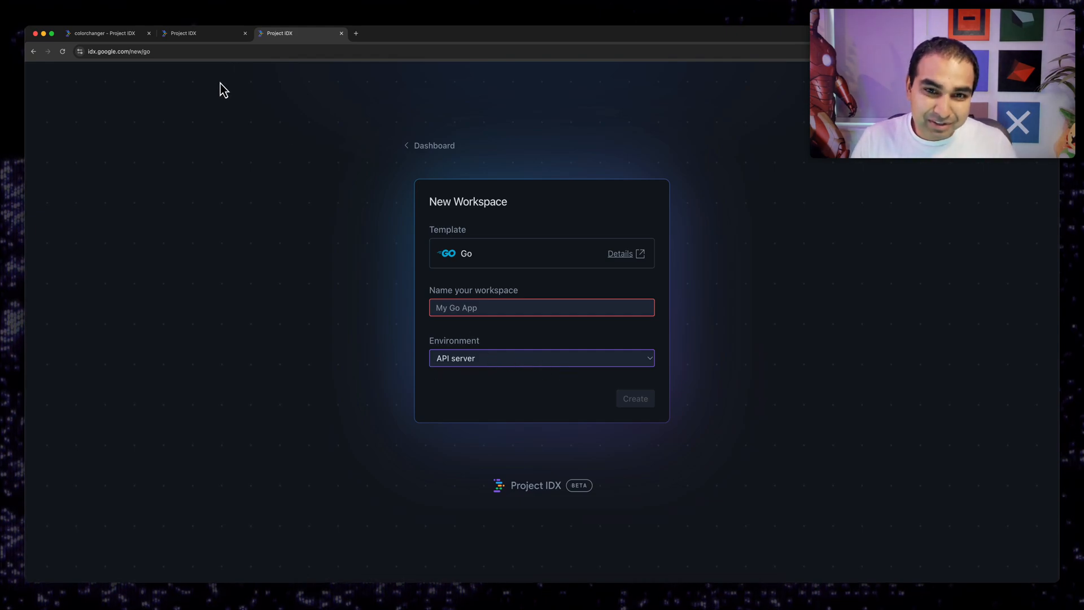
Step: Create the colorBackend workspace and open its main.go server code
{"action": "left_click", "coordinate": [201, 33]}
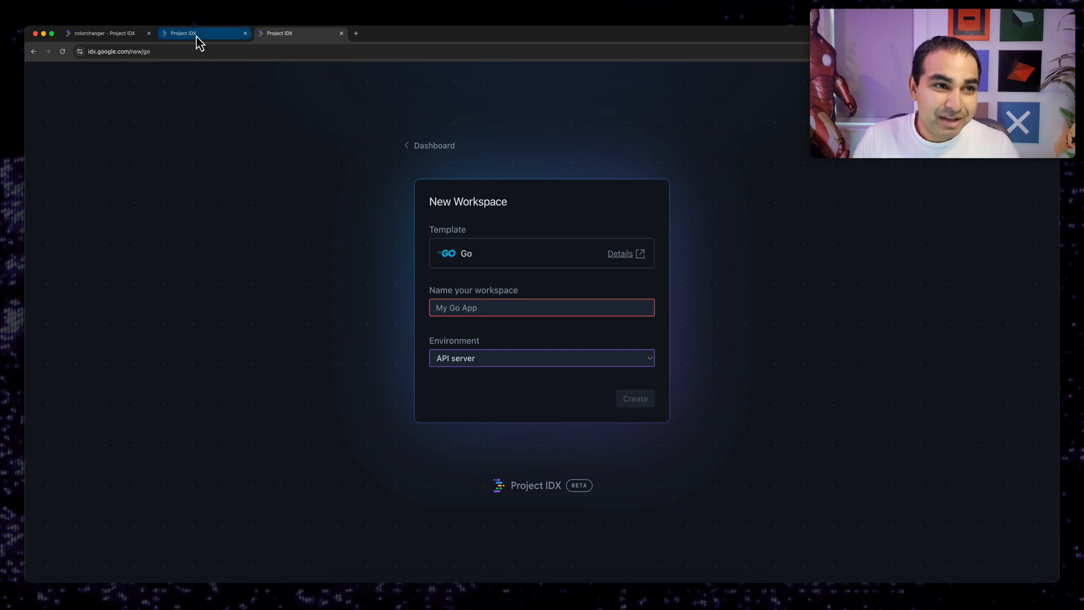
{"action": "left_click", "coordinate": [301, 33]}
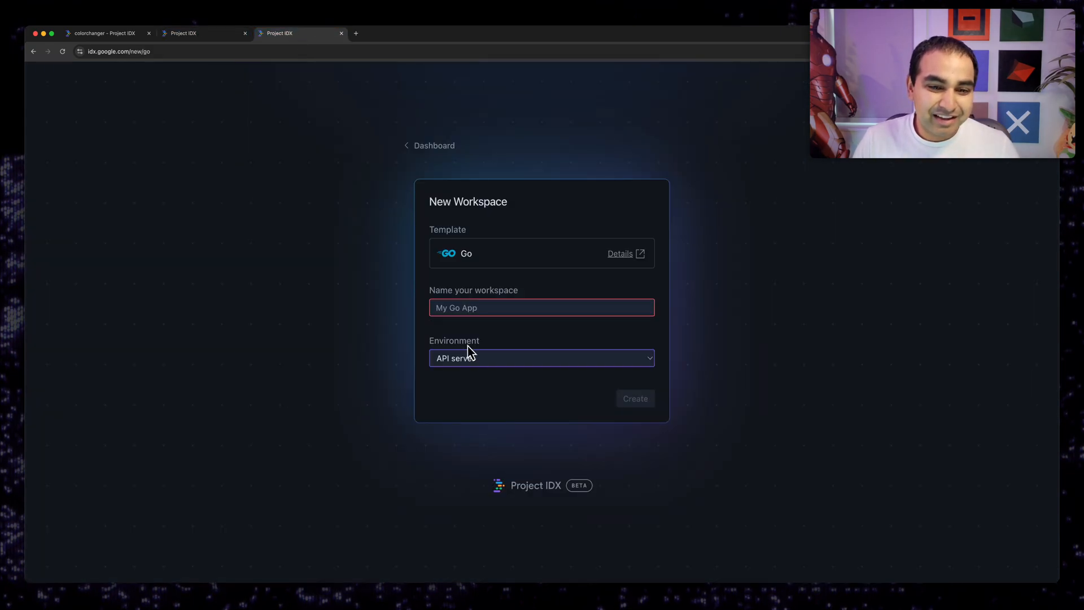
{"action": "left_click", "coordinate": [634, 399]}
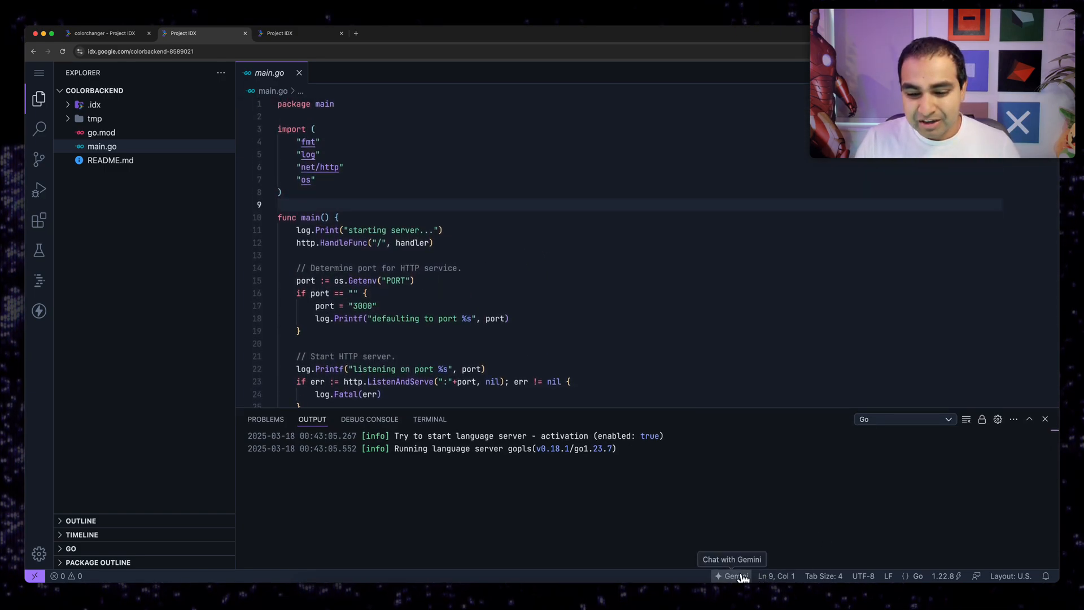
Step: Open Gemini chat in colorBackend, test colorchanger's button, and return to colorBackend
{"action": "left_click", "coordinate": [731, 575]}
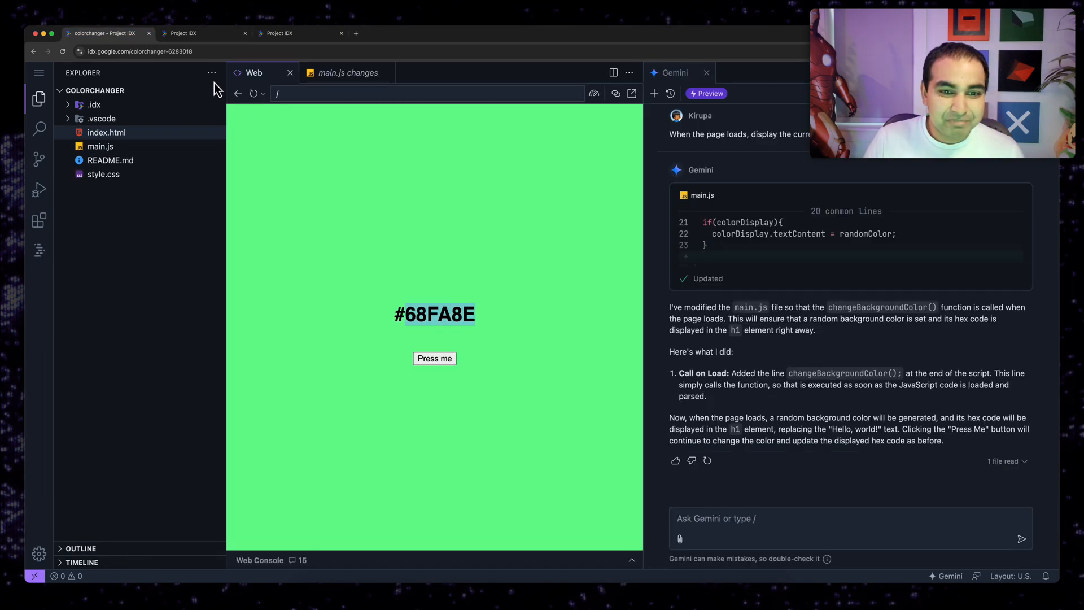
{"action": "left_click", "coordinate": [434, 358]}
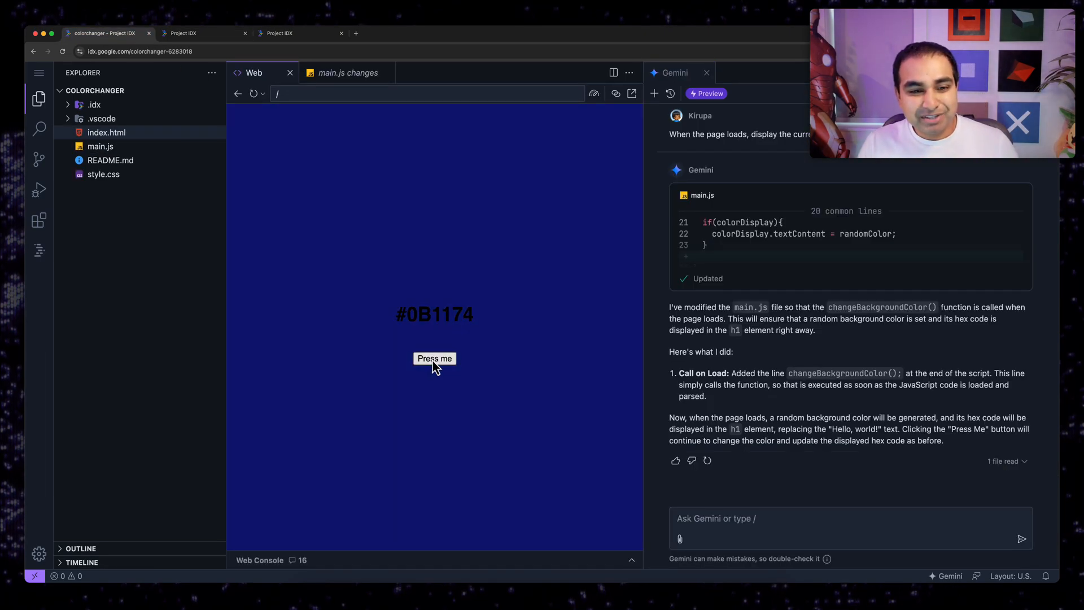
{"action": "left_click", "coordinate": [182, 32]}
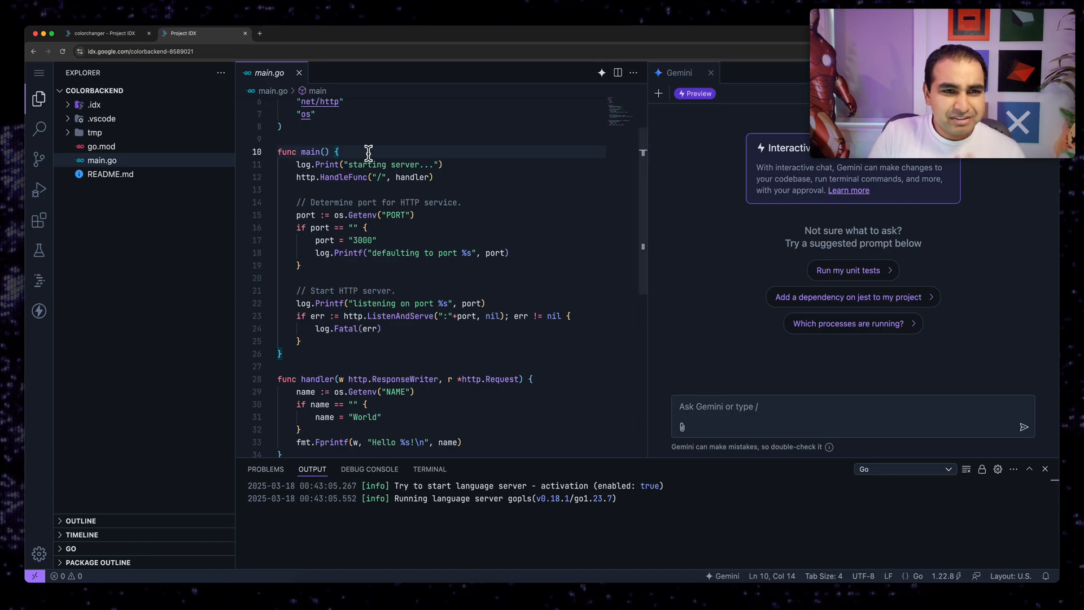
{"action": "mouse_move", "coordinate": [38, 280]}
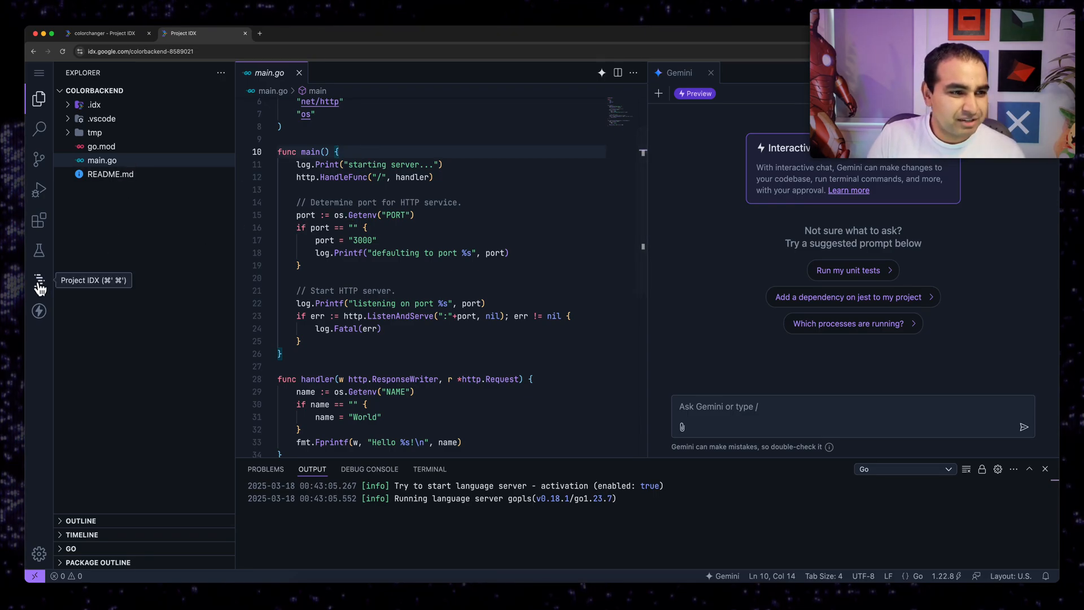
Step: Open backend port 3000 in a new browser tab from the Backend Ports list, showing Hello World!
{"action": "left_click", "coordinate": [38, 280]}
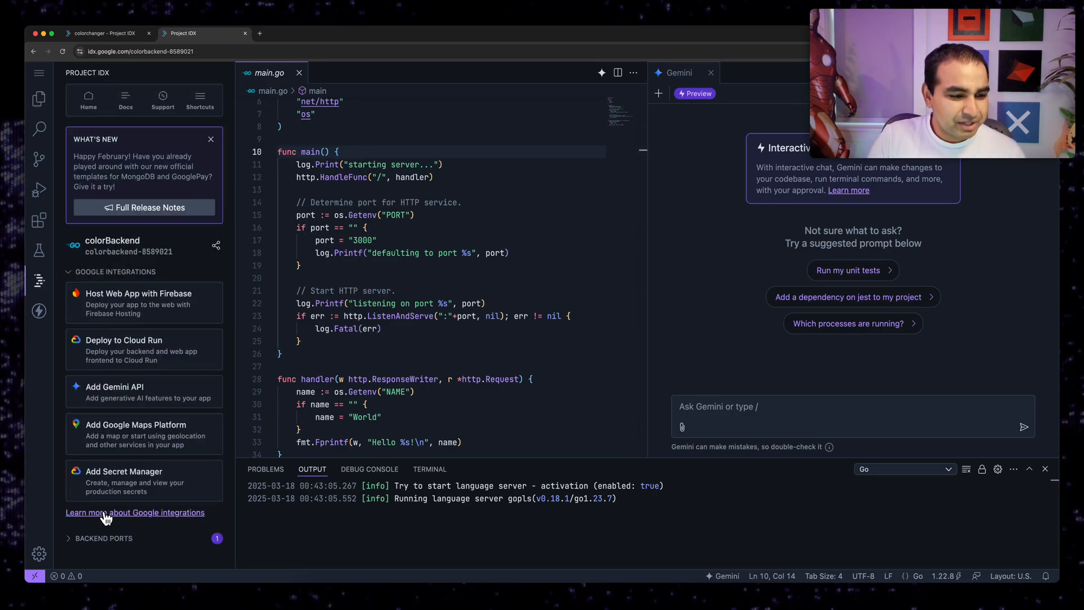
{"action": "left_click", "coordinate": [104, 538]}
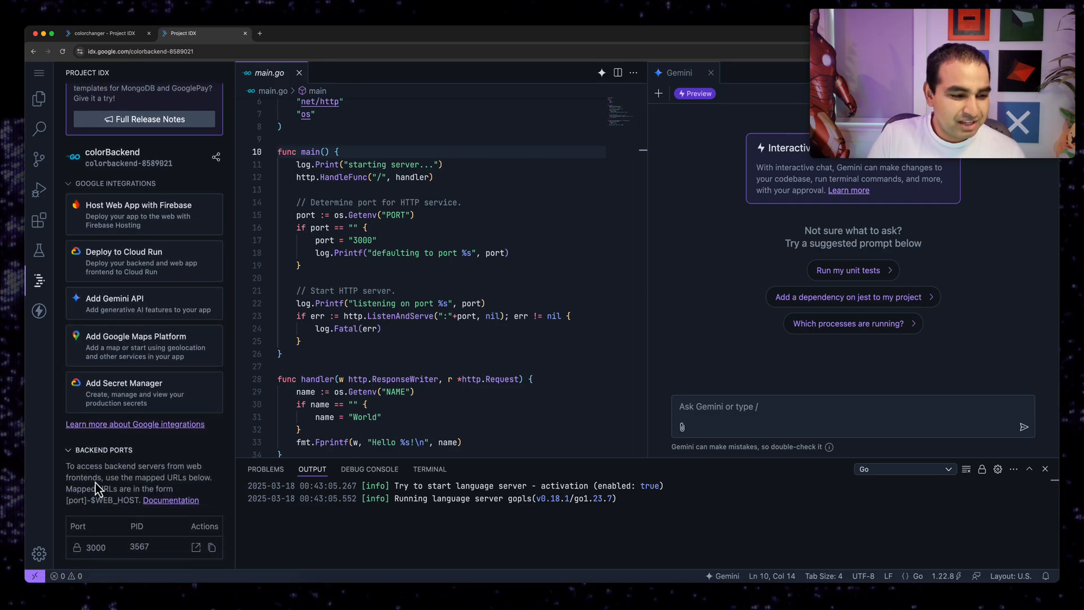
{"action": "mouse_move", "coordinate": [201, 538]}
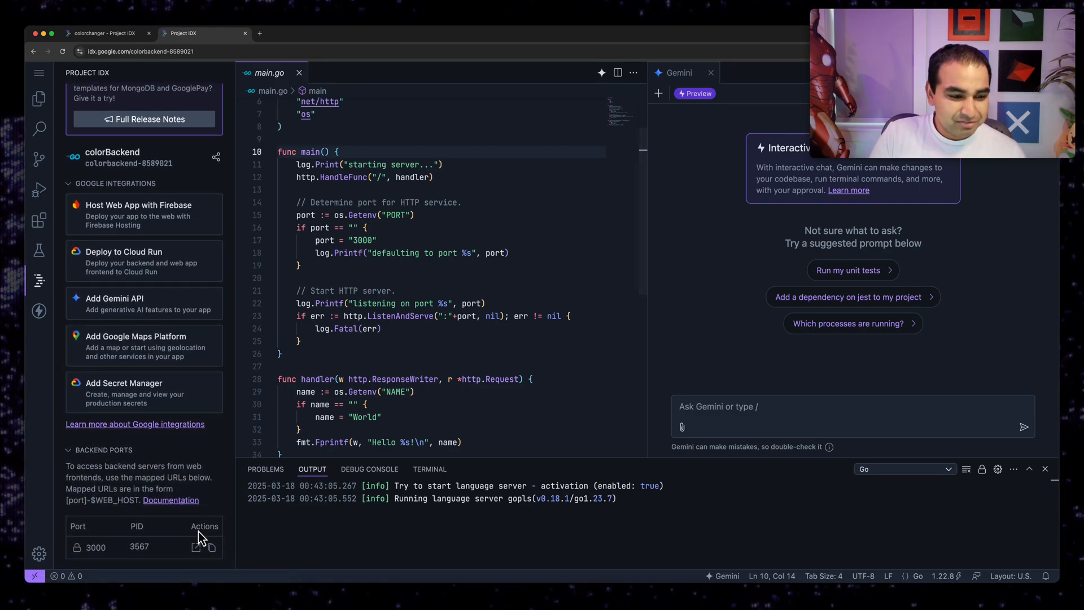
{"action": "left_click", "coordinate": [195, 546]}
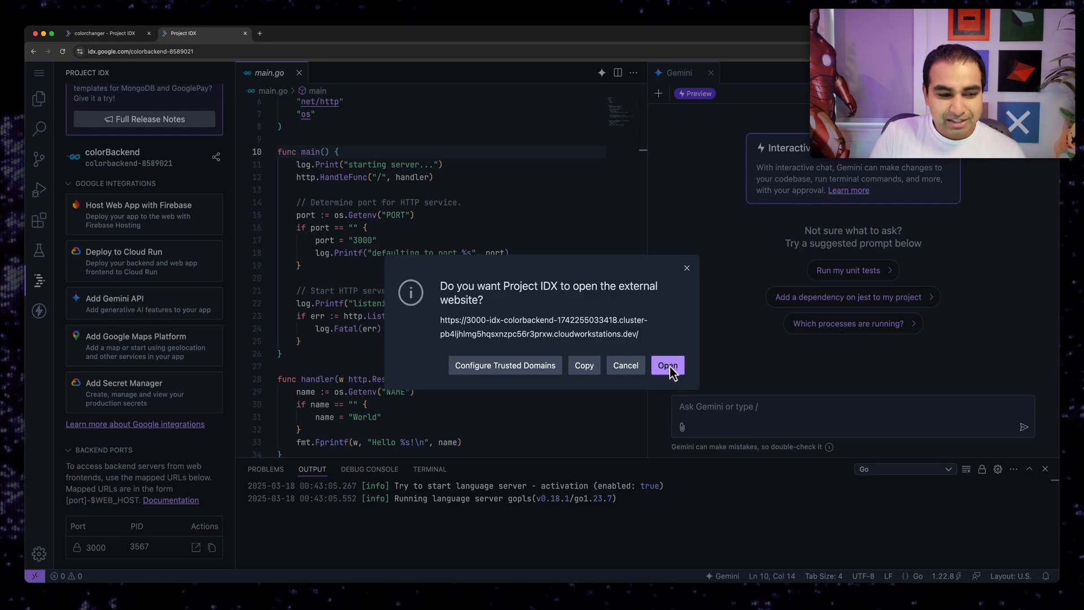
{"action": "left_click", "coordinate": [666, 365]}
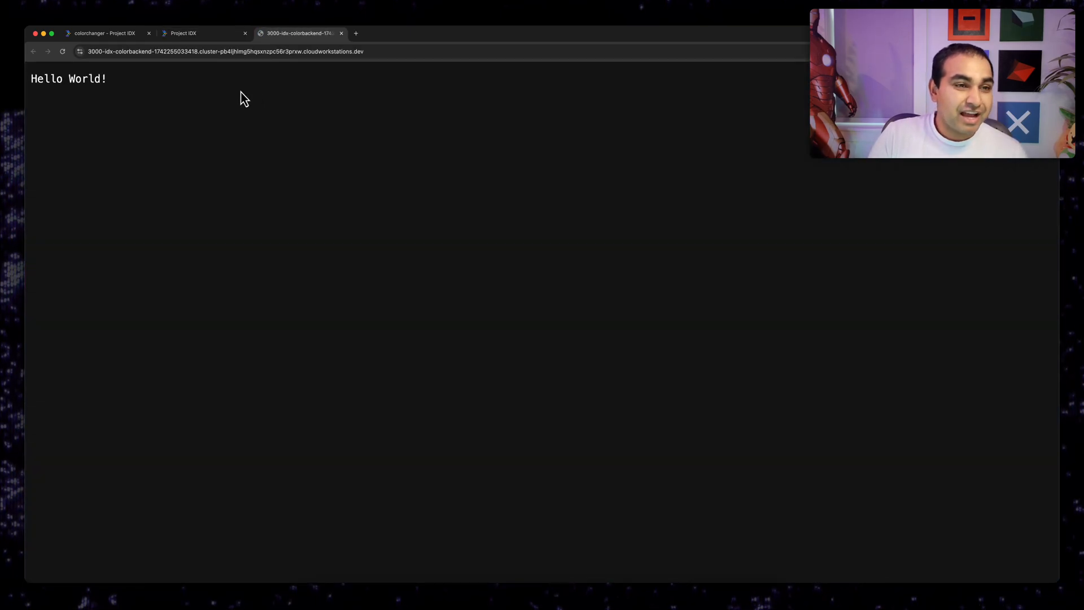
Step: Change the Fprintf greeting to 'Hellooooo' in main.go and reload the port 3000 page to see 'Hellooooo World!'
{"action": "left_click", "coordinate": [183, 32]}
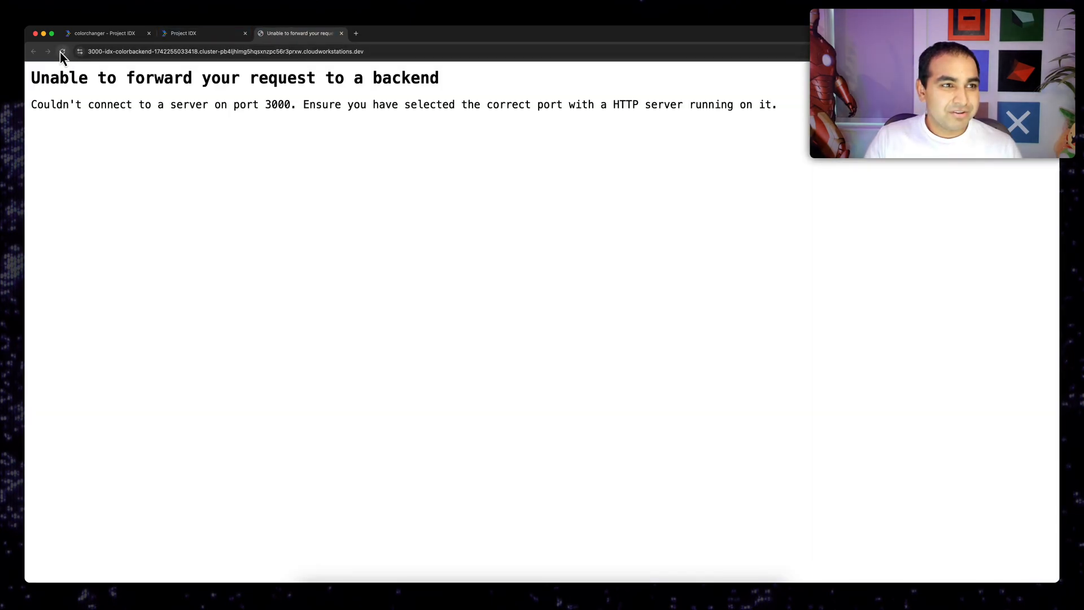
{"action": "left_click", "coordinate": [201, 32]}
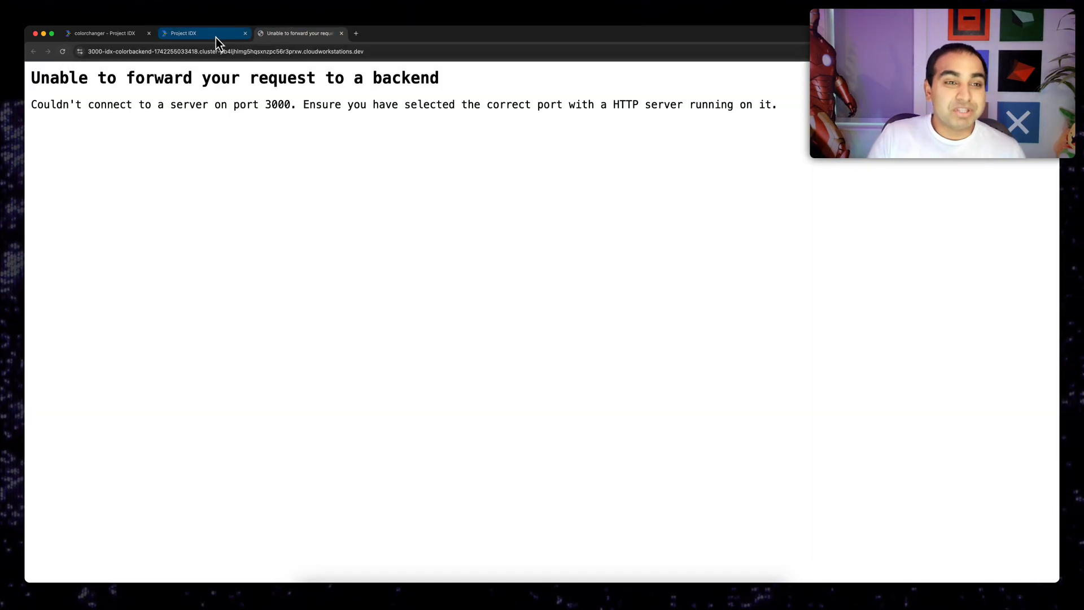
{"action": "left_click", "coordinate": [183, 33]}
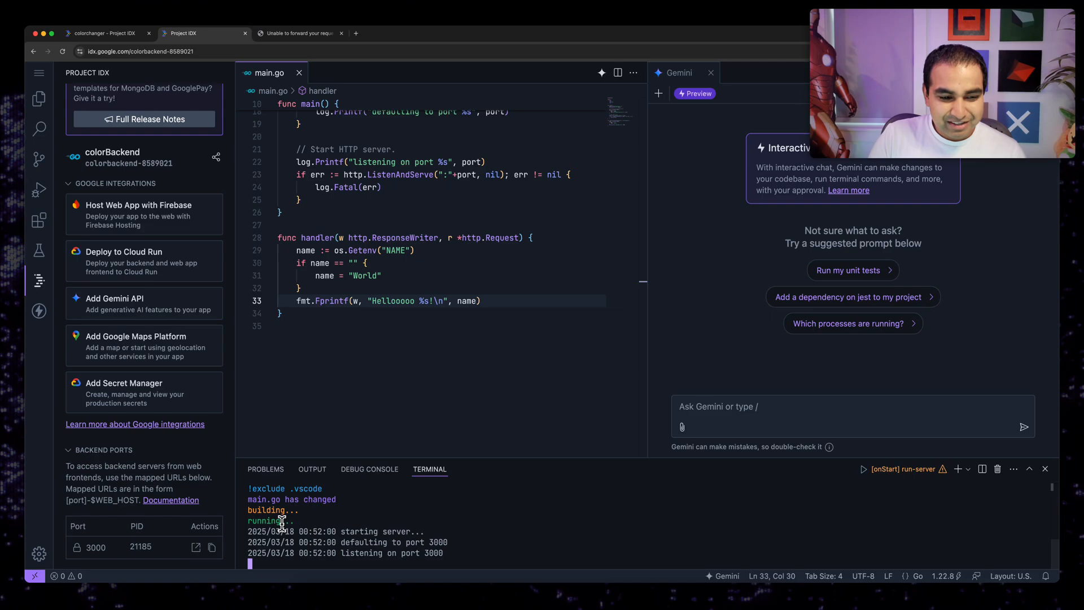
{"action": "left_click", "coordinate": [300, 32]}
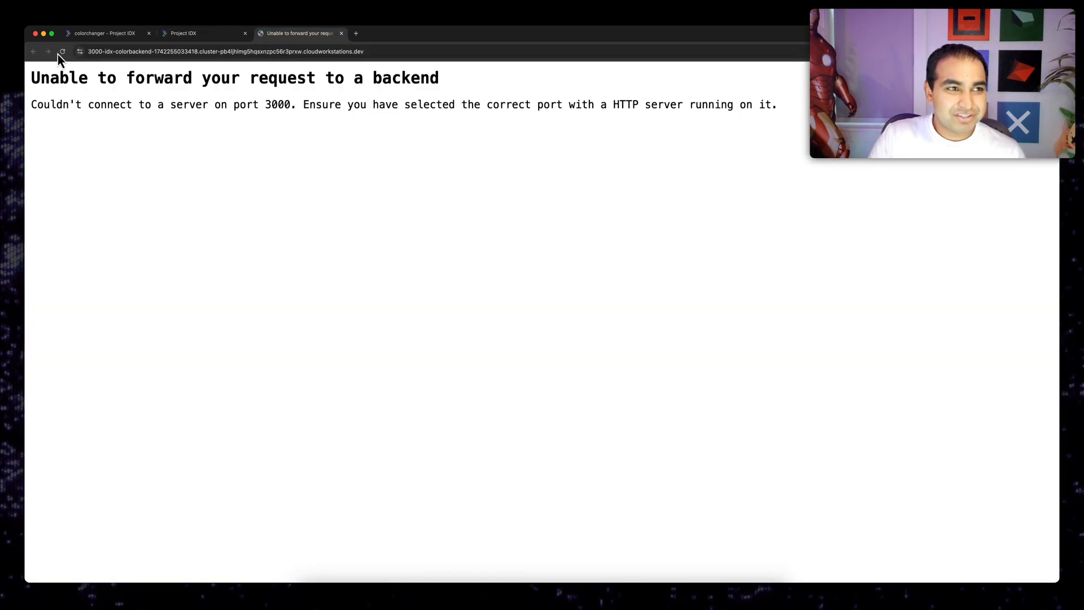
{"action": "left_click", "coordinate": [61, 51]}
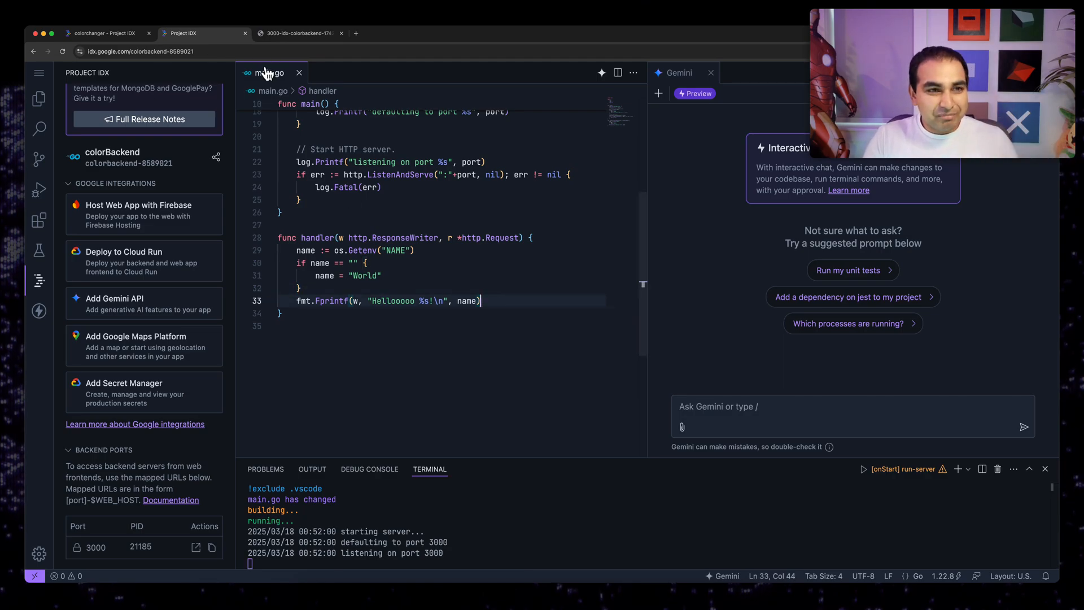
{"action": "left_click", "coordinate": [201, 33]}
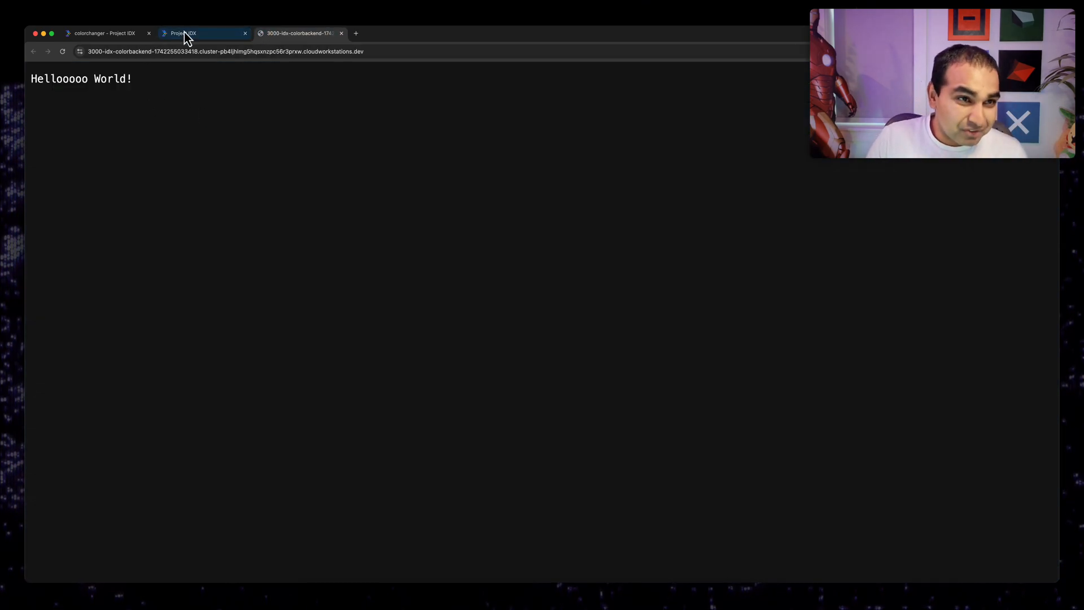
Step: Ask Gemini to add an API that generates a random hex value returned as a JSON object
{"action": "left_click", "coordinate": [201, 32]}
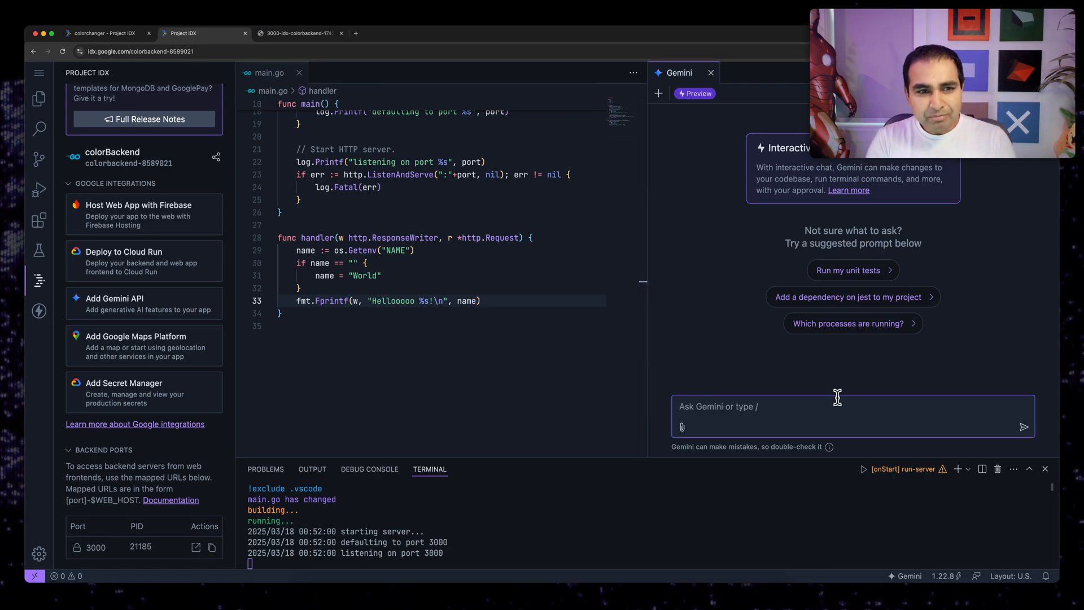
{"action": "type", "text": "Mo"}
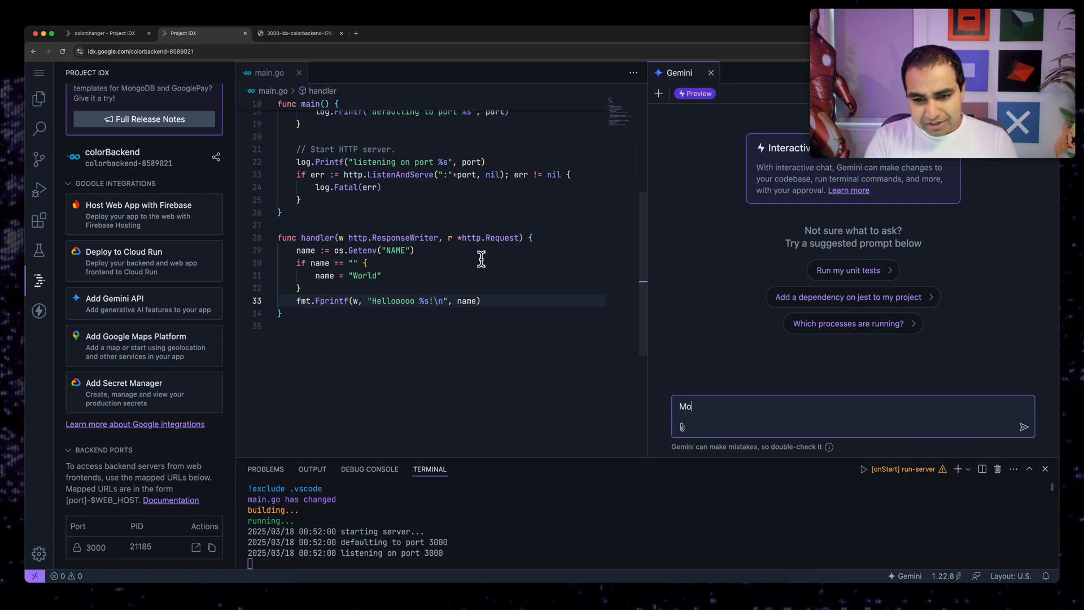
{"action": "type", "text": "Add an AP"}
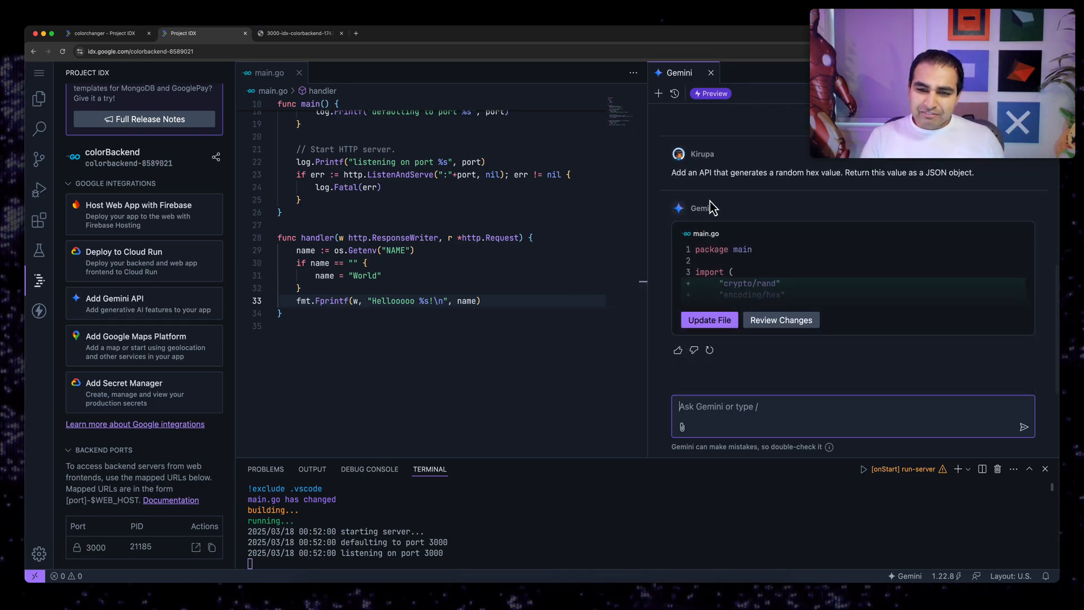
Step: Review and apply Gemini's main.go changes adding the /api/randomhex handler, then view the rebuilt backend page
{"action": "left_click", "coordinate": [780, 320]}
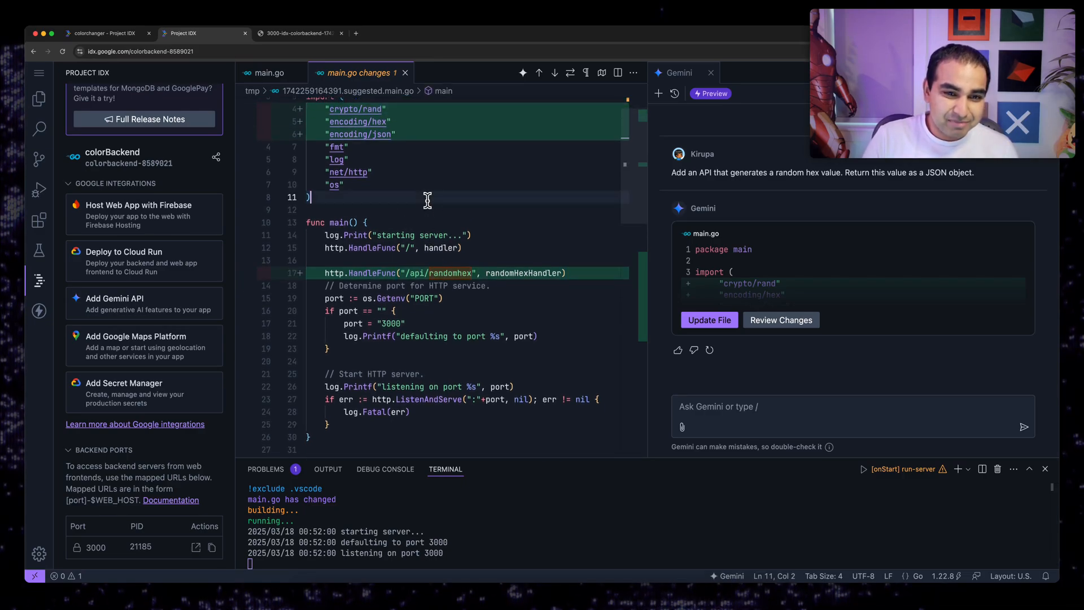
{"action": "scroll", "scroll_direction": "down", "scroll_amount": 3}
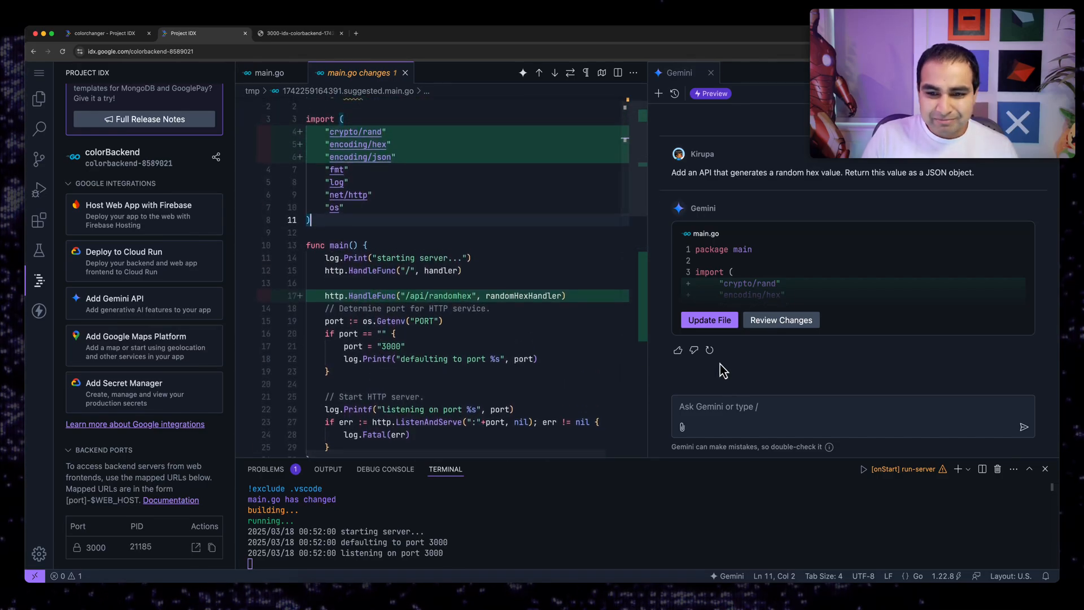
{"action": "left_click", "coordinate": [709, 319]}
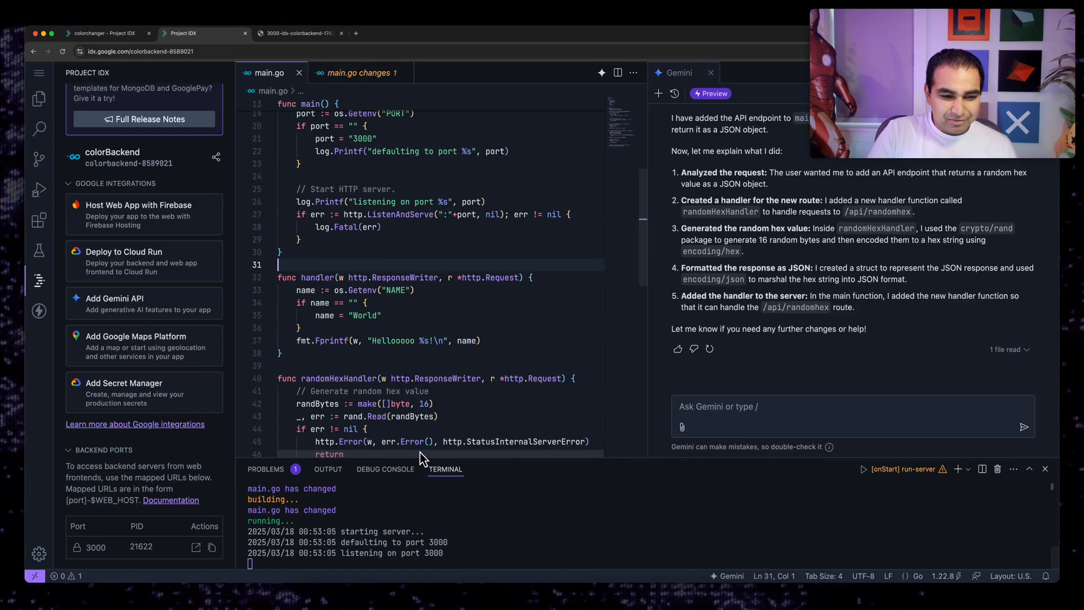
{"action": "left_click", "coordinate": [298, 32]}
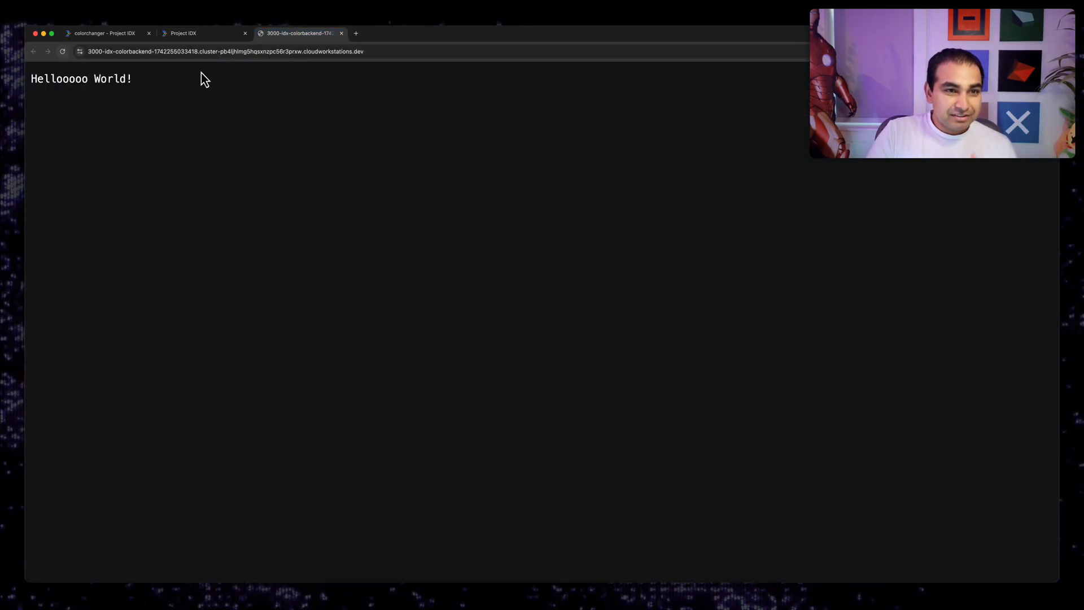
Step: Load /api/randomhex in the browser and reload it a few times to confirm a fresh random hex JSON value each time
{"action": "left_click", "coordinate": [229, 51]}
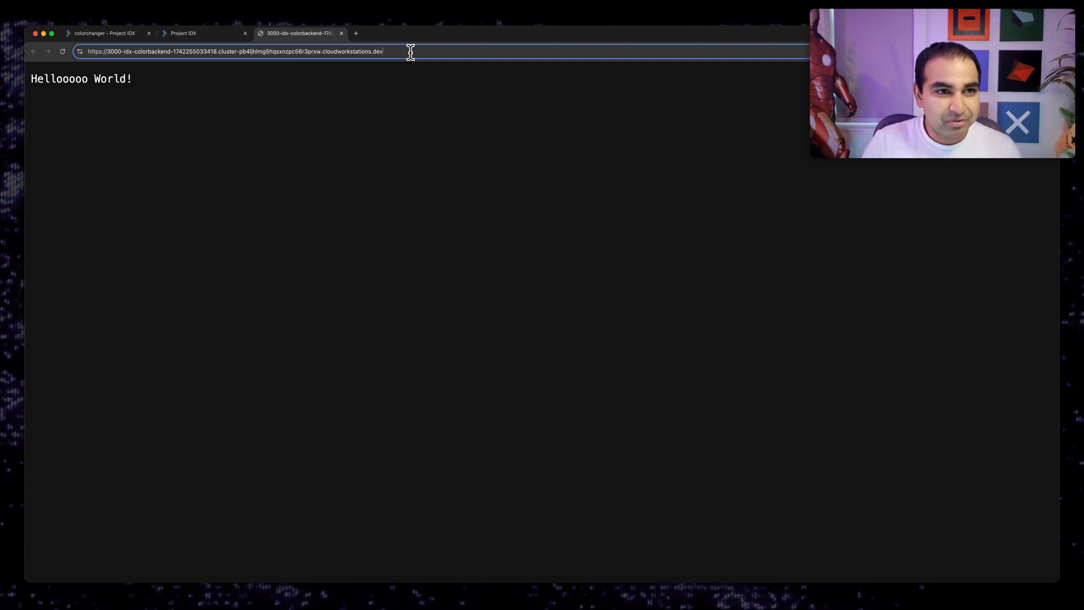
{"action": "left_click", "coordinate": [183, 33]}
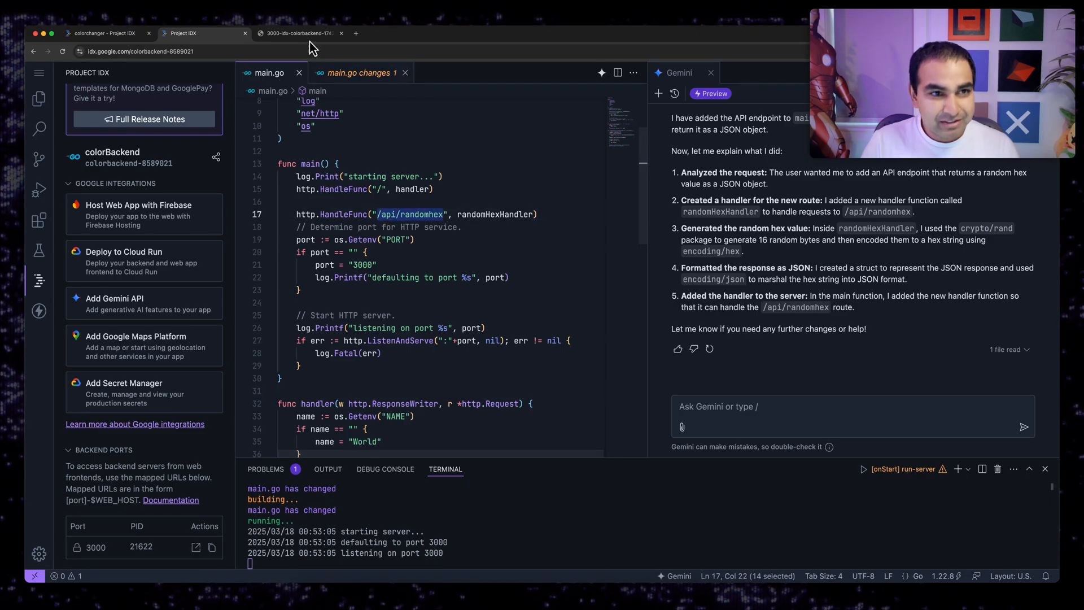
{"action": "left_click", "coordinate": [297, 33]}
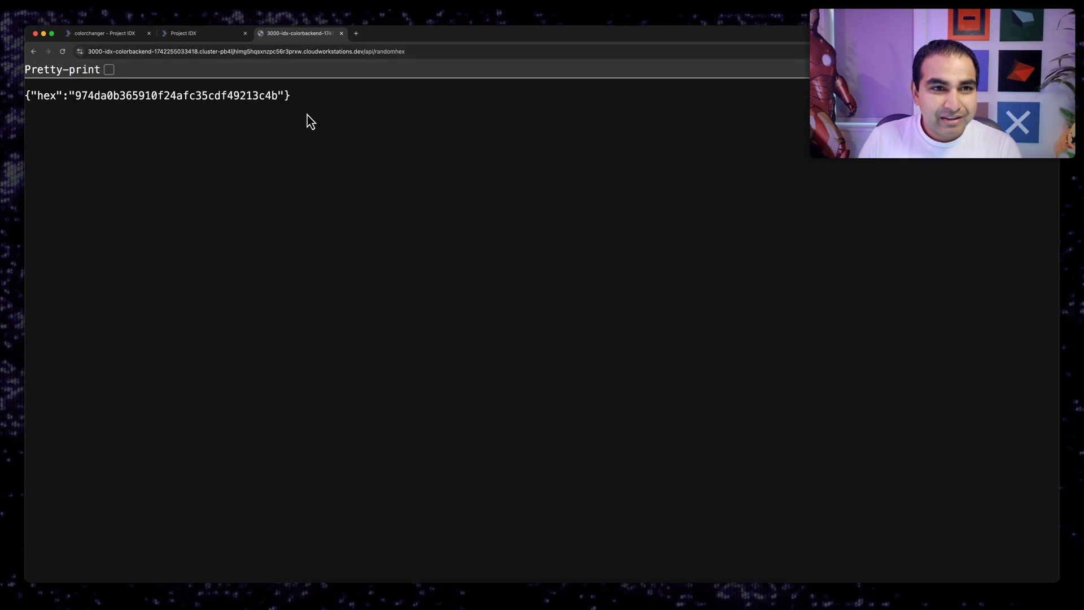
{"action": "left_click", "coordinate": [62, 51]}
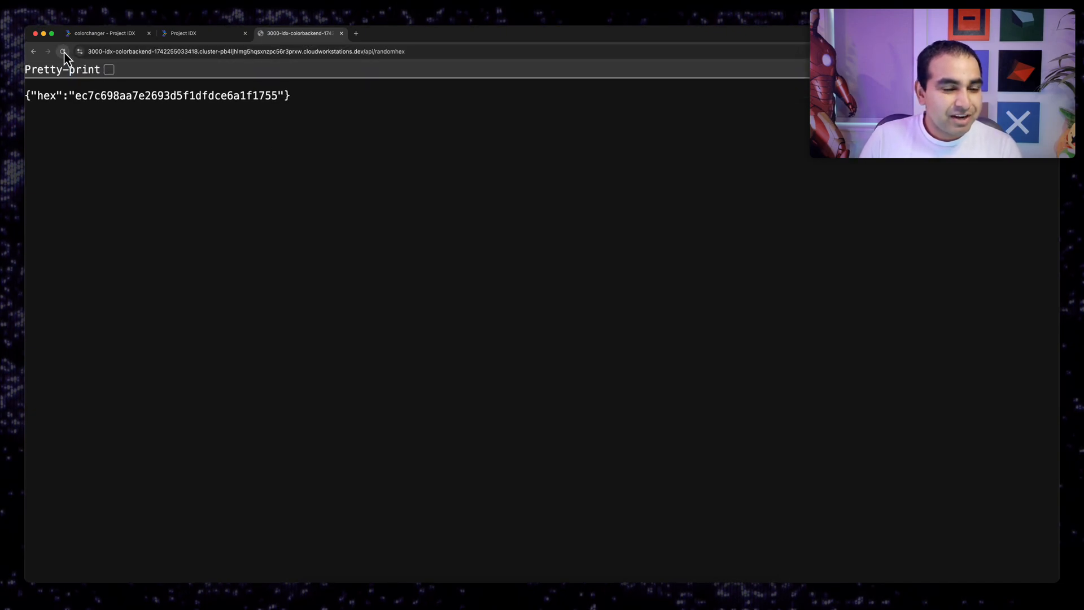
{"action": "left_click", "coordinate": [62, 51]}
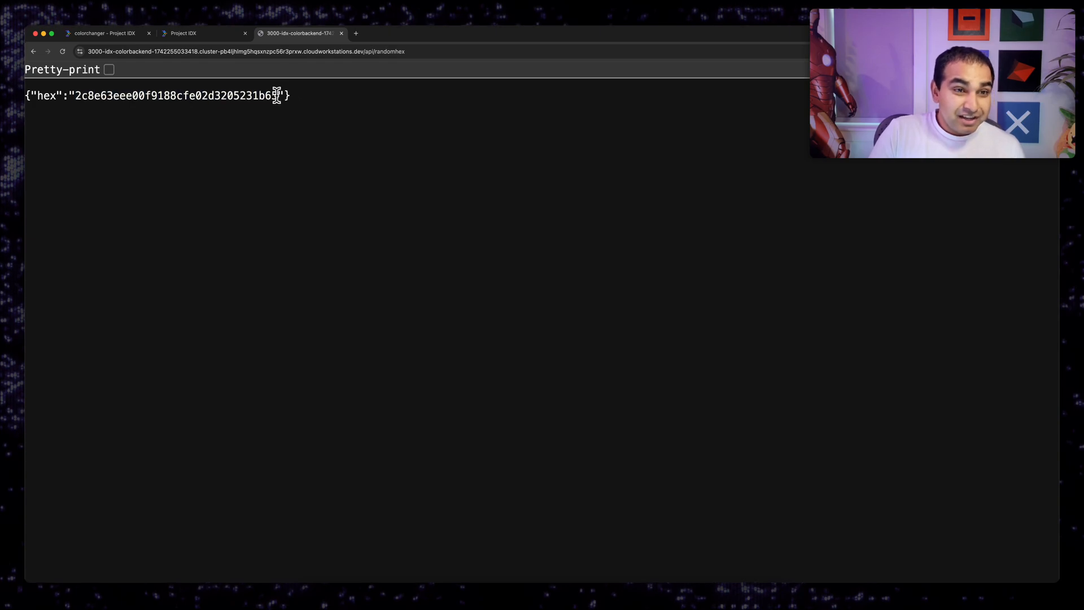
{"action": "left_click", "coordinate": [201, 33]}
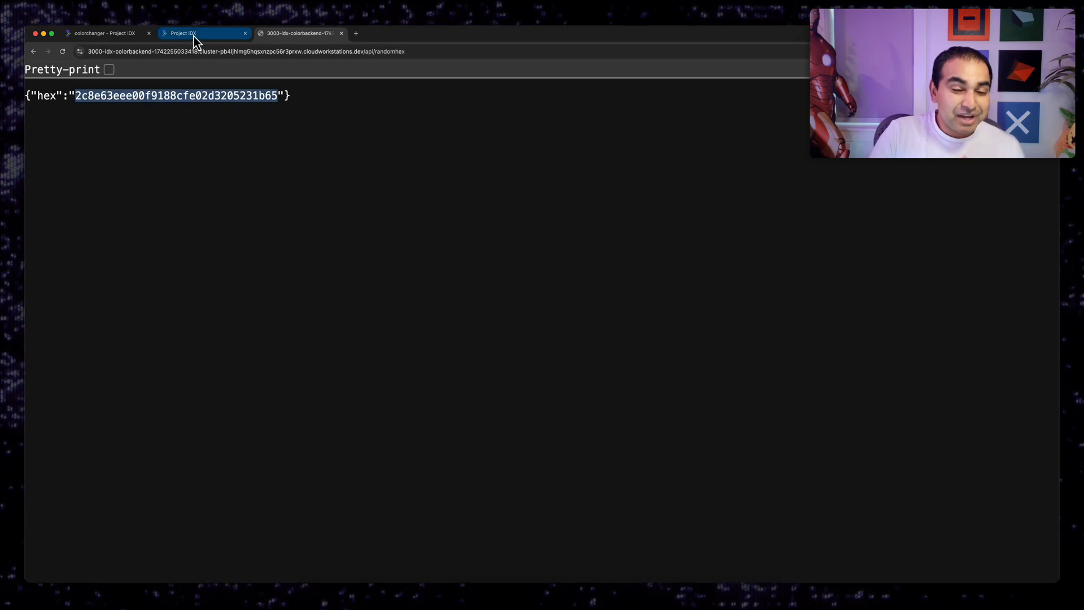
{"action": "left_click", "coordinate": [183, 33]}
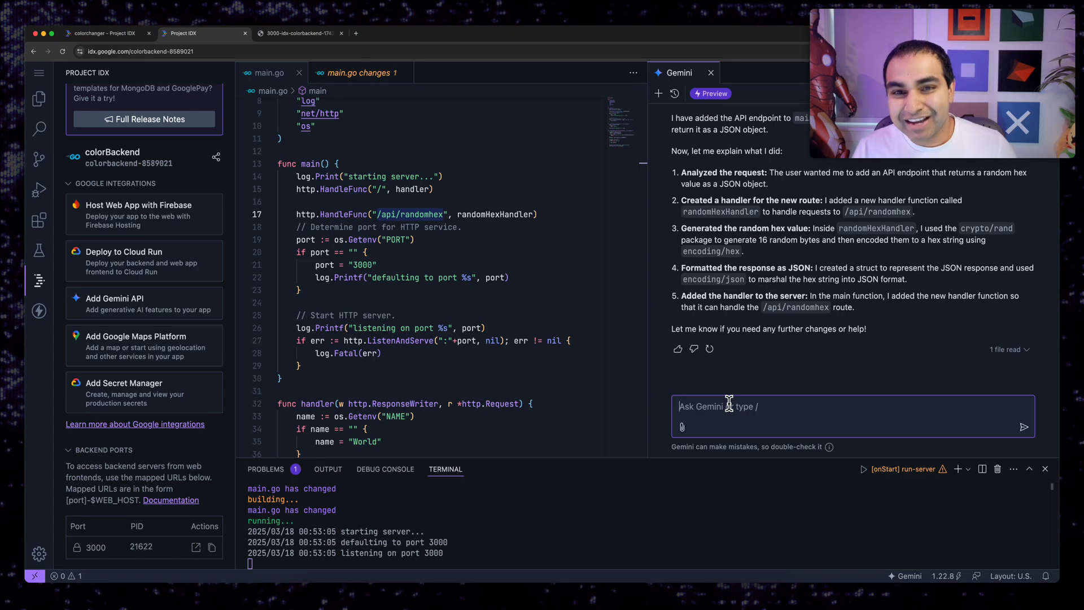
{"action": "mouse_move", "coordinate": [740, 352]}
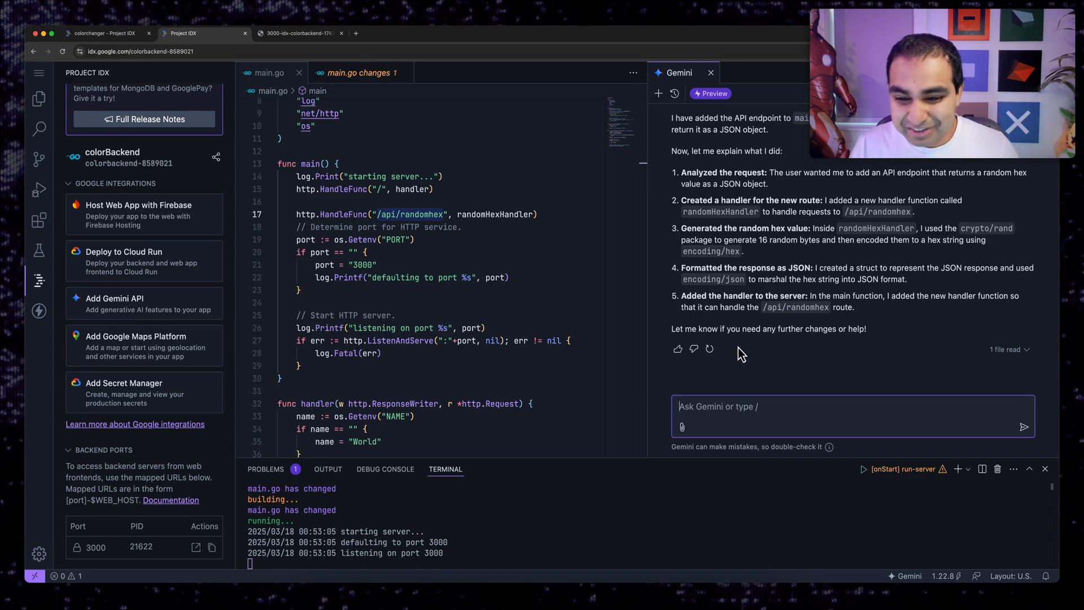
Step: Ask Gemini to modify the output to be a random hex color value
{"action": "type", "text": "Modify the output to be a"}
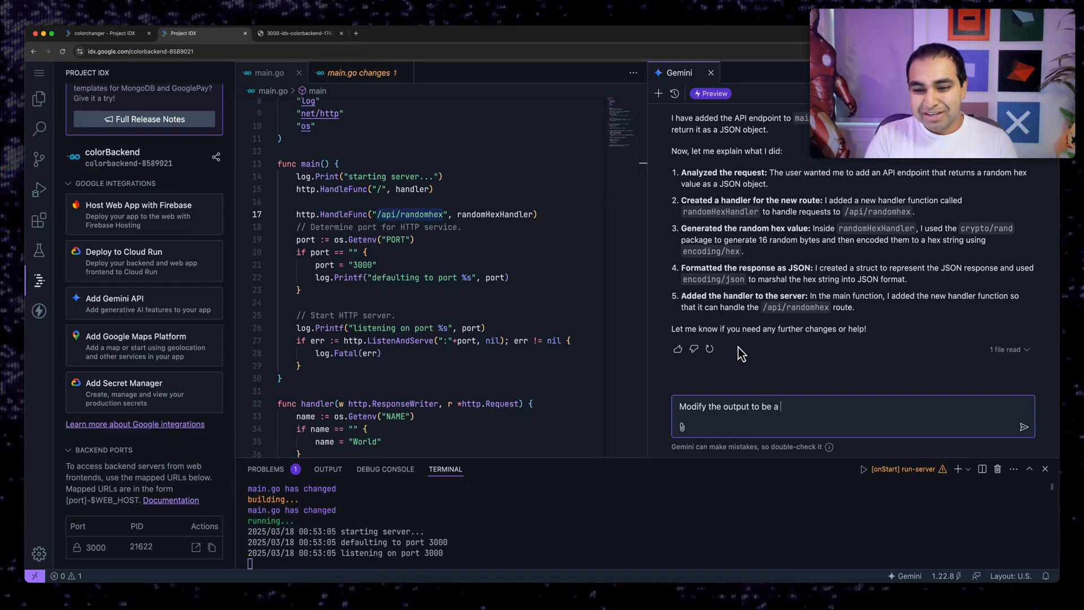
{"action": "type", "text": "random hex color va"}
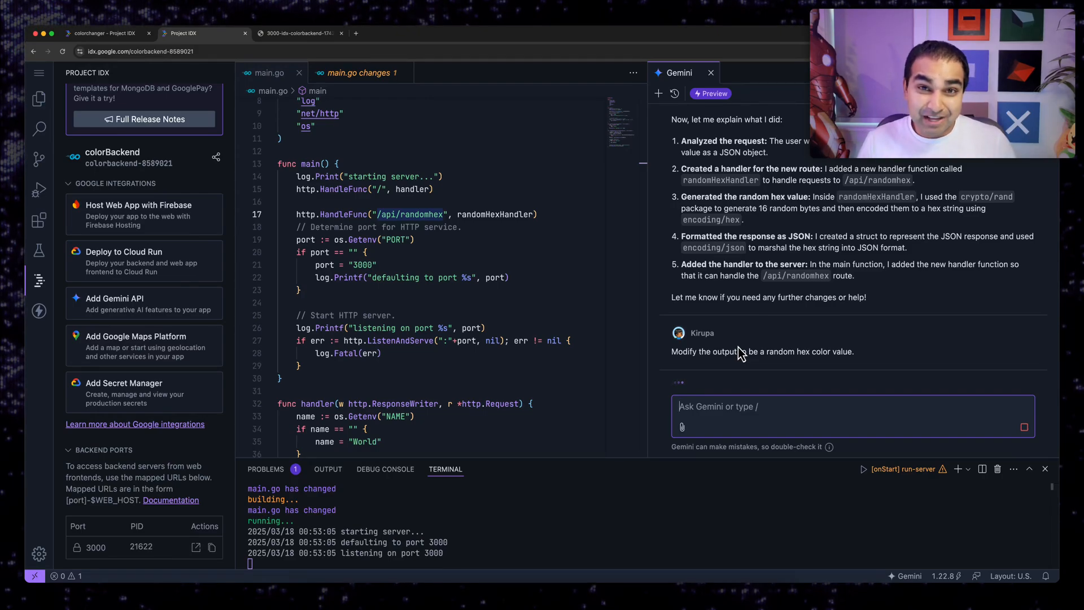
{"action": "left_click", "coordinate": [1025, 426]}
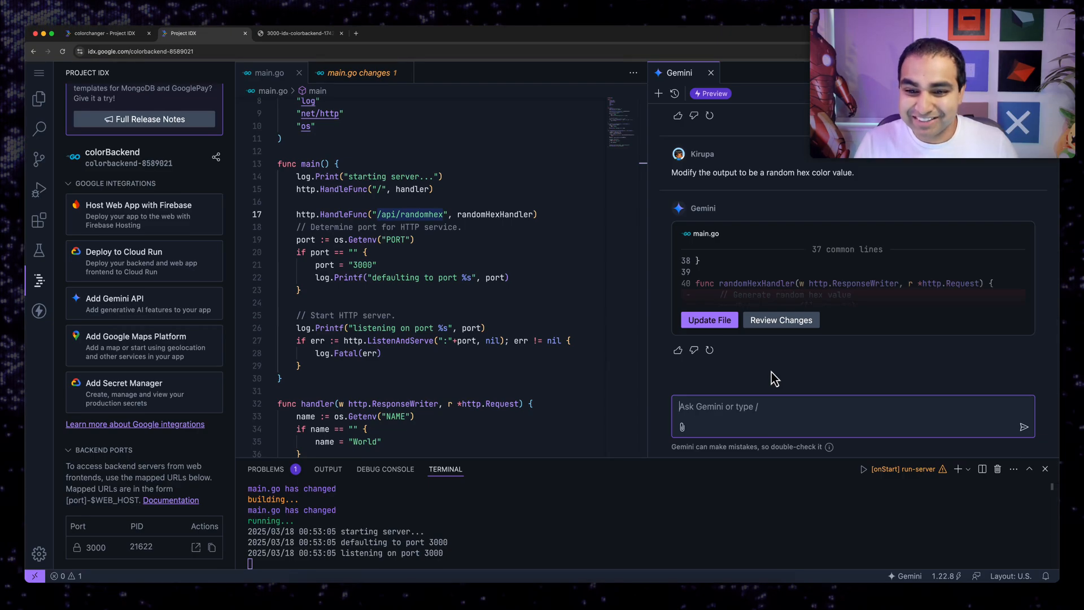
{"action": "mouse_move", "coordinate": [780, 320]}
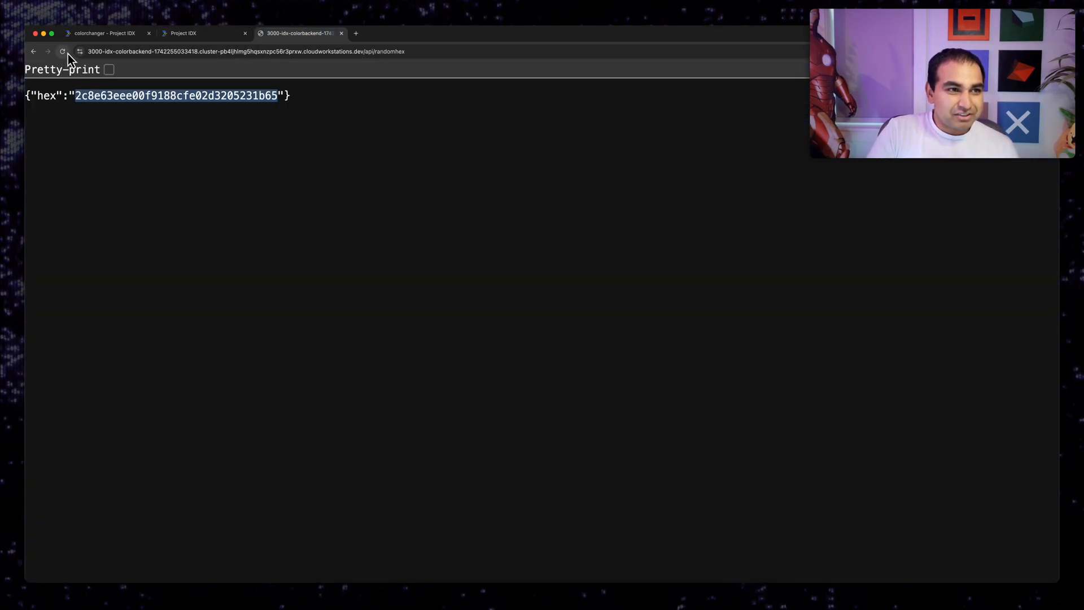
Step: Reload /api/randomhex to confirm it returns a hexColor value, and try the colorchanger frontend's color button
{"action": "left_click", "coordinate": [62, 51]}
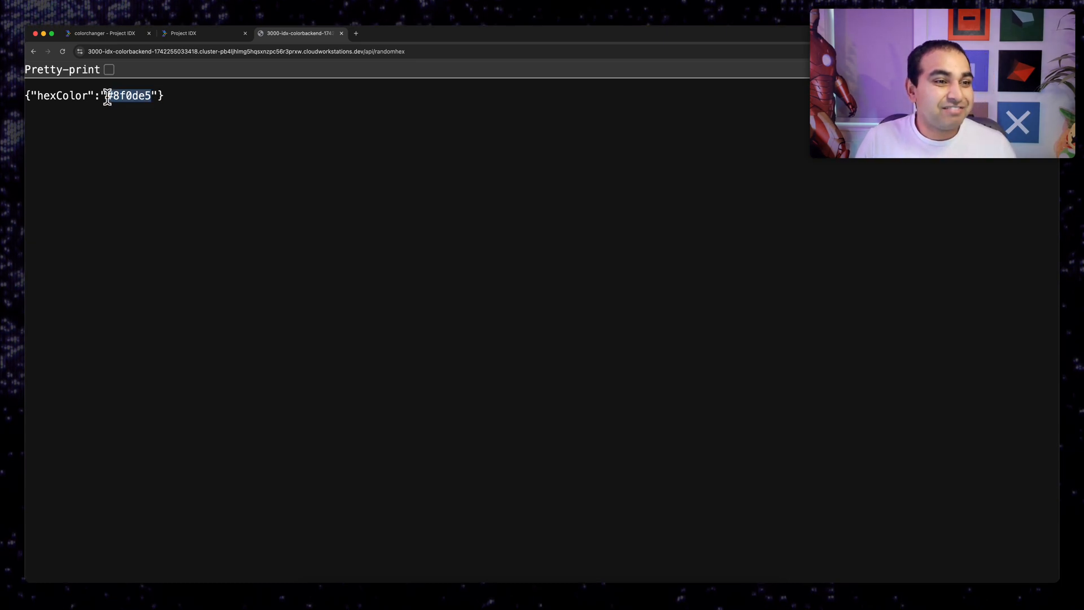
{"action": "left_click", "coordinate": [183, 33]}
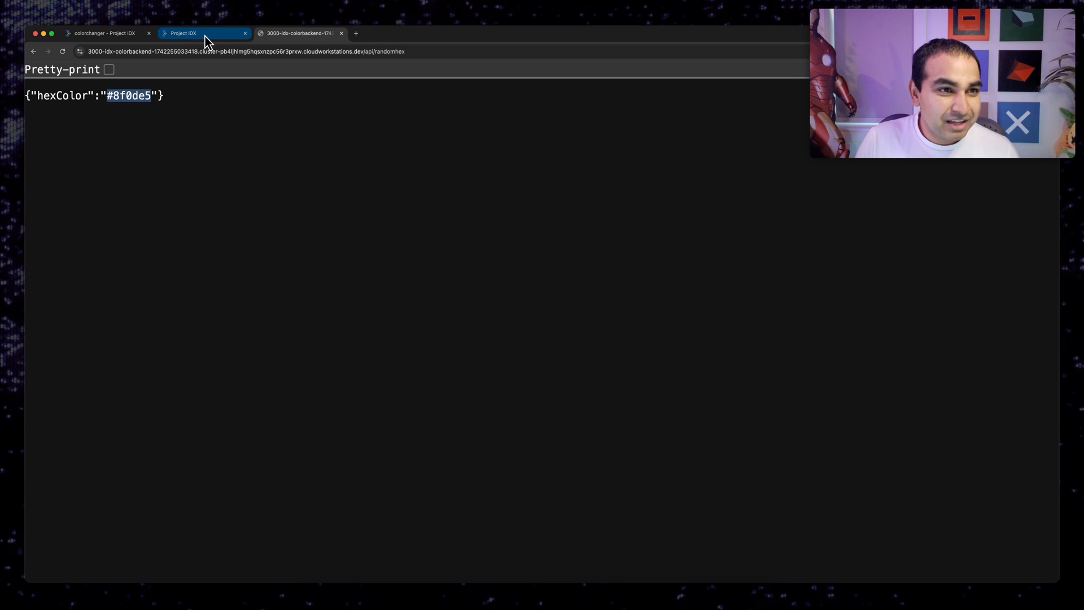
{"action": "left_click", "coordinate": [298, 32]}
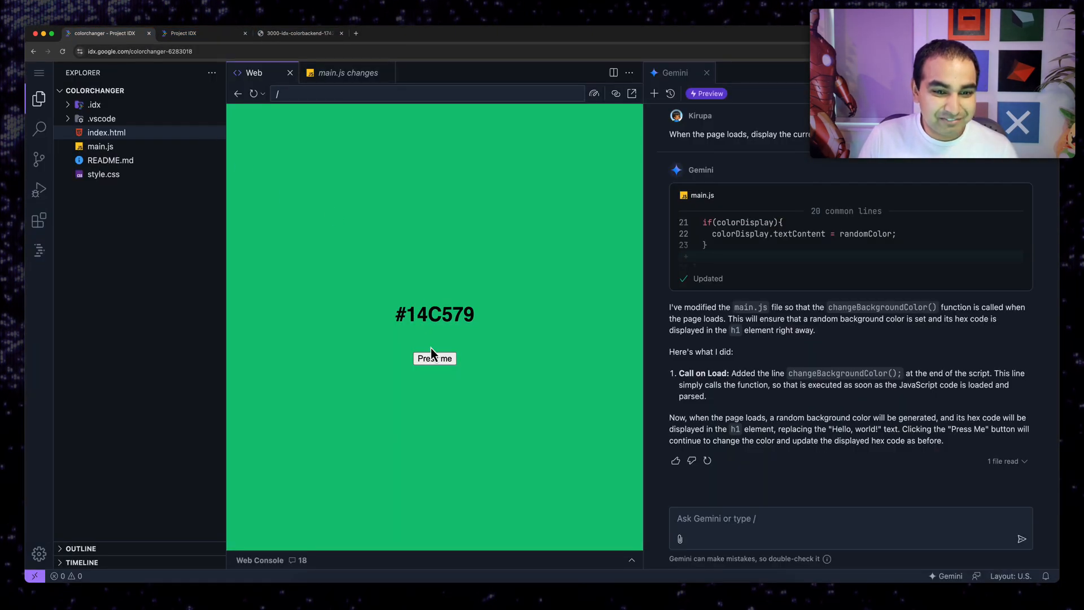
{"action": "left_click", "coordinate": [433, 358]}
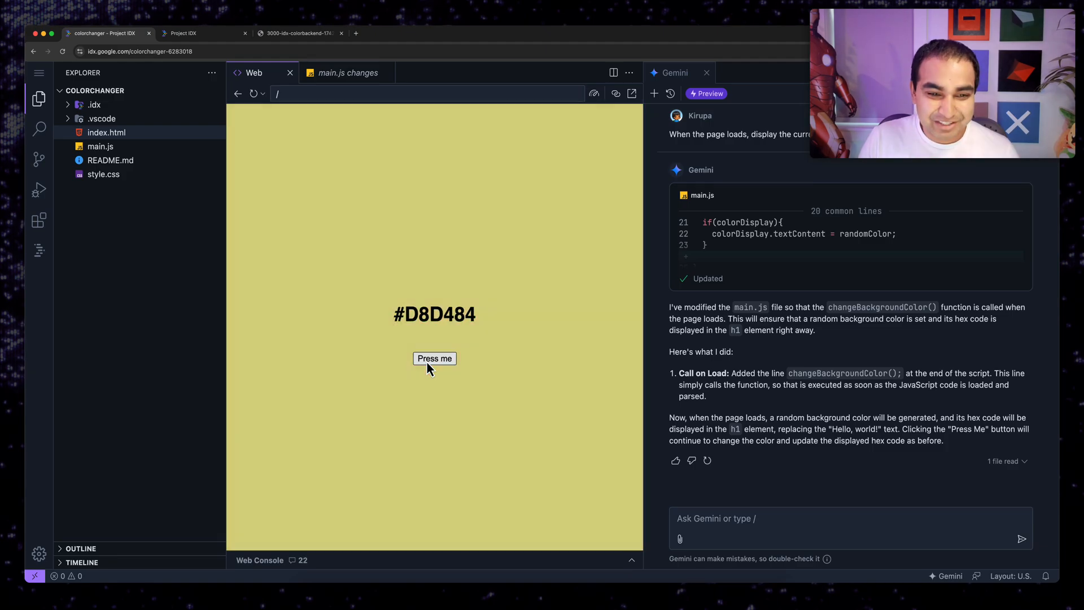
{"action": "left_click", "coordinate": [201, 32]}
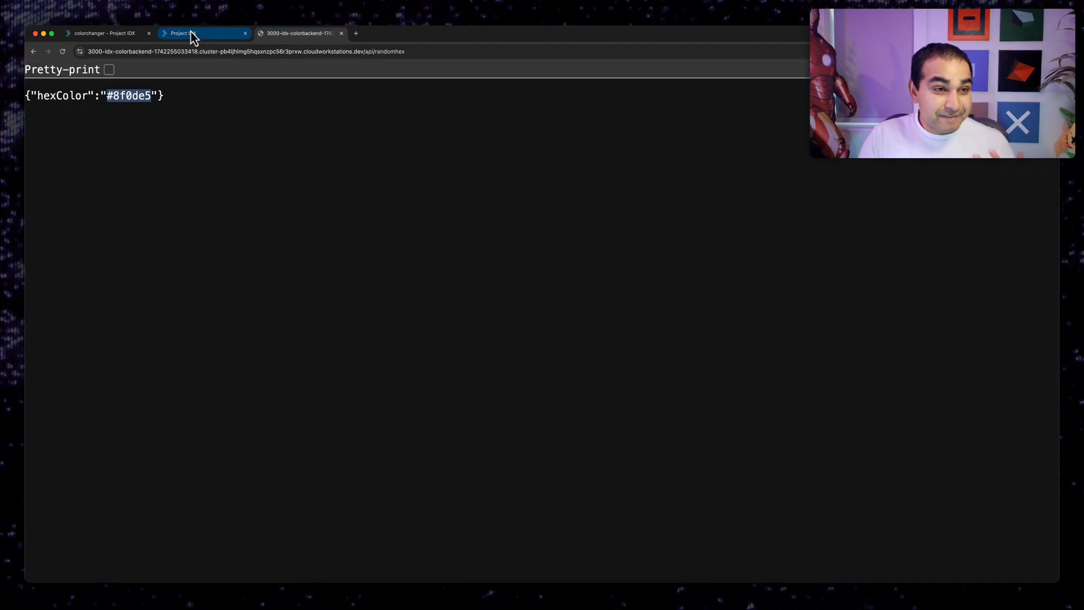
Step: Check the default port 3000 in main.go and compare the frontend preview with the endpoint's JSON response
{"action": "left_click", "coordinate": [183, 33]}
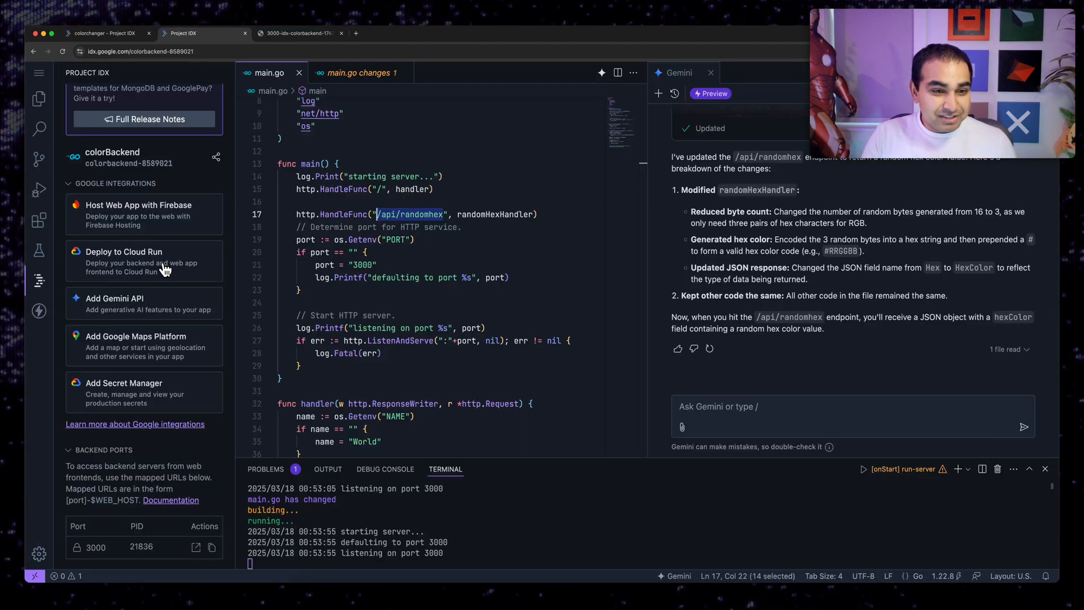
{"action": "left_click", "coordinate": [360, 264]}
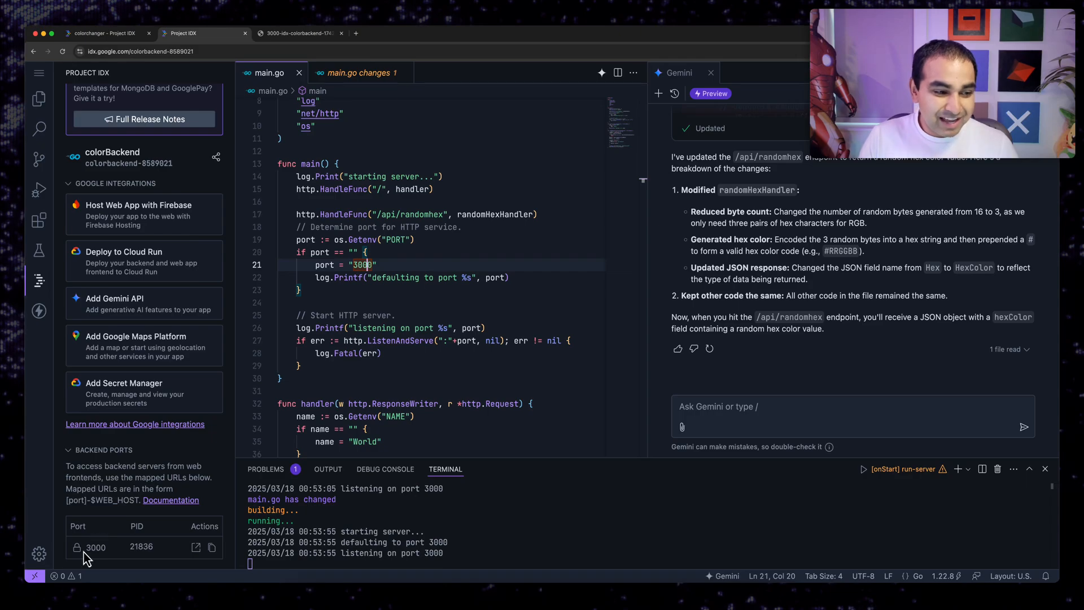
{"action": "left_click", "coordinate": [104, 33]}
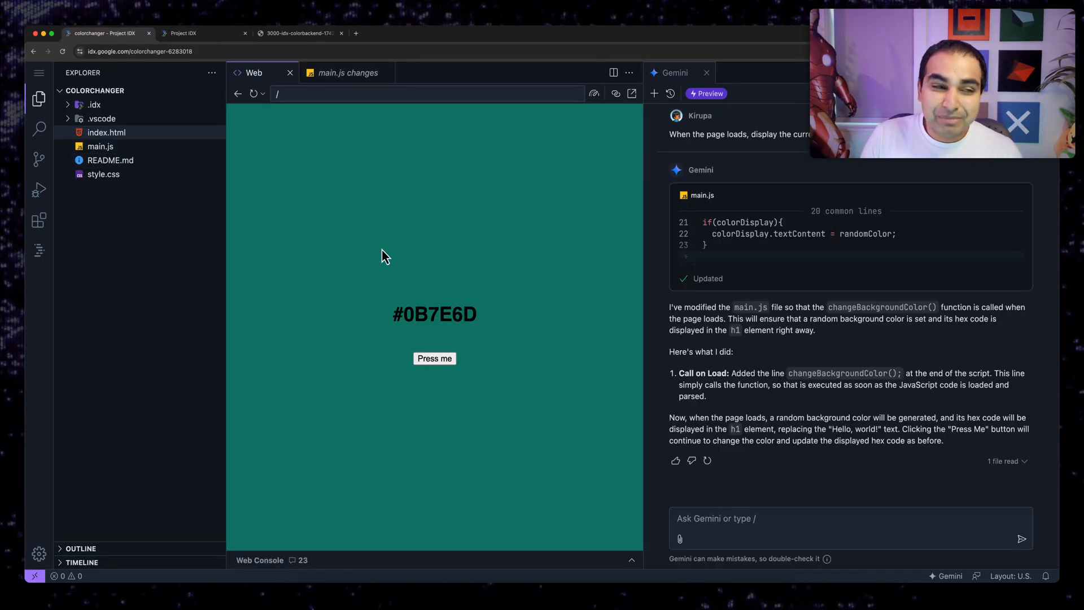
{"action": "left_click", "coordinate": [298, 33]}
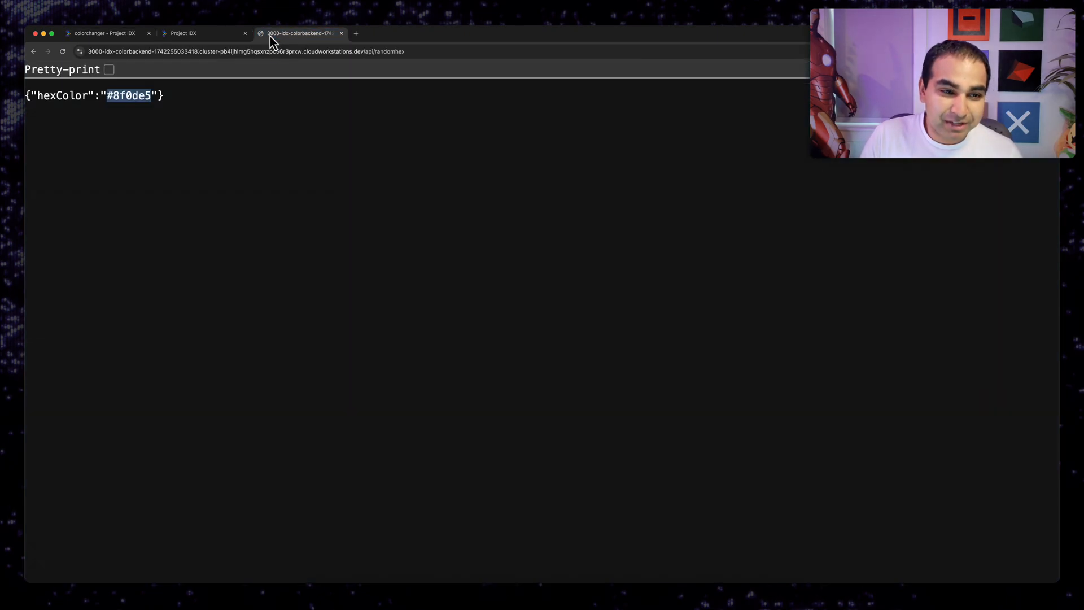
{"action": "left_click", "coordinate": [183, 33]}
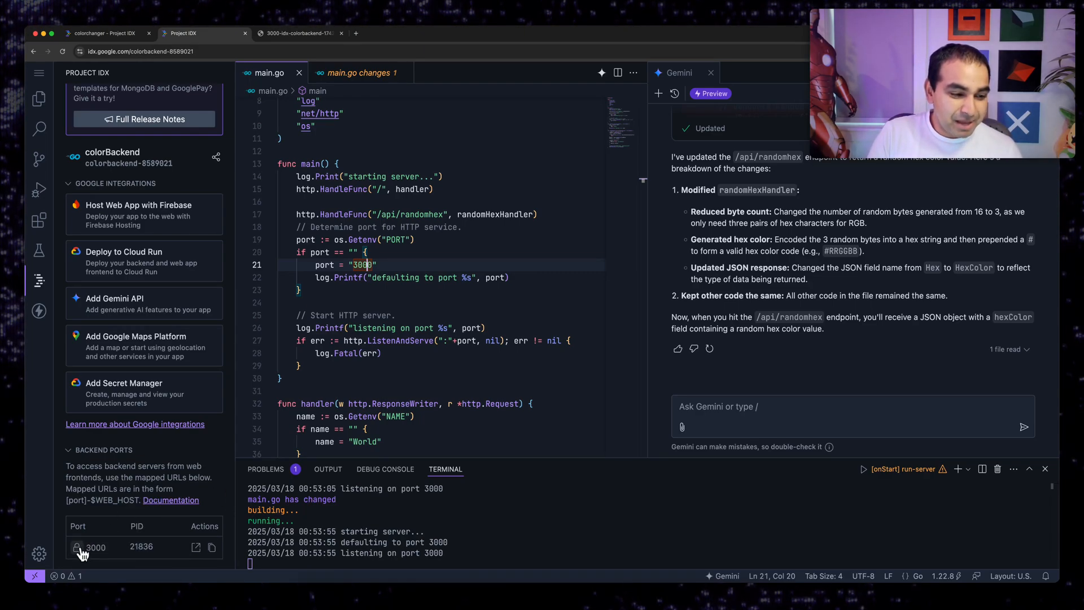
Step: Switch backend port 3000 to public access and confirm the endpoint still responds
{"action": "left_click", "coordinate": [76, 547]}
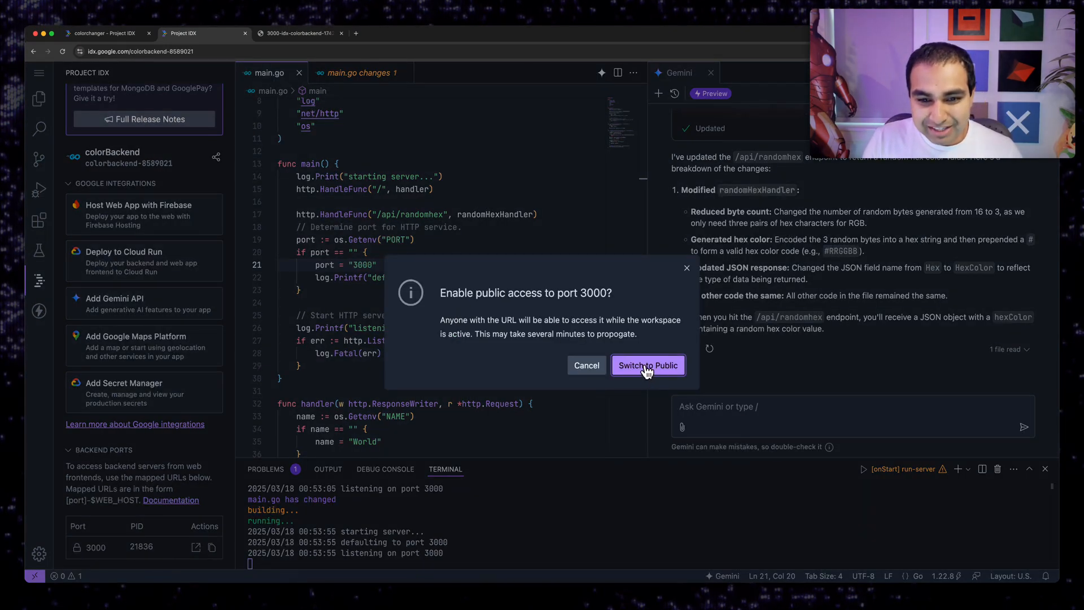
{"action": "left_click", "coordinate": [647, 365]}
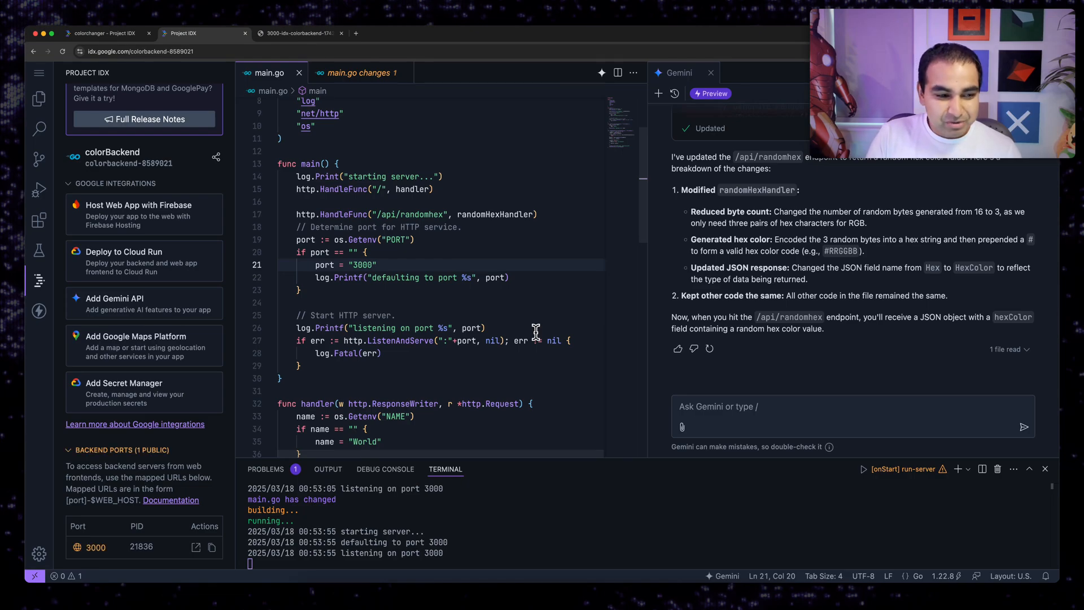
{"action": "left_click", "coordinate": [298, 33]}
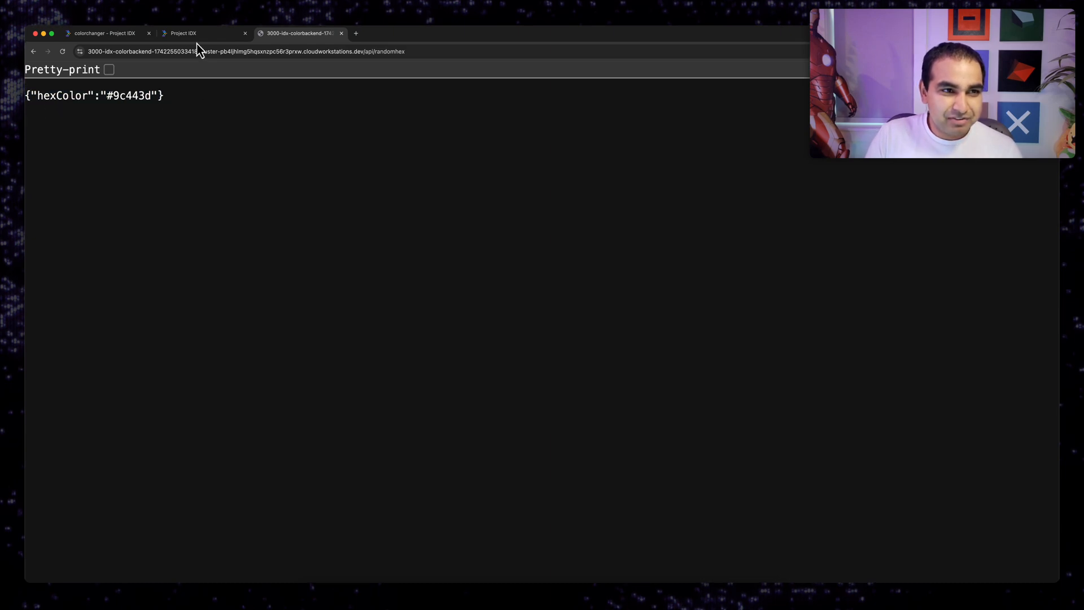
{"action": "left_click", "coordinate": [183, 33]}
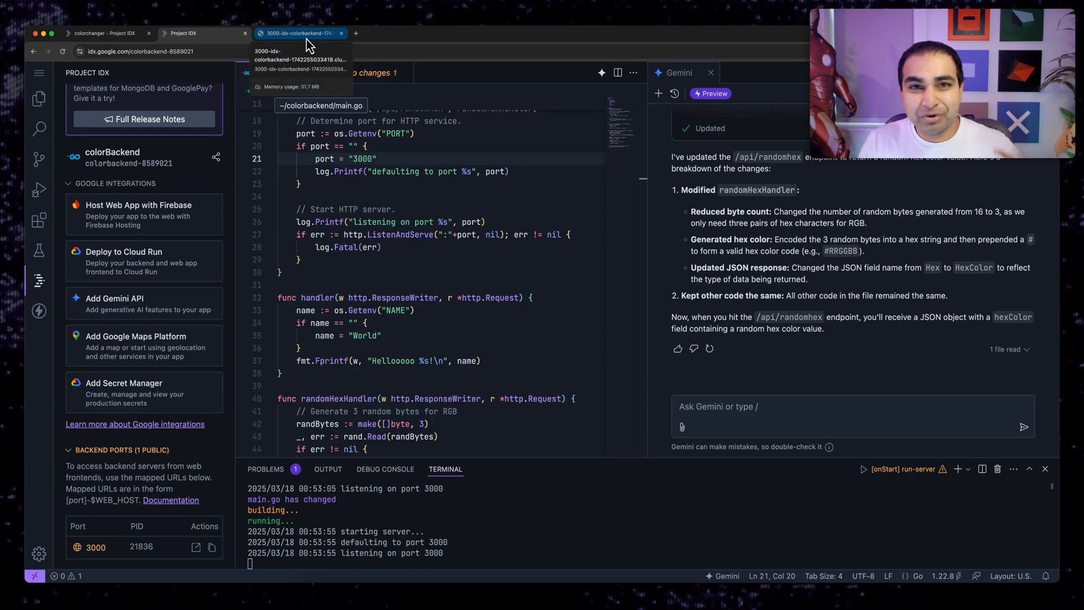
Step: Copy the public /api/randomhex endpoint address and switch to the colorchanger frontend workspace
{"action": "left_click", "coordinate": [298, 32]}
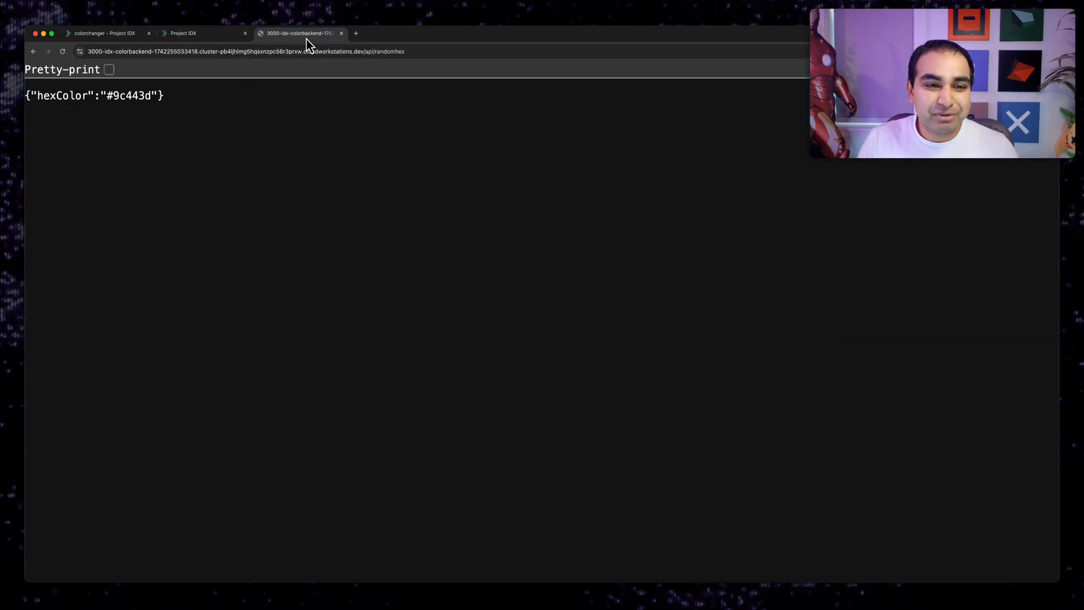
{"action": "left_click", "coordinate": [182, 33]}
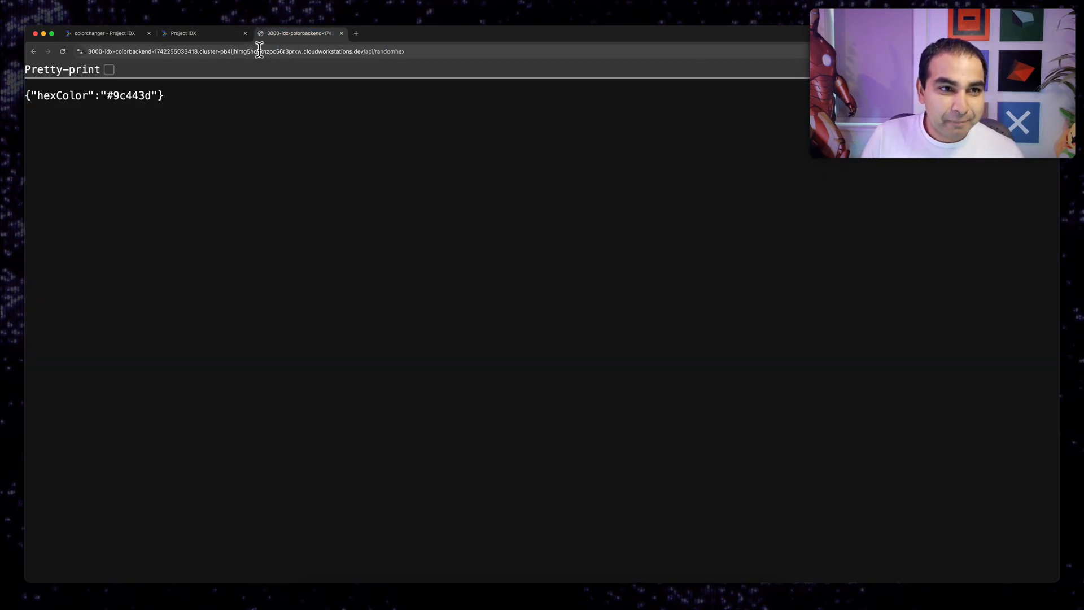
{"action": "left_click", "coordinate": [104, 33]}
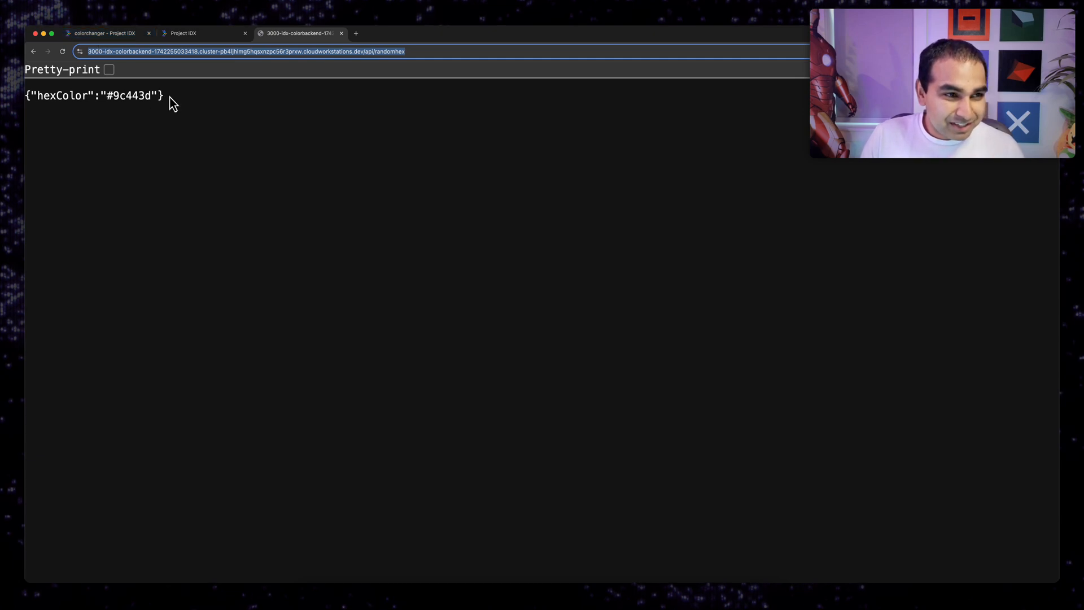
{"action": "left_click", "coordinate": [104, 33]}
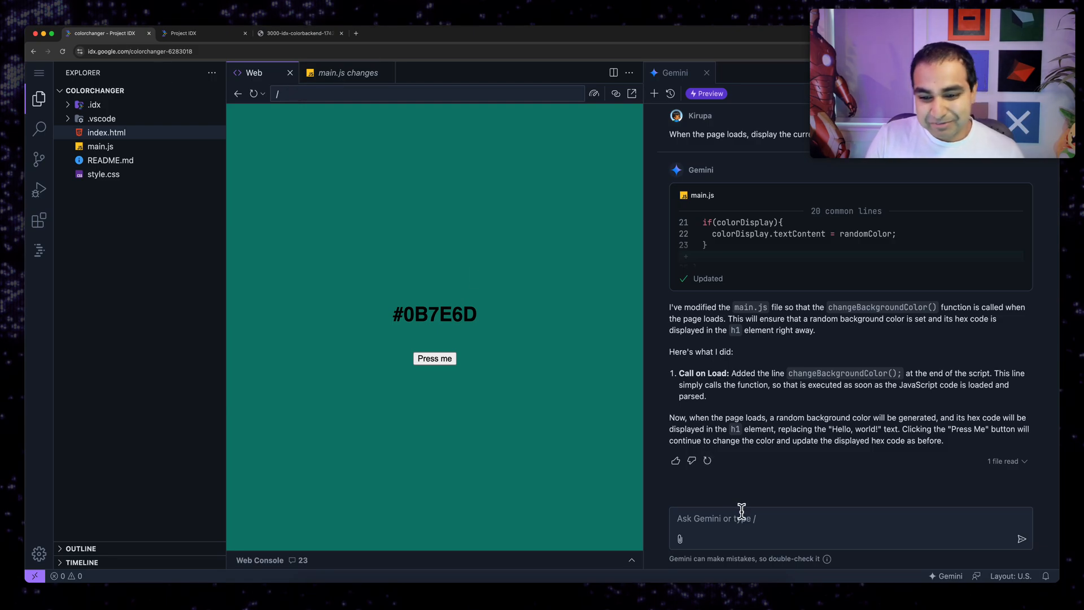
Step: Ask Gemini to use the JSON hexColor output from the public 3000-idx-colorbackend /api/randomhex URL for the color in this project
{"action": "type", "text": "I have a public API endpoint that returns a hex color"}
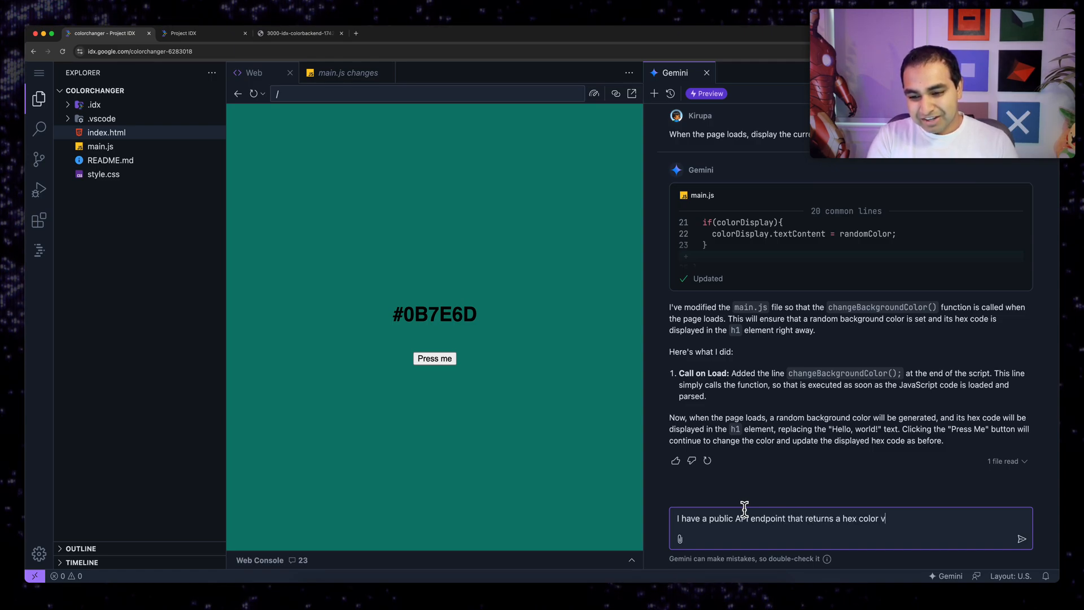
{"action": "type", "text": "value:"}
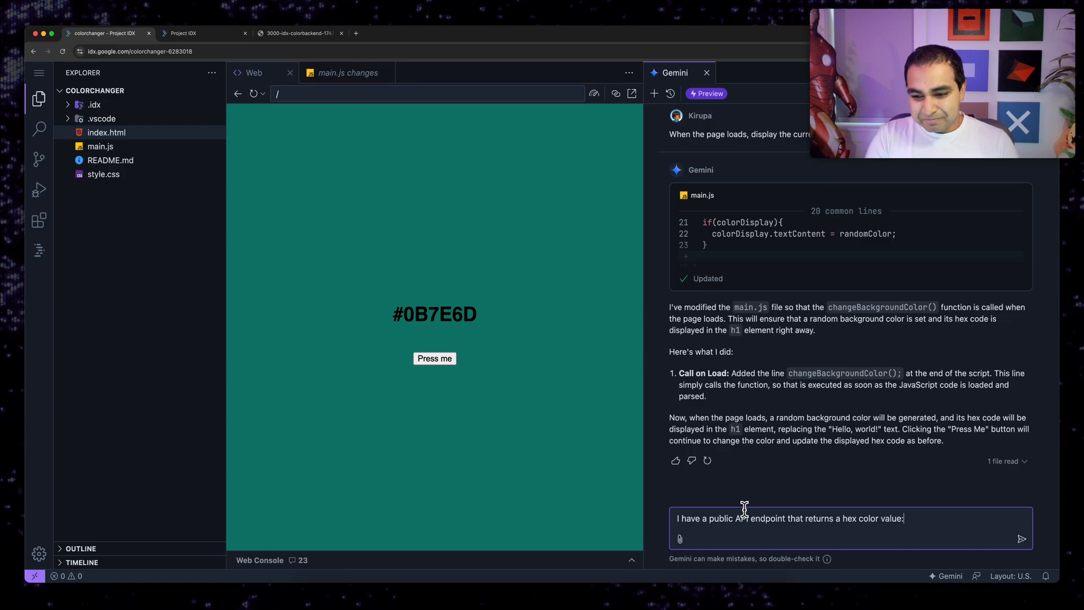
{"action": "type", "text": "https://3000-idx-colorbackend-1742255033418.cluster-pb4ljhlmg5hqsxnzpc56r3prxw.cloudworkstations.dev/api/randomhex"}
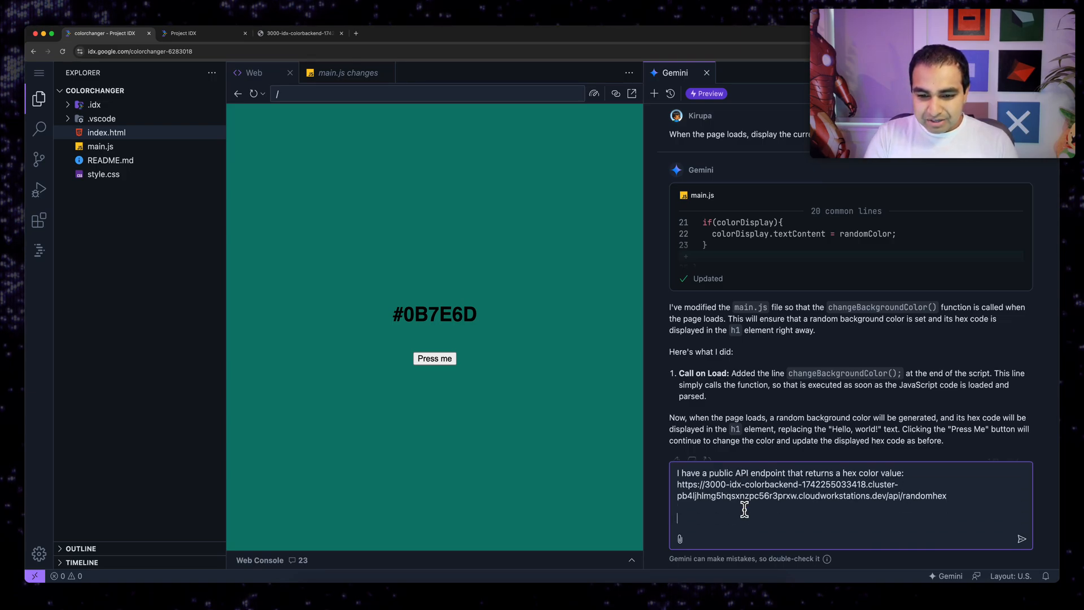
{"action": "type", "text": "Use the"}
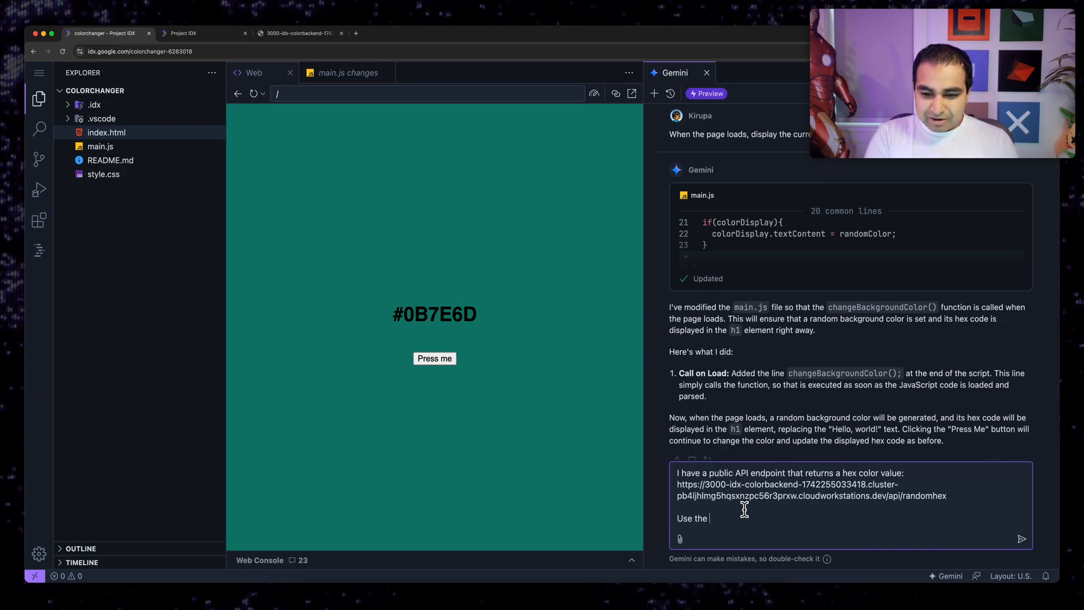
{"action": "type", "text": "output fro"}
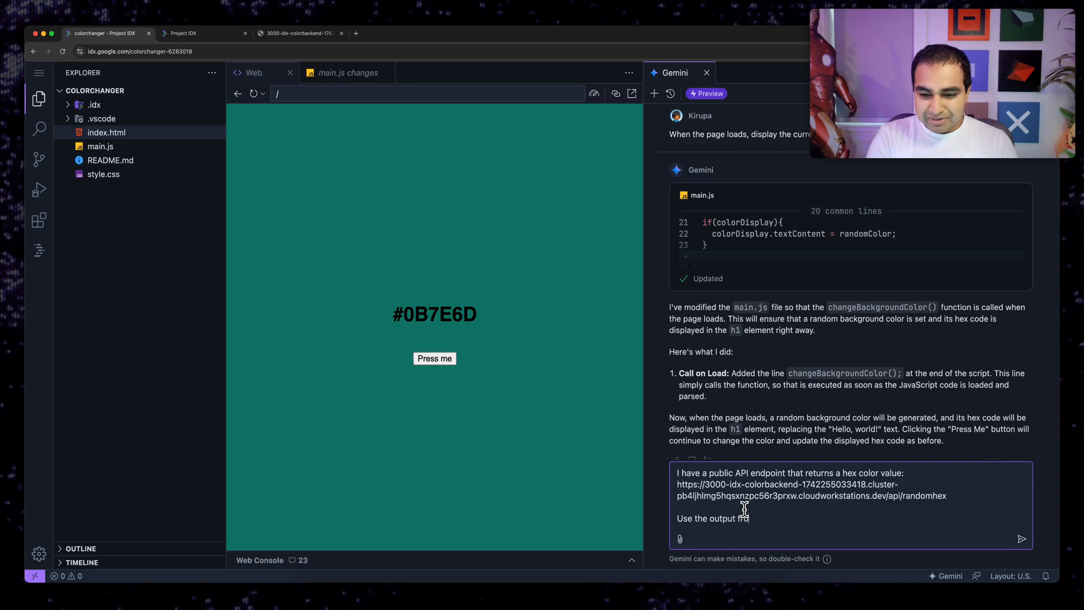
{"action": "type", "text": "this JSON to update the color in"}
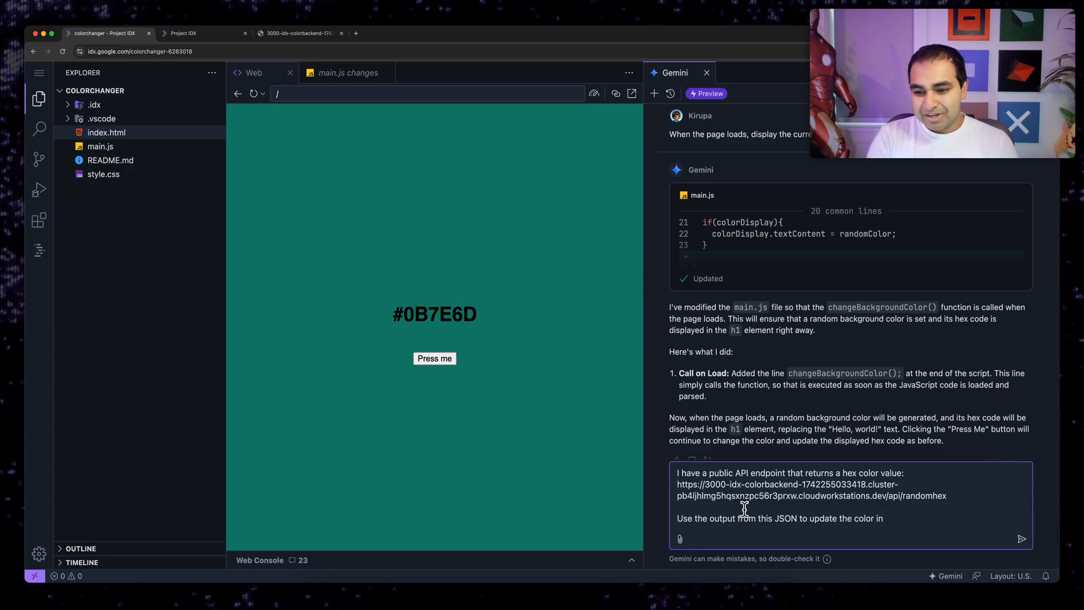
{"action": "type", "text": "this project."}
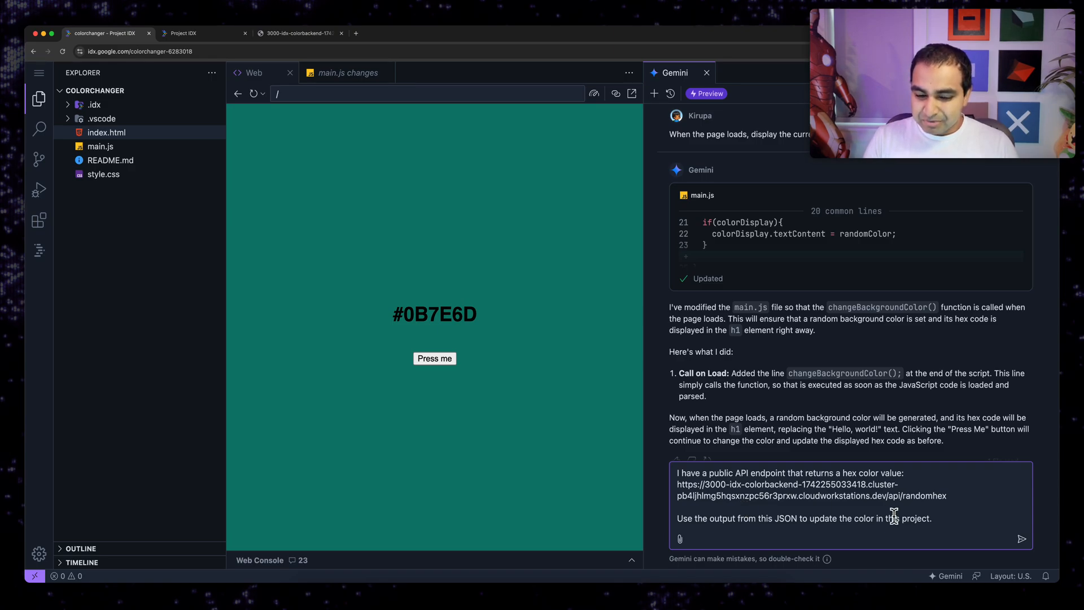
{"action": "left_click", "coordinate": [1021, 539]}
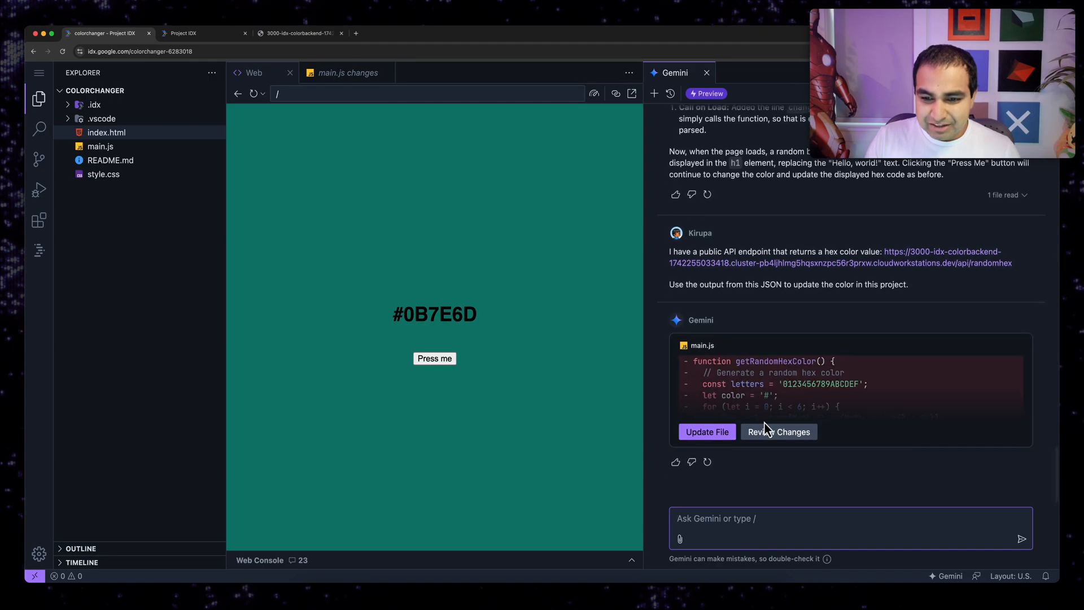
Step: Review and apply Gemini's main.js changes so the background color is fetched from the randomhex API
{"action": "left_click", "coordinate": [778, 431]}
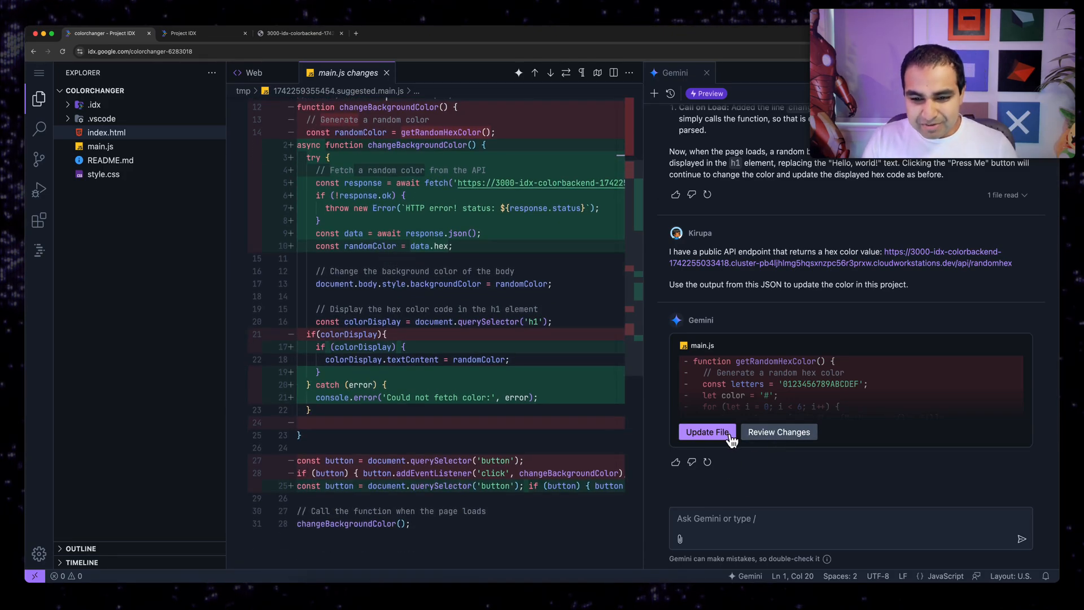
{"action": "left_click", "coordinate": [707, 432]}
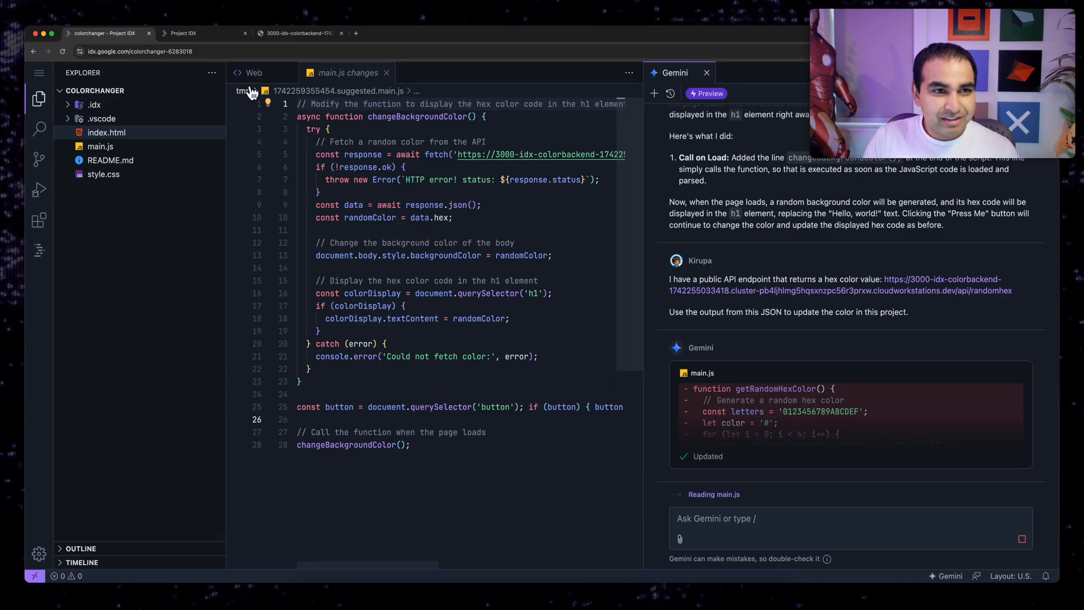
Step: Reload the web preview, expand the 'Could not fetch color' error, and open the frontend page in its own browser tab
{"action": "left_click", "coordinate": [254, 72]}
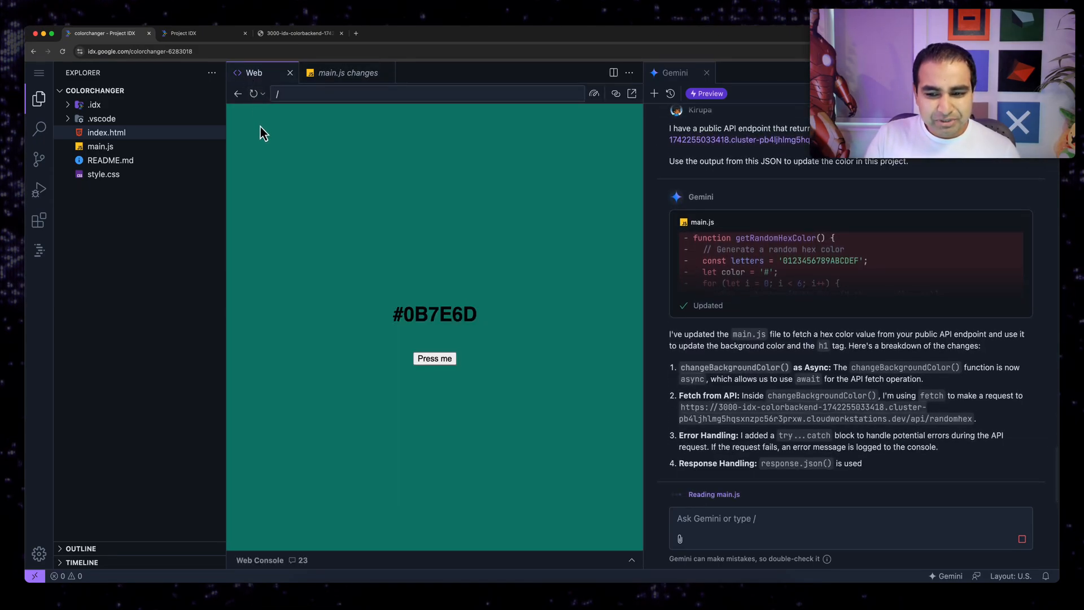
{"action": "left_click", "coordinate": [254, 94]}
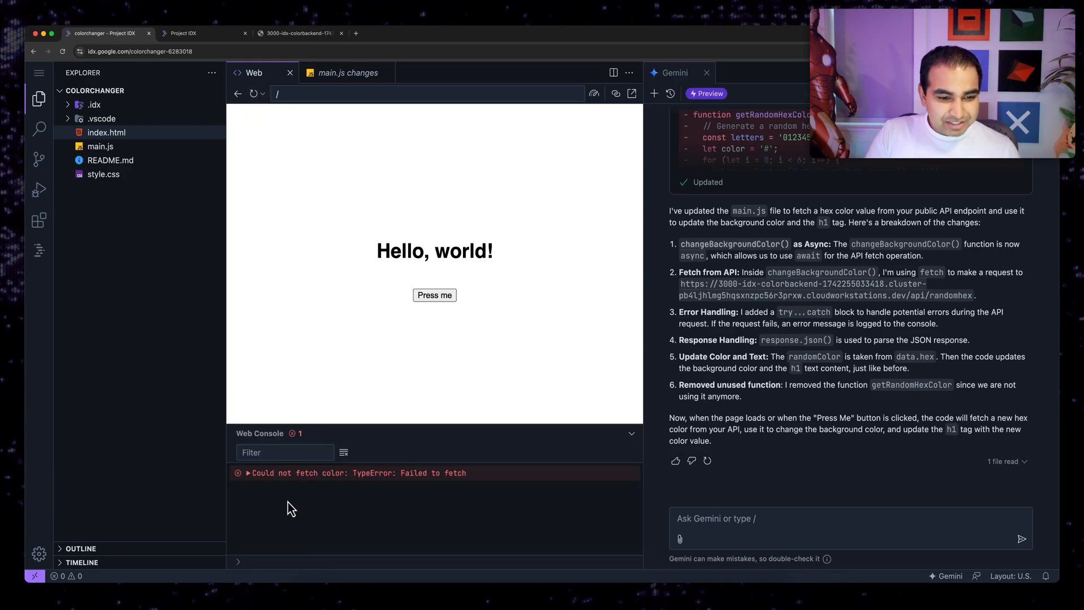
{"action": "left_click", "coordinate": [248, 473]}
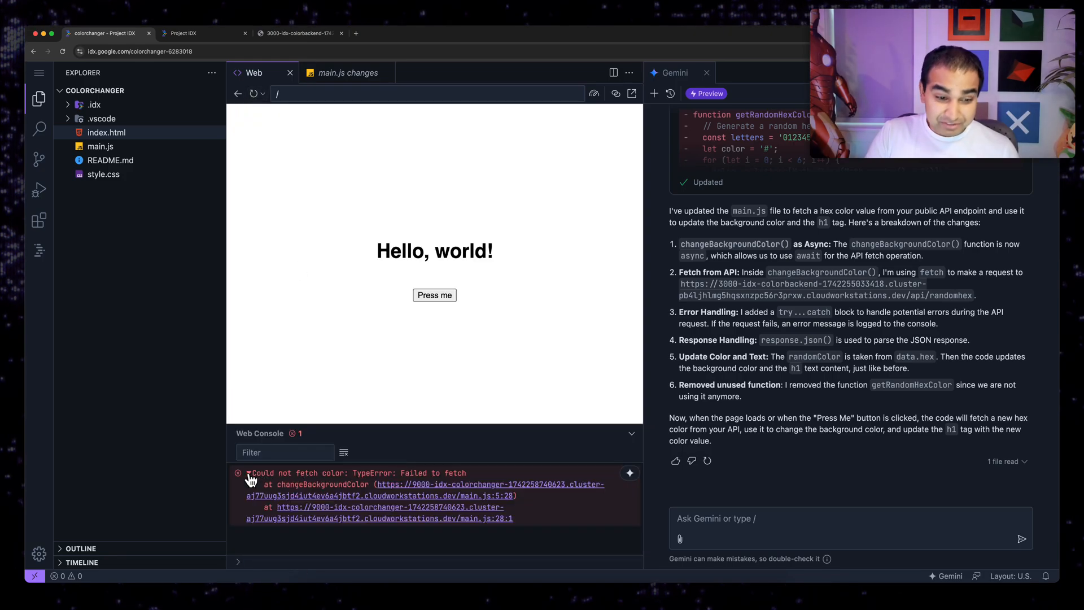
{"action": "left_click", "coordinate": [249, 473]}
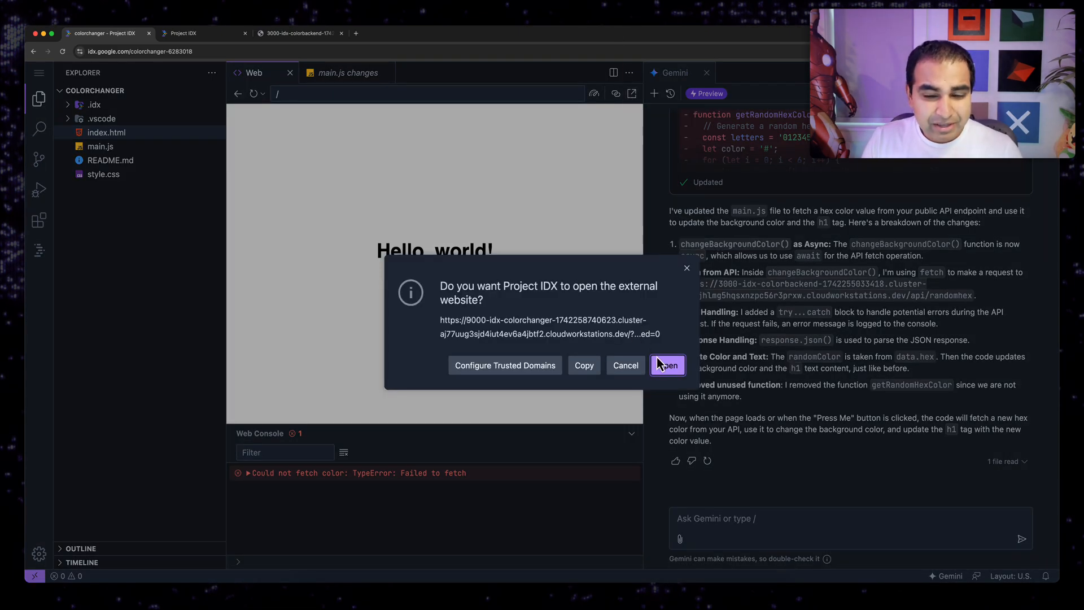
{"action": "left_click", "coordinate": [667, 365]}
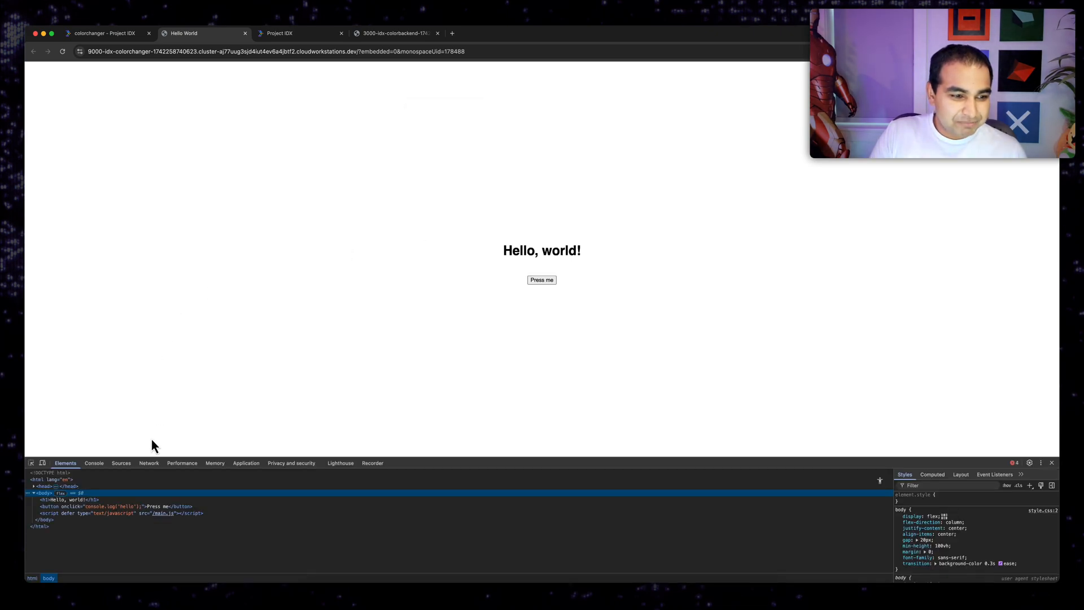
Step: Read the CORS error blocking the randomhex fetch in the console, then return to the colorBackend workspace
{"action": "left_click", "coordinate": [121, 463]}
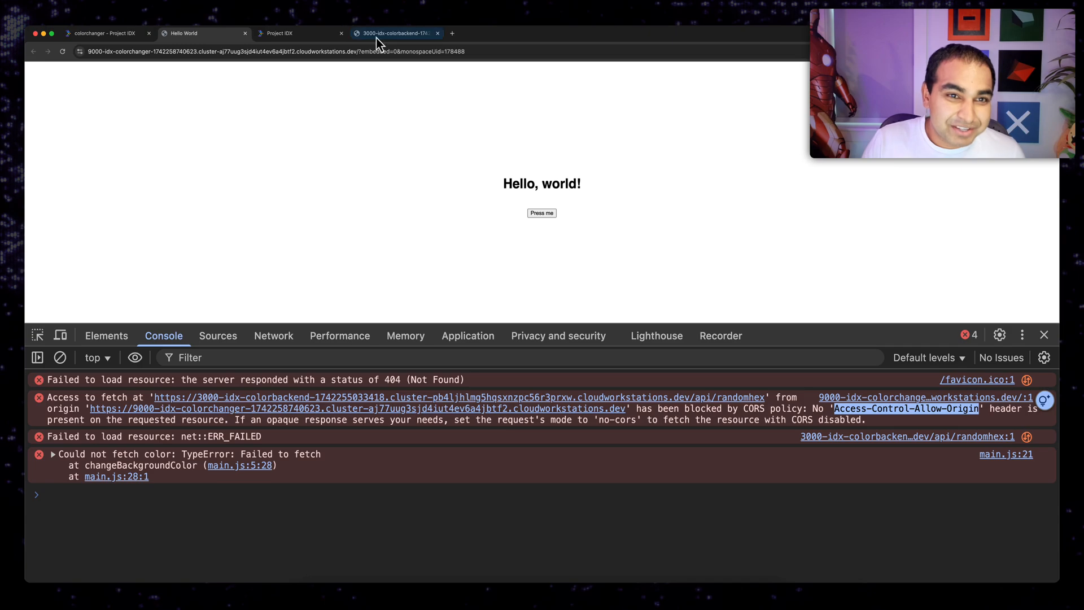
{"action": "left_click", "coordinate": [279, 33]}
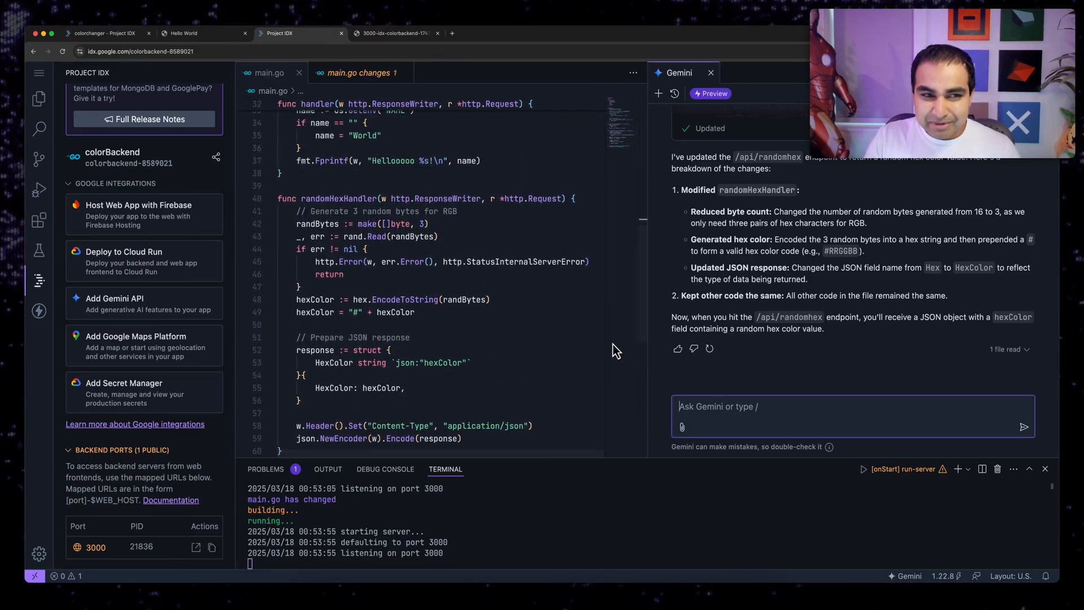
Step: Ask Gemini to add an Access-Control-Allow-Origin header to the random hex API
{"action": "left_click", "coordinate": [394, 33]}
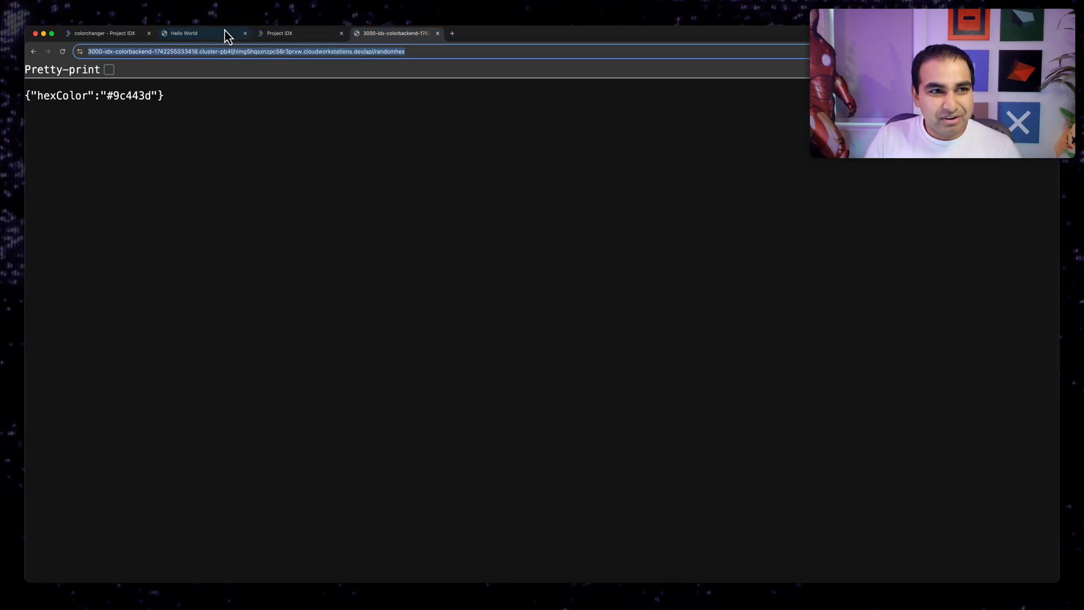
{"action": "left_click", "coordinate": [183, 32]}
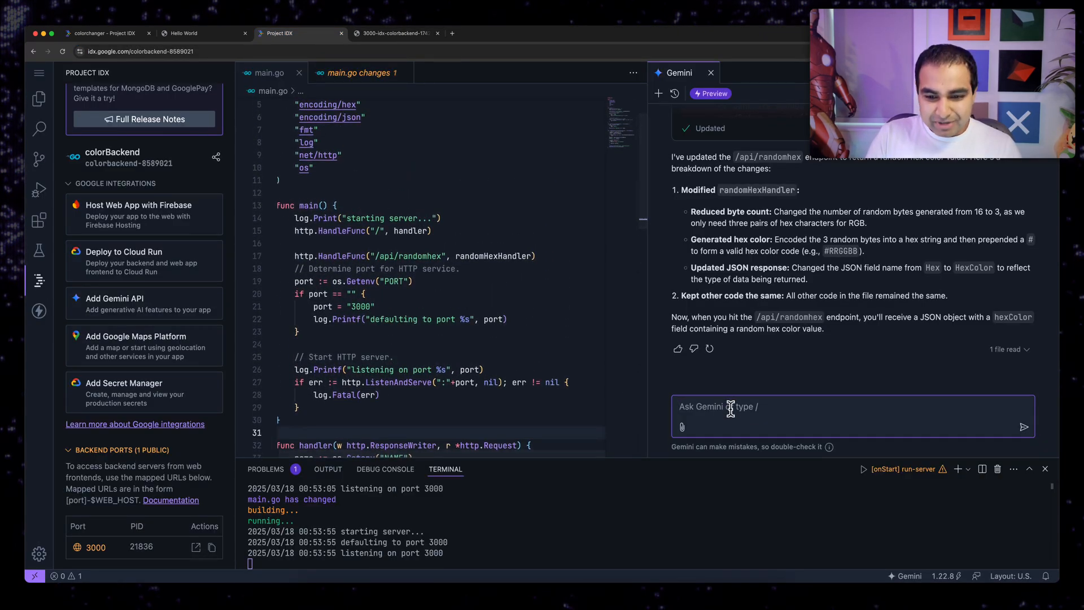
{"action": "type", "text": "For the random hex"}
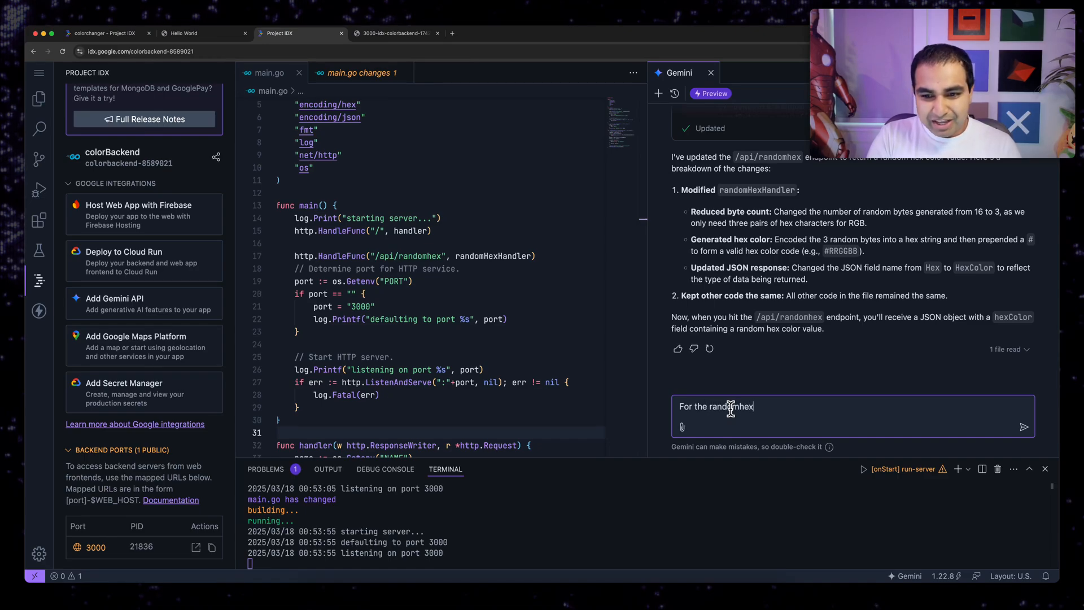
{"action": "type", "text": "API, add a"}
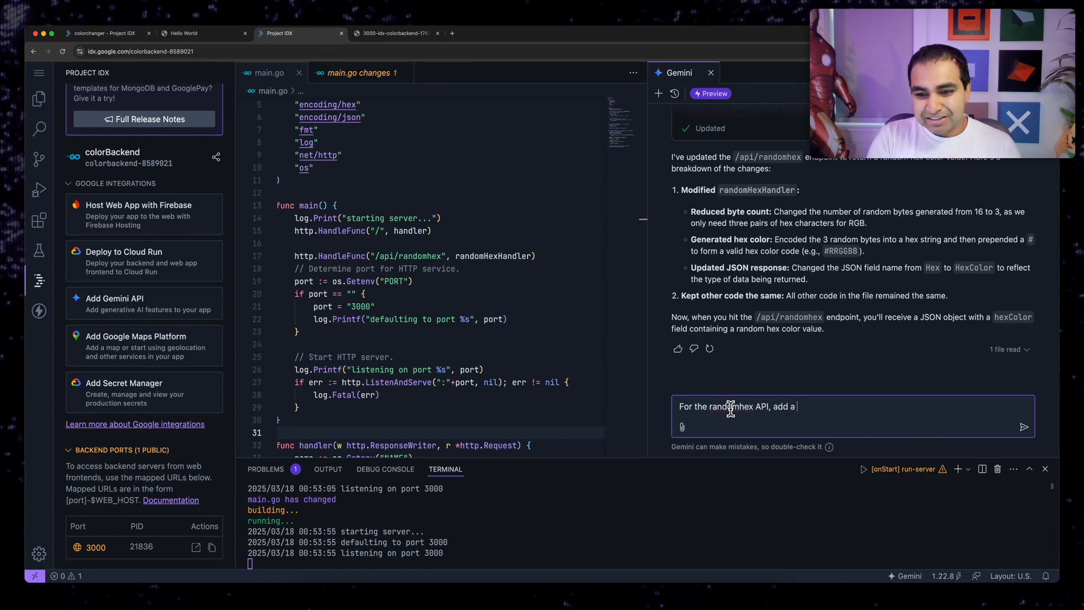
{"action": "type", "text": "Access-Control-Allow-Origin header t"}
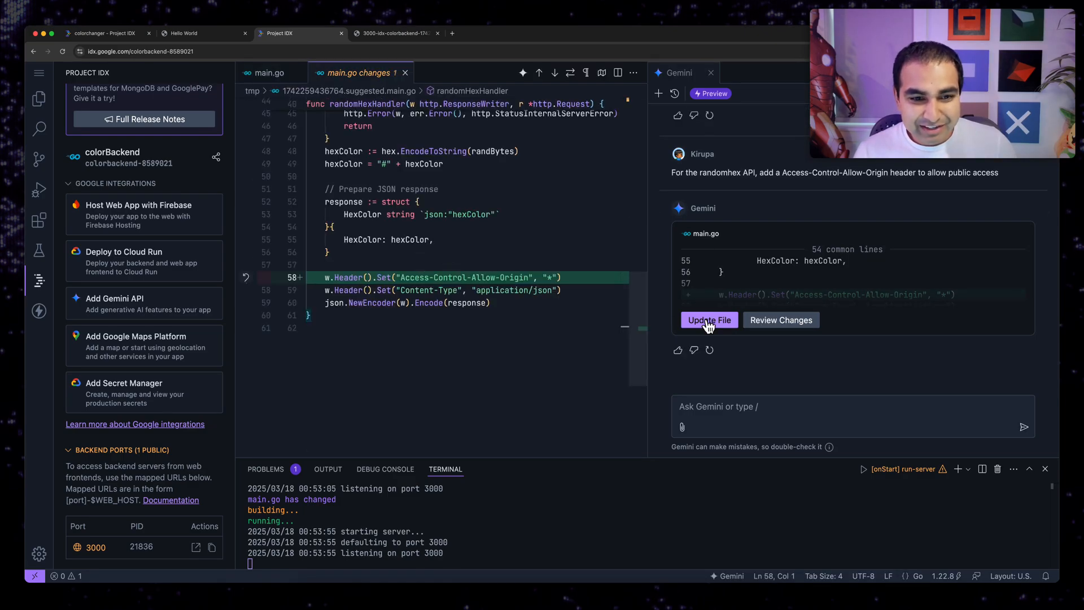
Step: Apply Gemini's CORS header change to main.go so the backend rebuilds, then go to the colour changer page
{"action": "left_click", "coordinate": [708, 319]}
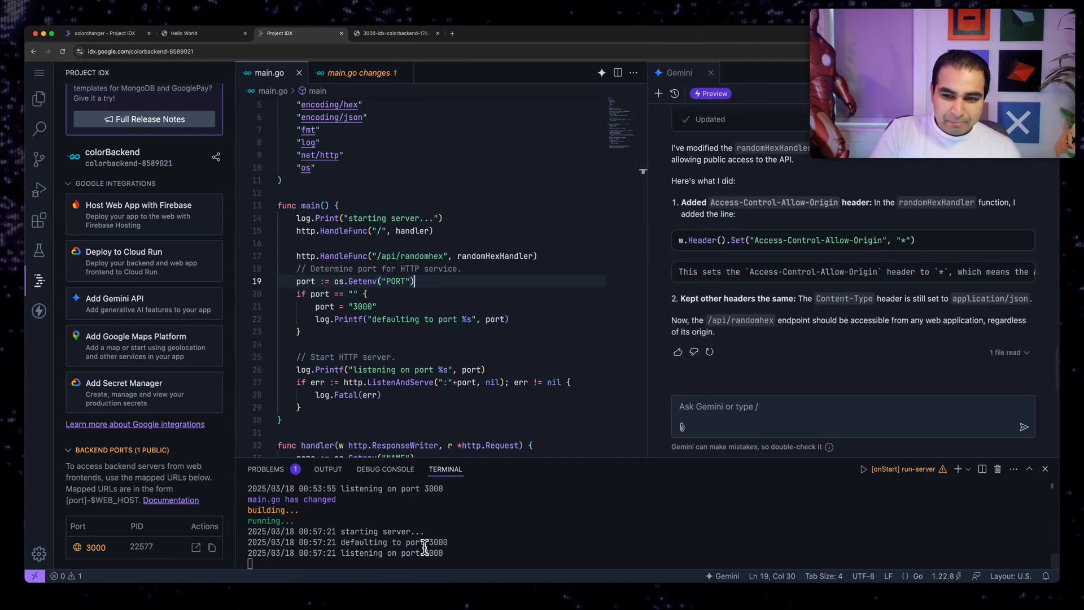
{"action": "left_click", "coordinate": [201, 32]}
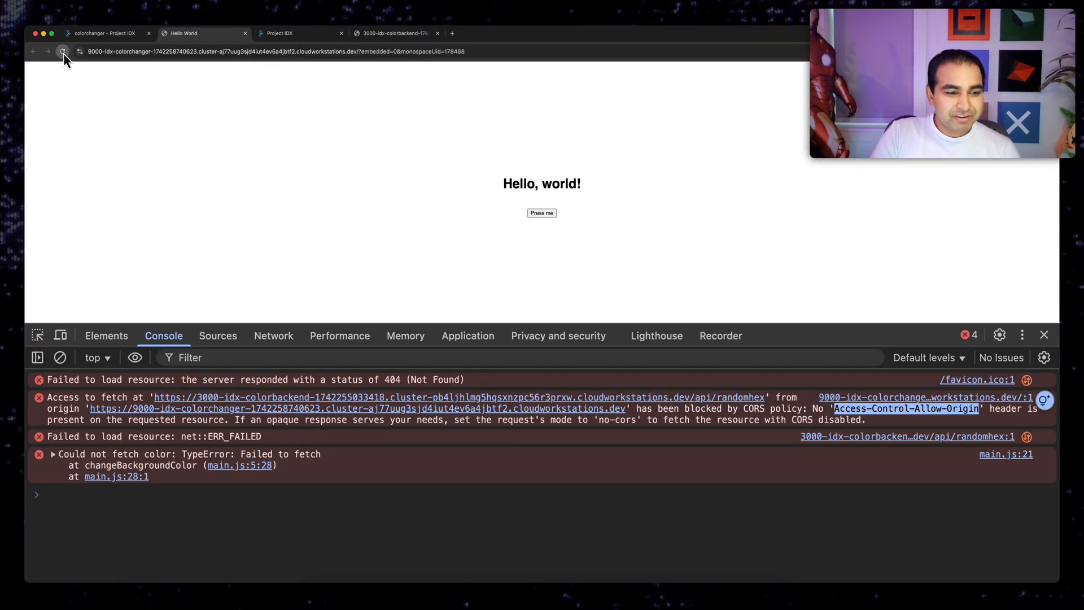
Step: Reload the colour changer page and confirm randomhex requests return 200 with no CORS errors
{"action": "left_click", "coordinate": [62, 50]}
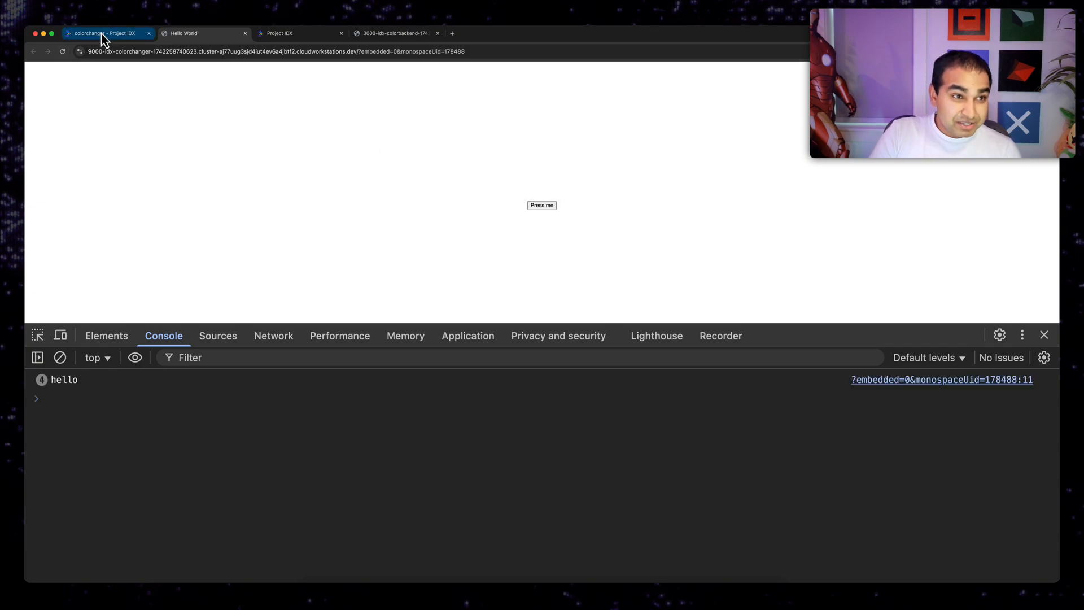
{"action": "left_click", "coordinate": [274, 335]}
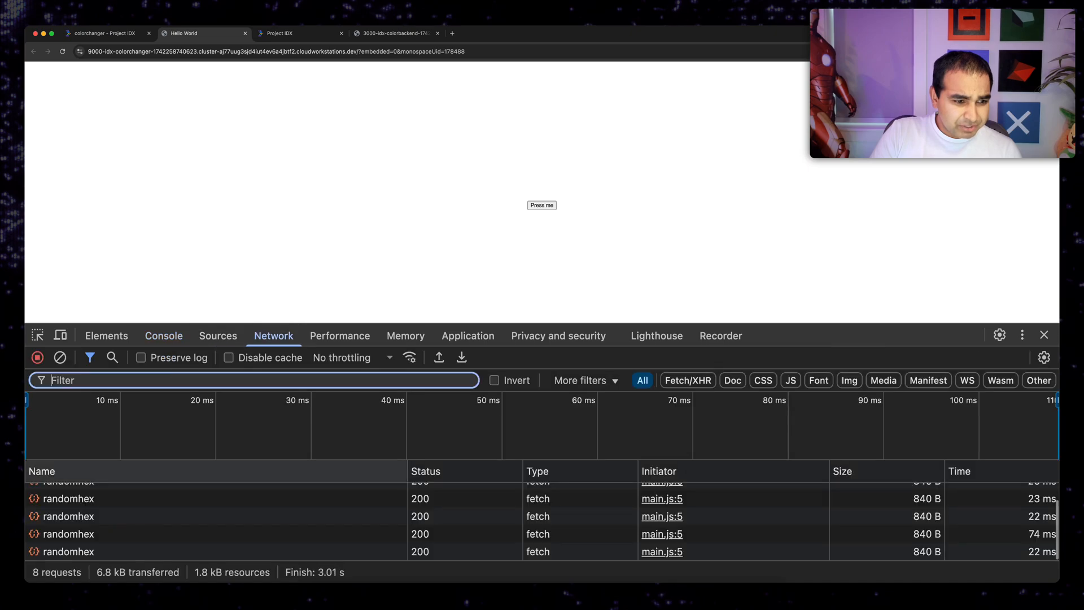
{"action": "left_click", "coordinate": [68, 498]}
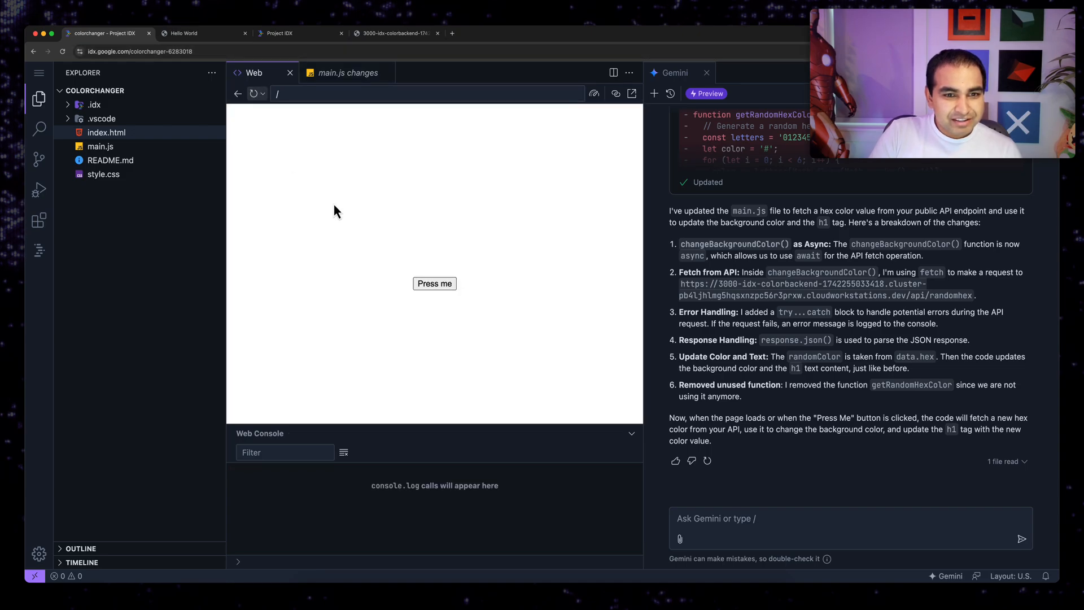
Step: Tell Gemini the returned JSON holds the colour in hexColor and to use that property for the hex value
{"action": "left_click", "coordinate": [433, 283]}
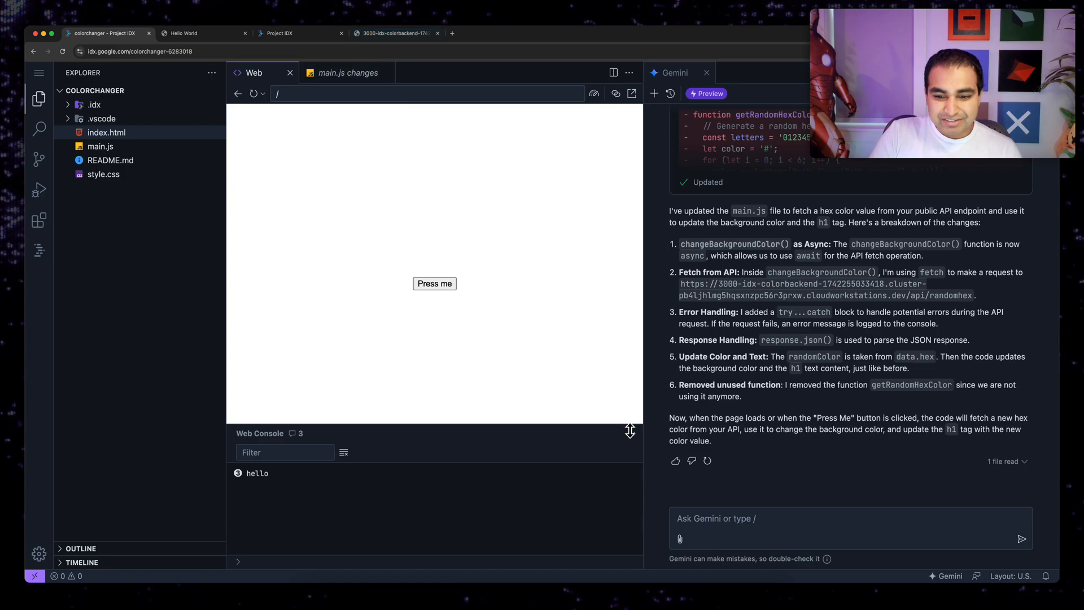
{"action": "type", "text": "Ma"}
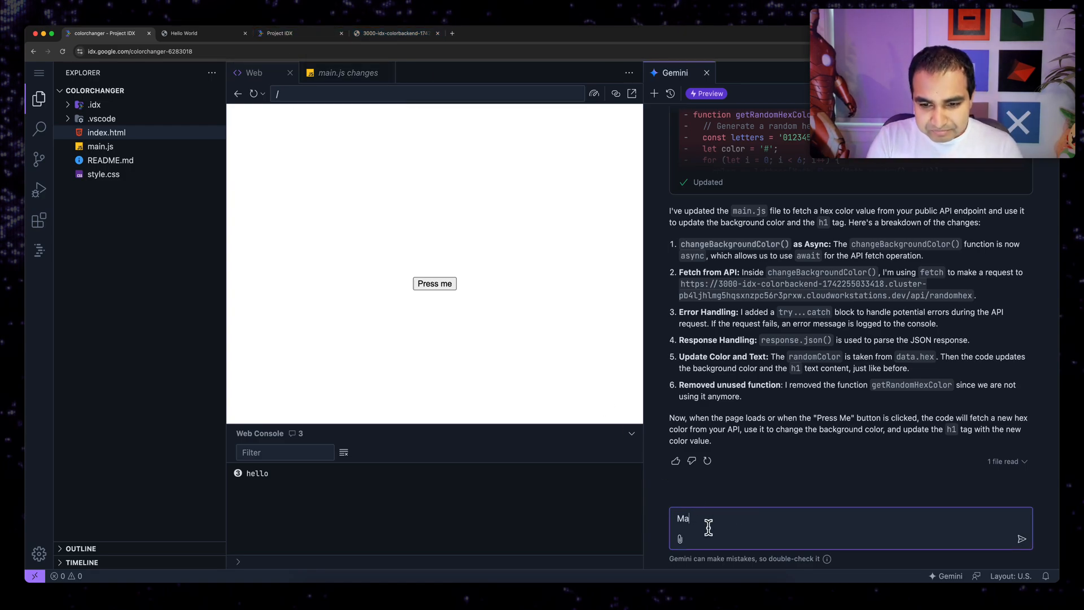
{"action": "left_click", "coordinate": [394, 33]}
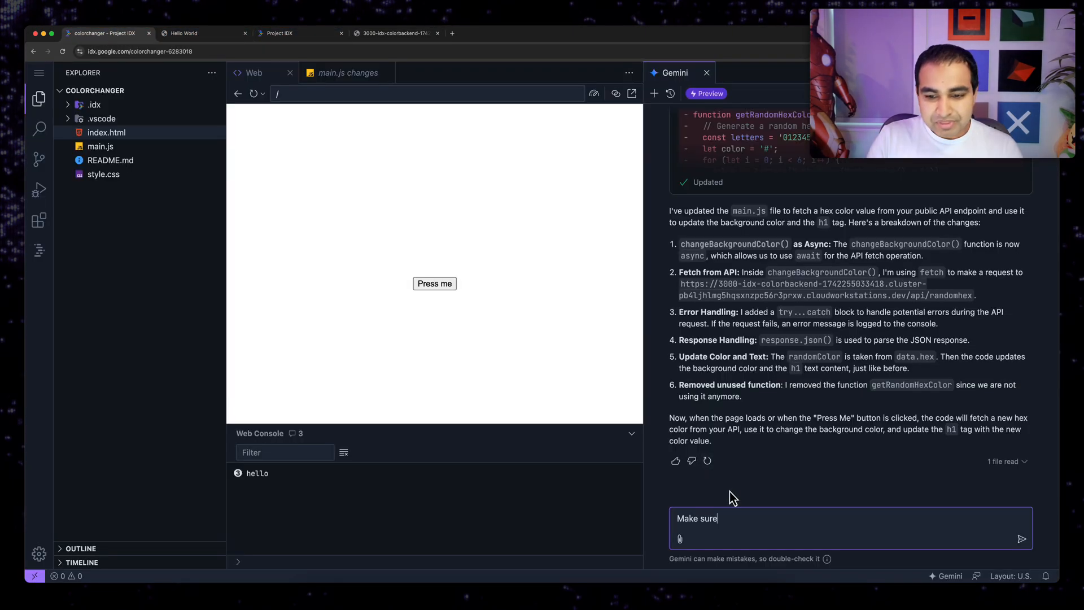
{"action": "type", "text": "The returned JSON object has the color value in"}
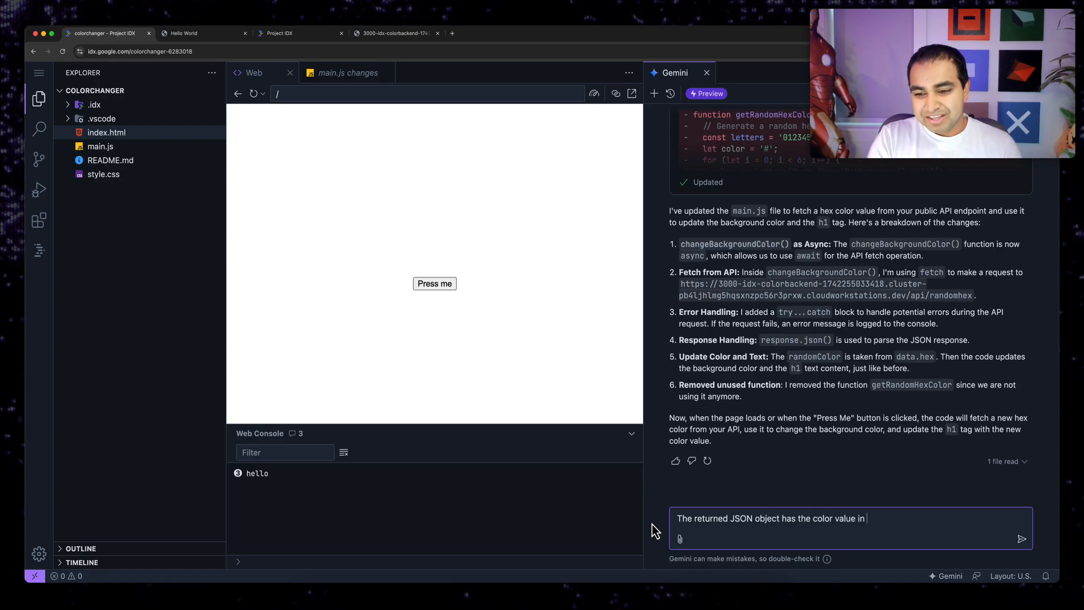
{"action": "type", "text": "the hexColor property."}
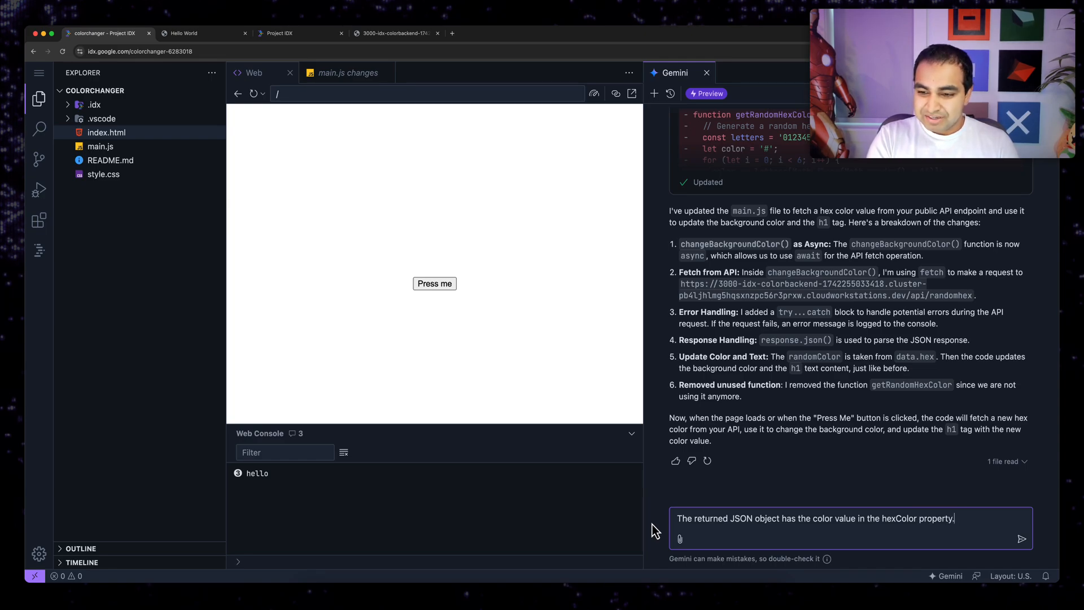
{"action": "type", "text": "Use that property to read the color"}
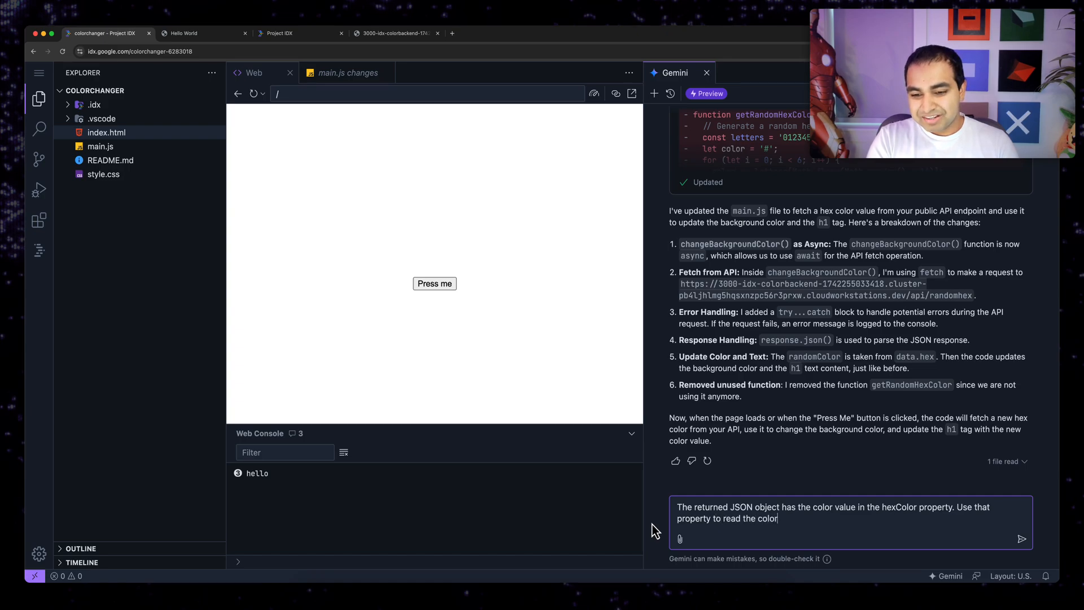
{"action": "type", "text": "hex value"}
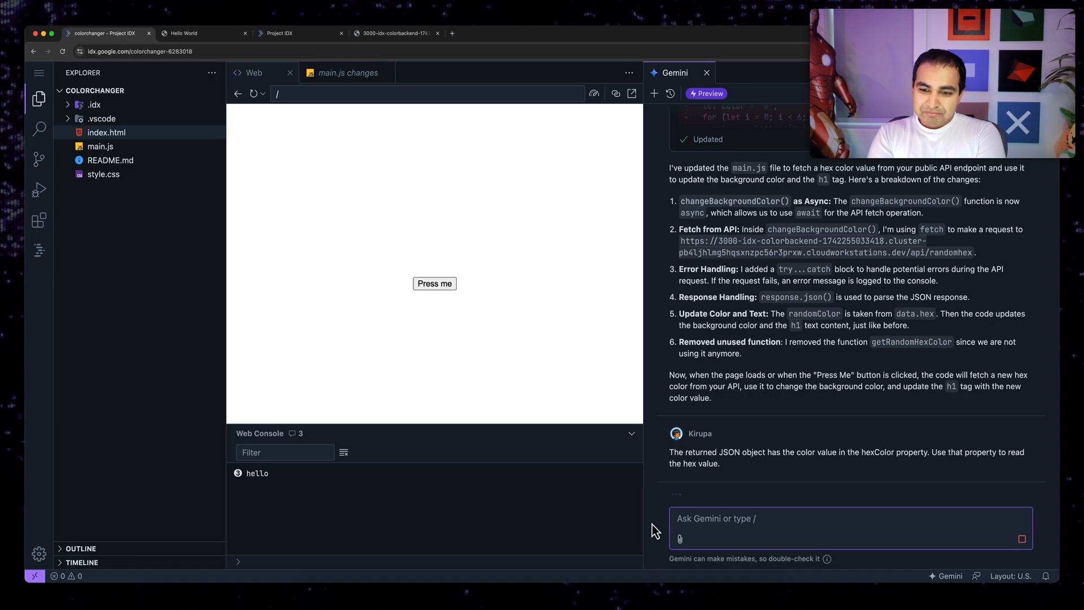
Step: Review and apply Gemini's hexColor fix to main.js
{"action": "scroll", "scroll_direction": "down", "scroll_amount": 3}
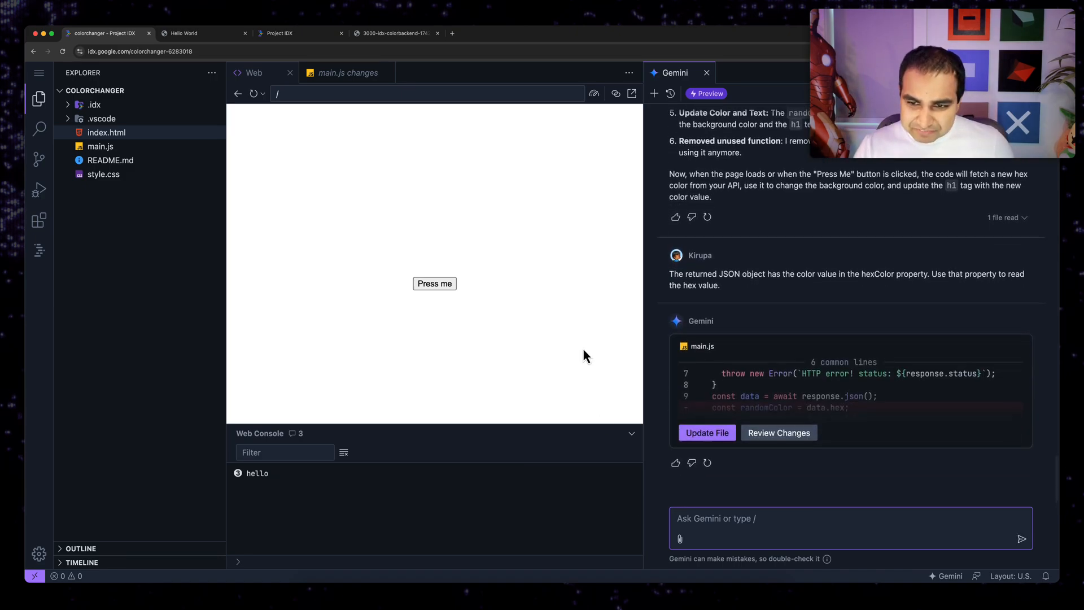
{"action": "left_click", "coordinate": [348, 72]}
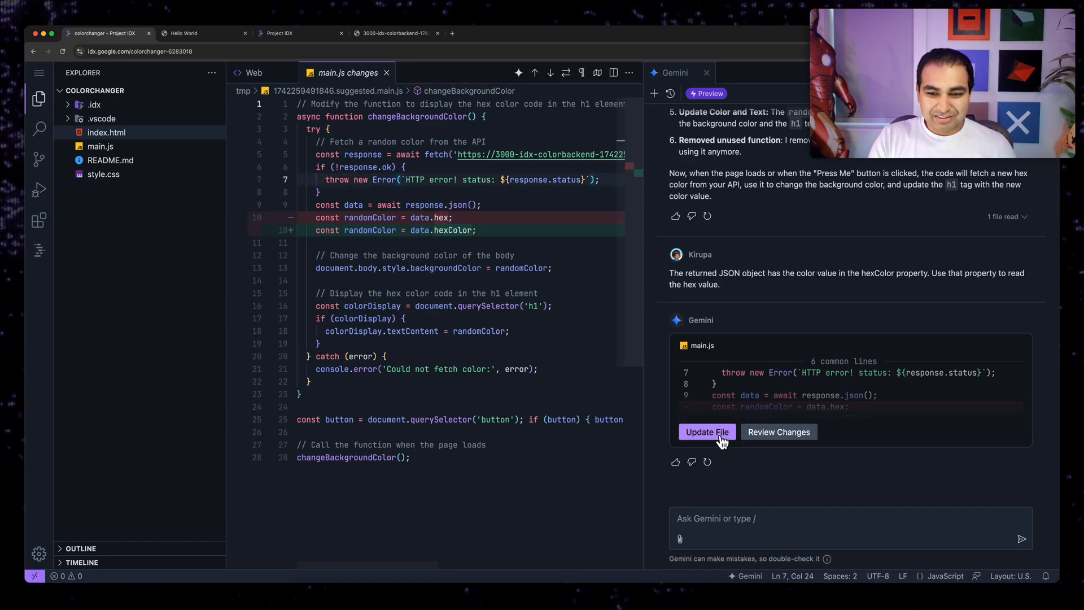
{"action": "left_click", "coordinate": [707, 431]}
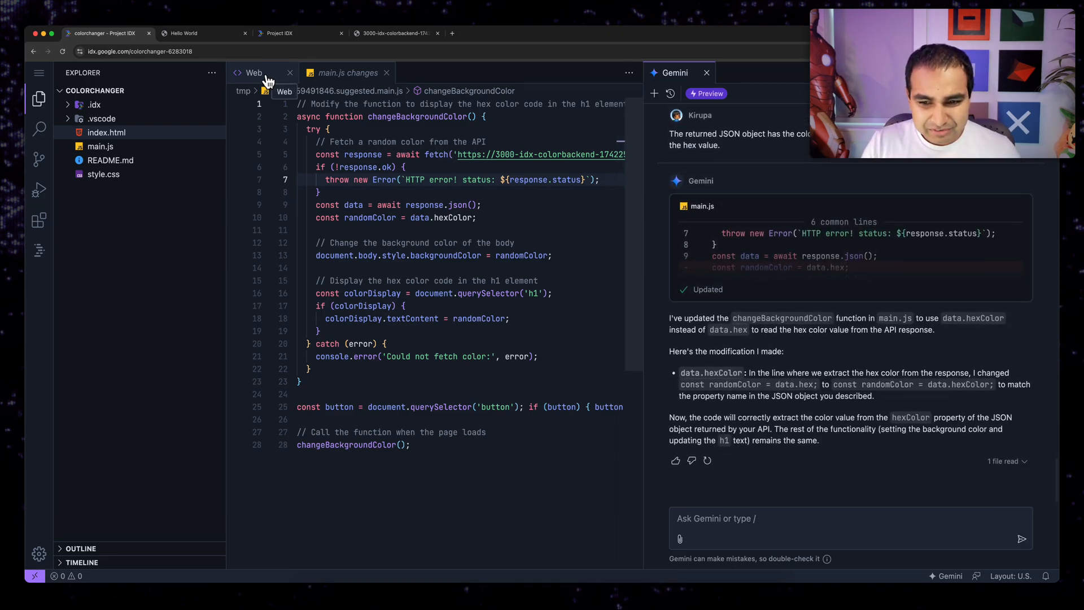
Step: Reload the web preview and press the button to get a random background, #2e5f78
{"action": "left_click", "coordinate": [254, 72]}
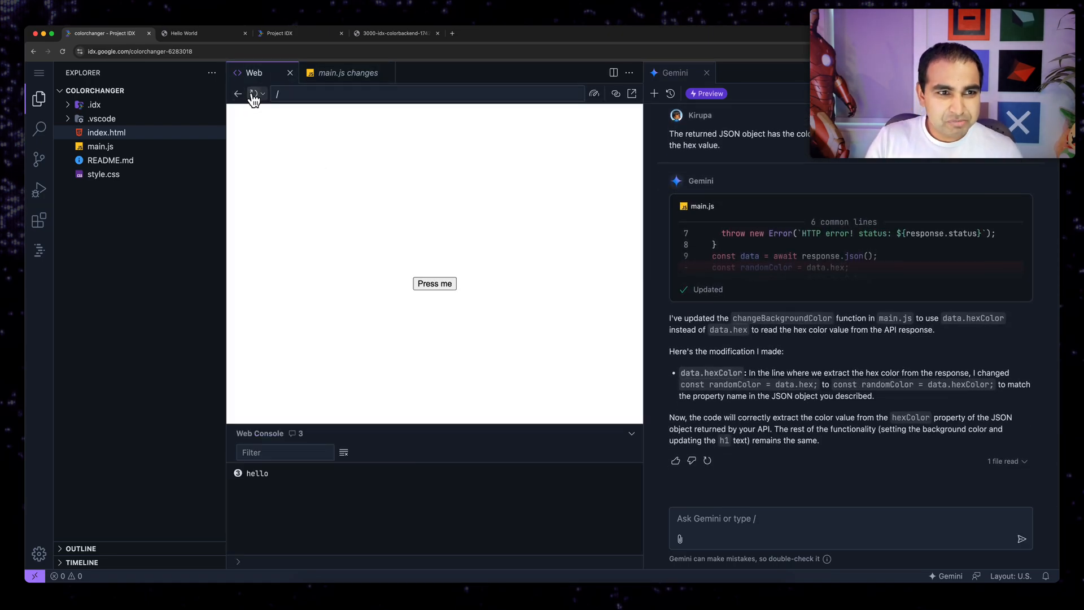
{"action": "left_click", "coordinate": [433, 283]}
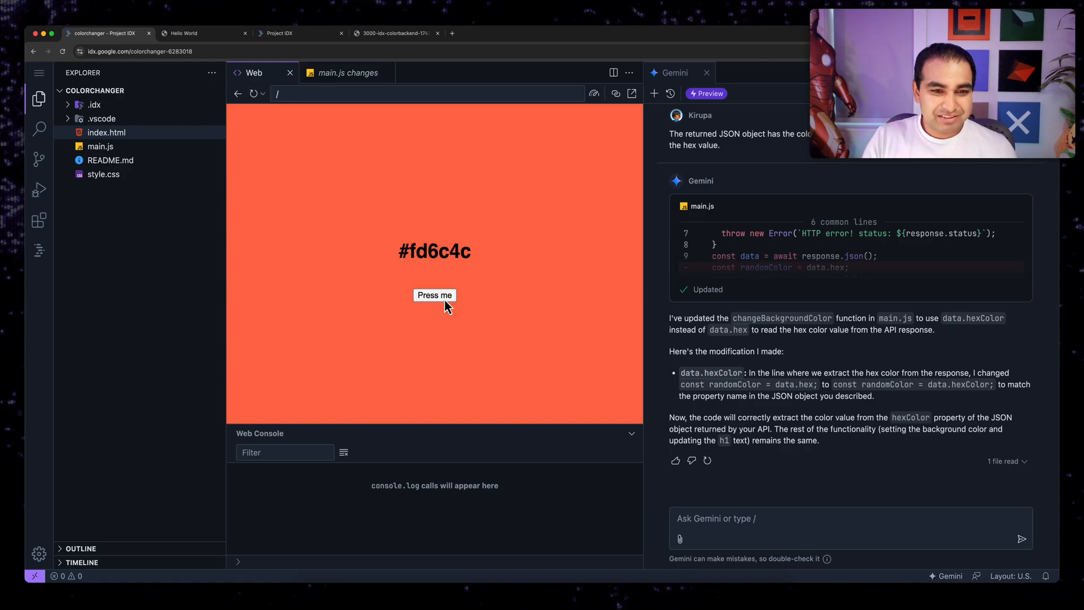
{"action": "left_click", "coordinate": [434, 295]}
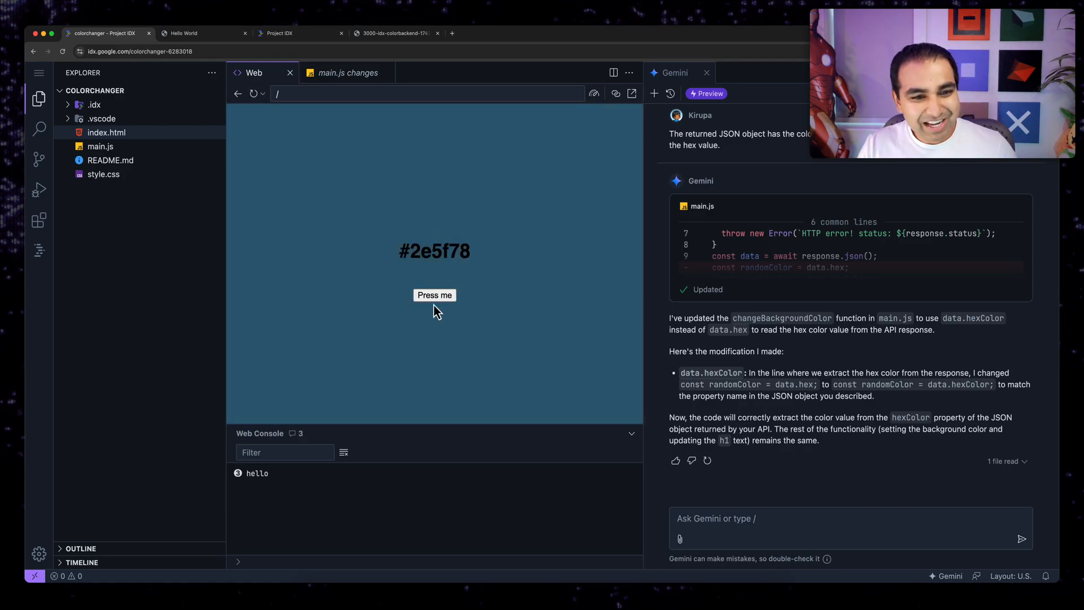
{"action": "left_click", "coordinate": [433, 295]}
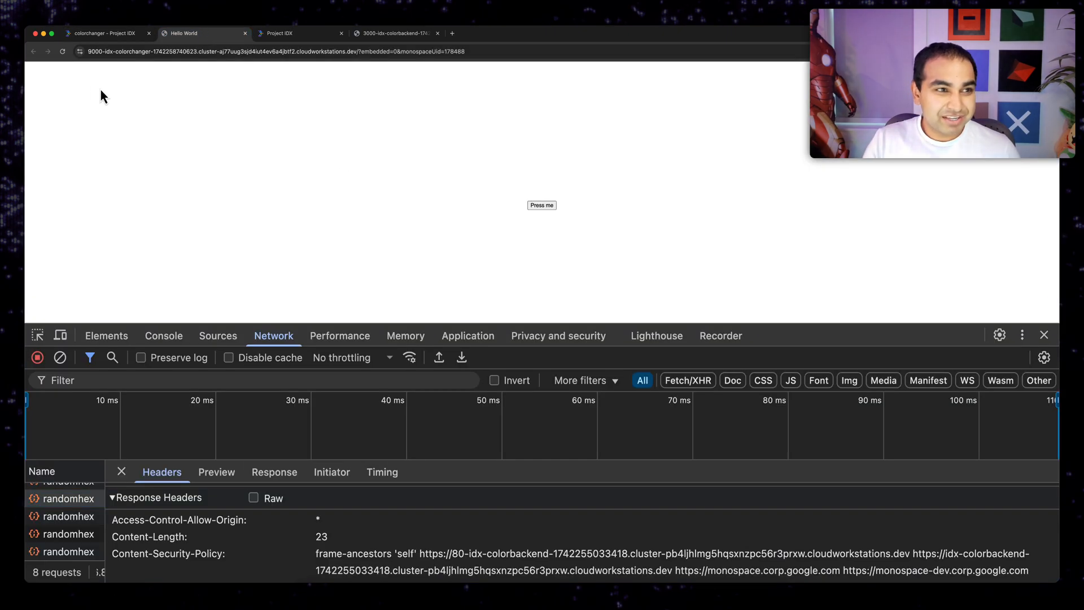
Step: Reload the standalone page and press the button several times to fetch random backgrounds such as #064cdf
{"action": "left_click", "coordinate": [541, 206]}
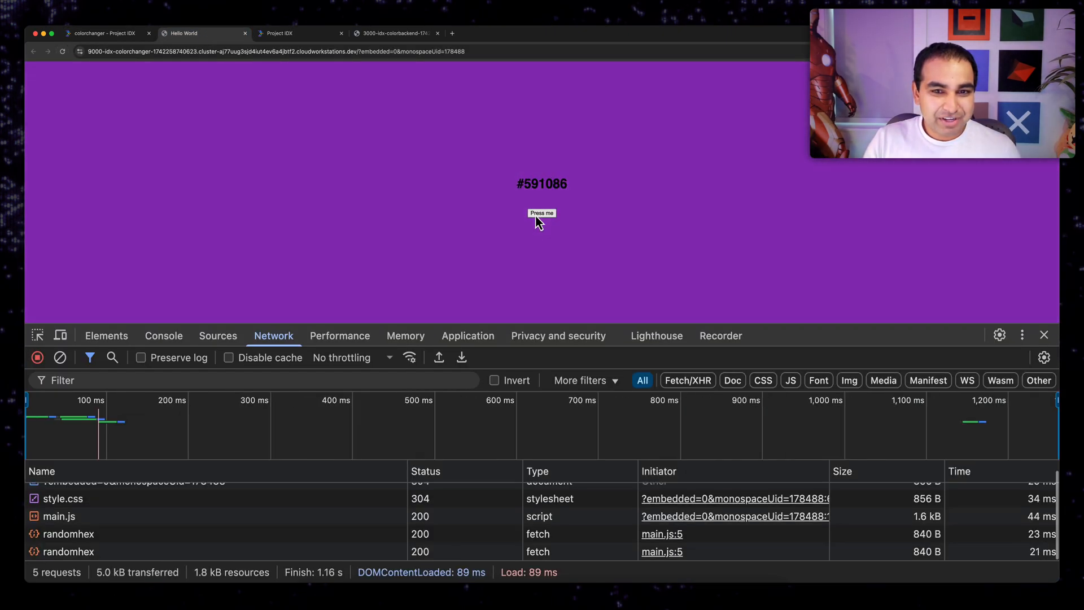
{"action": "left_click", "coordinate": [541, 216]}
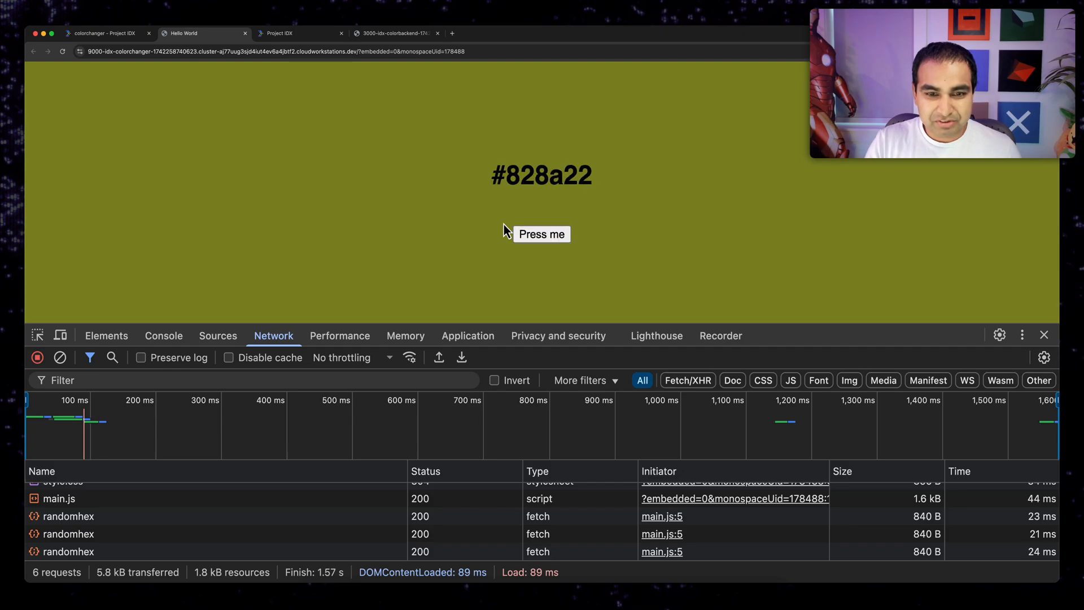
{"action": "left_click", "coordinate": [541, 234]}
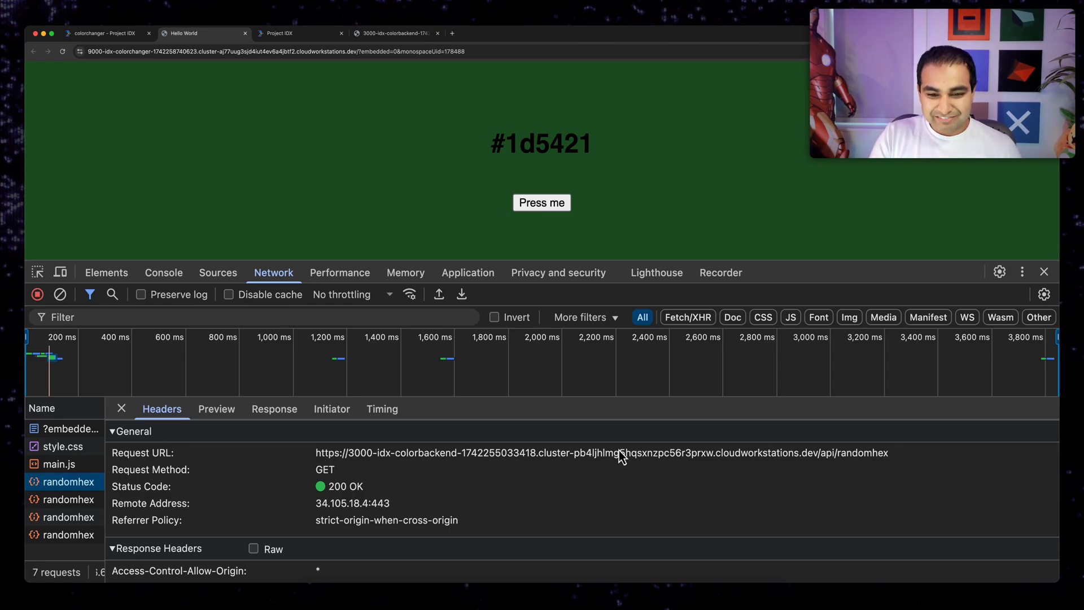
{"action": "left_click", "coordinate": [279, 32]}
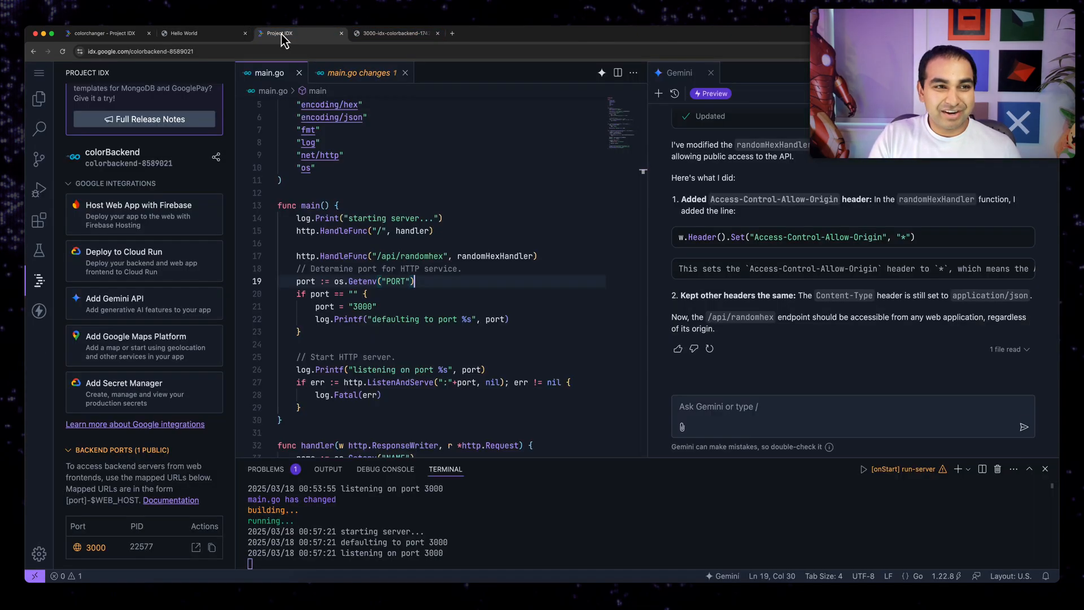
{"action": "left_click", "coordinate": [183, 33]}
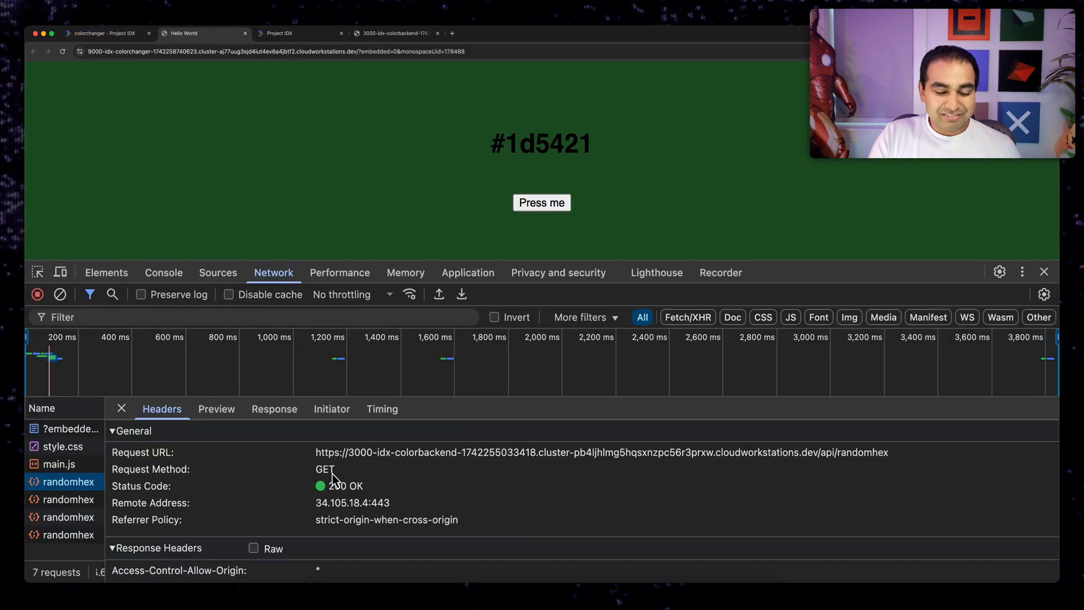
{"action": "left_click", "coordinate": [541, 202]}
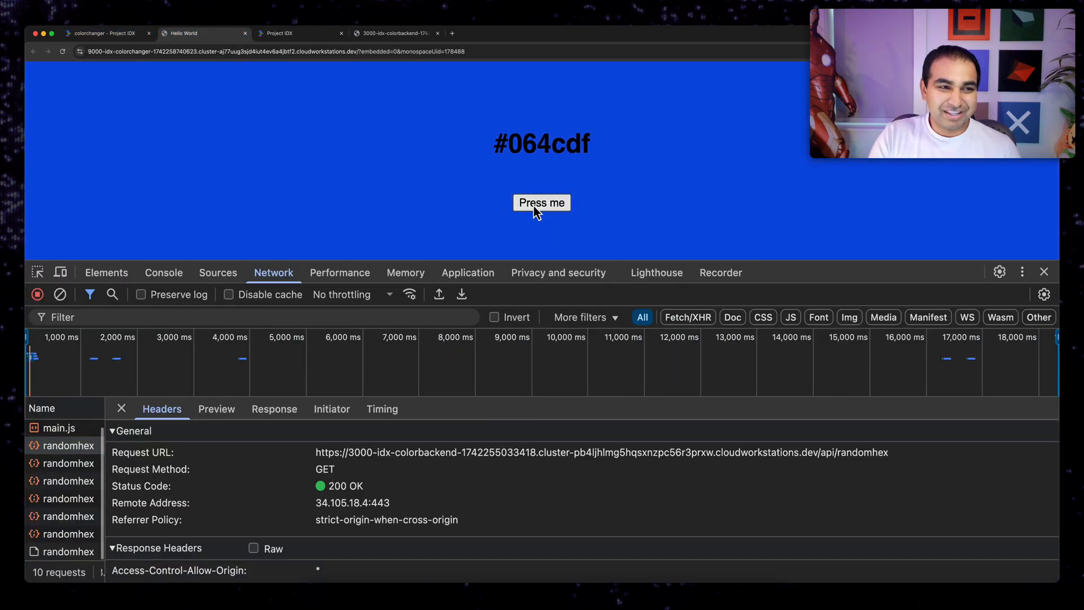